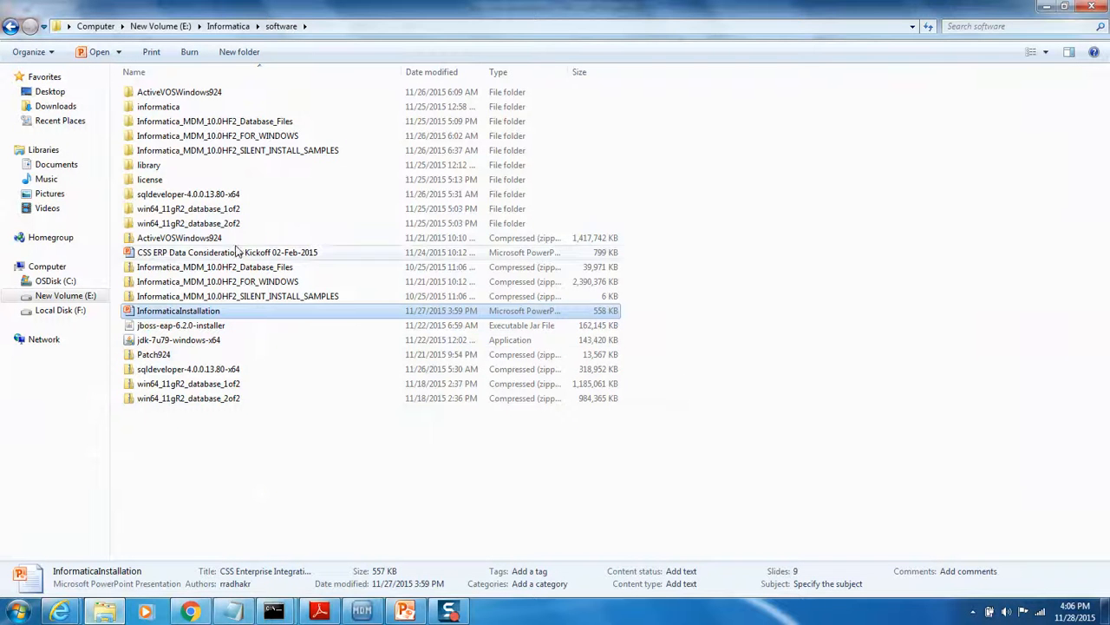
- Browse into the MDM 10.0 HF2 Windows software's windows\mmcleanse folder
double_click(218, 135)
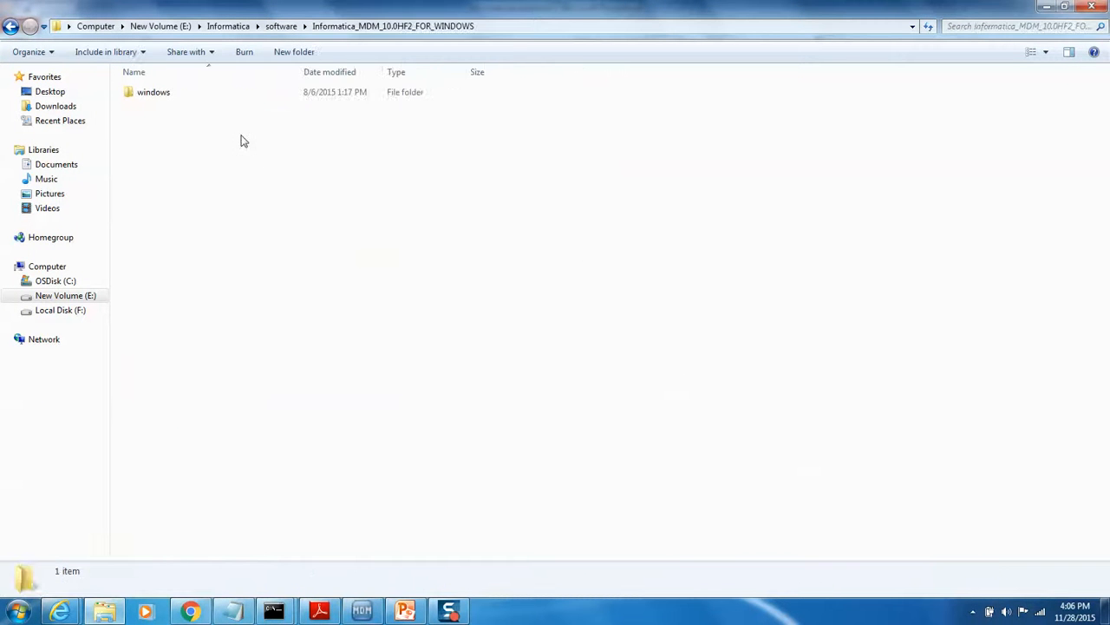
double_click(153, 92)
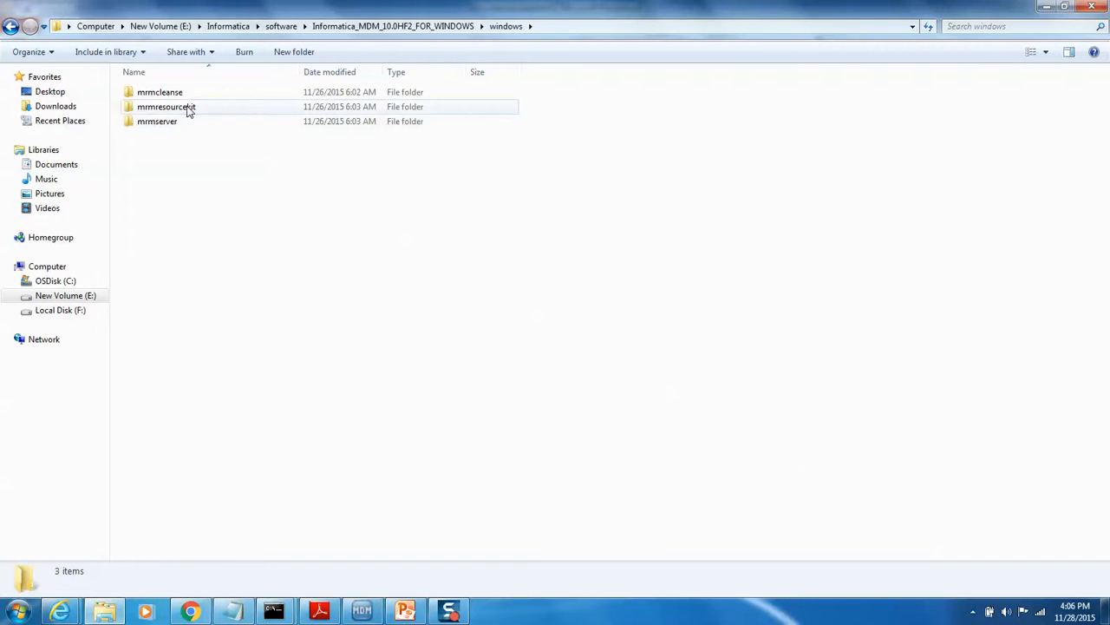
double_click(160, 92)
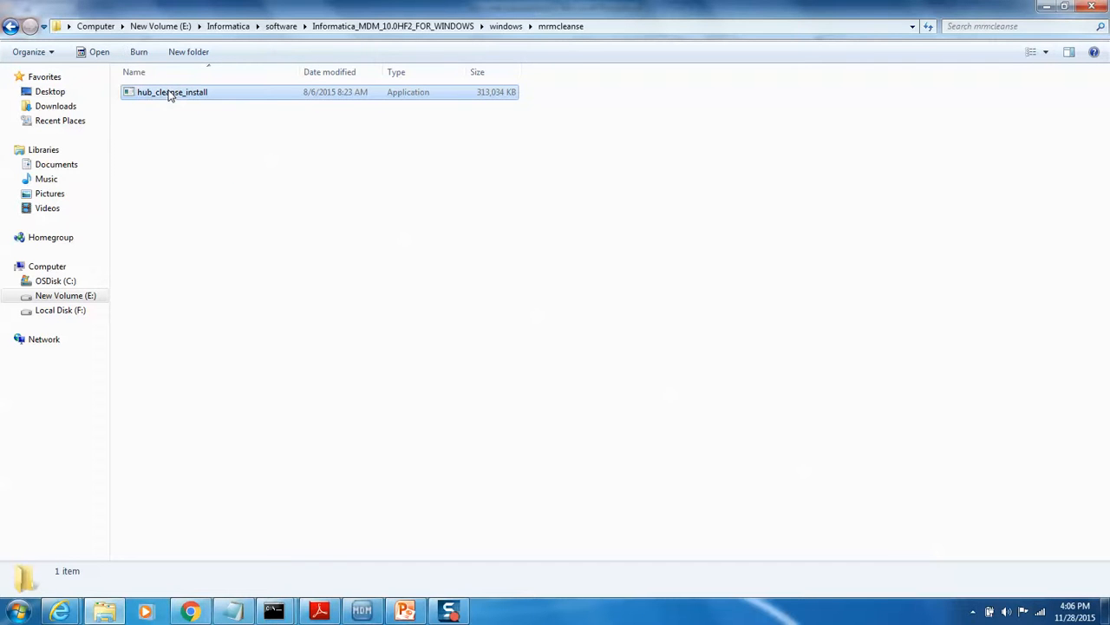
- Launch hub_cleanse_install and allow it through User Account Control
double_click(172, 92)
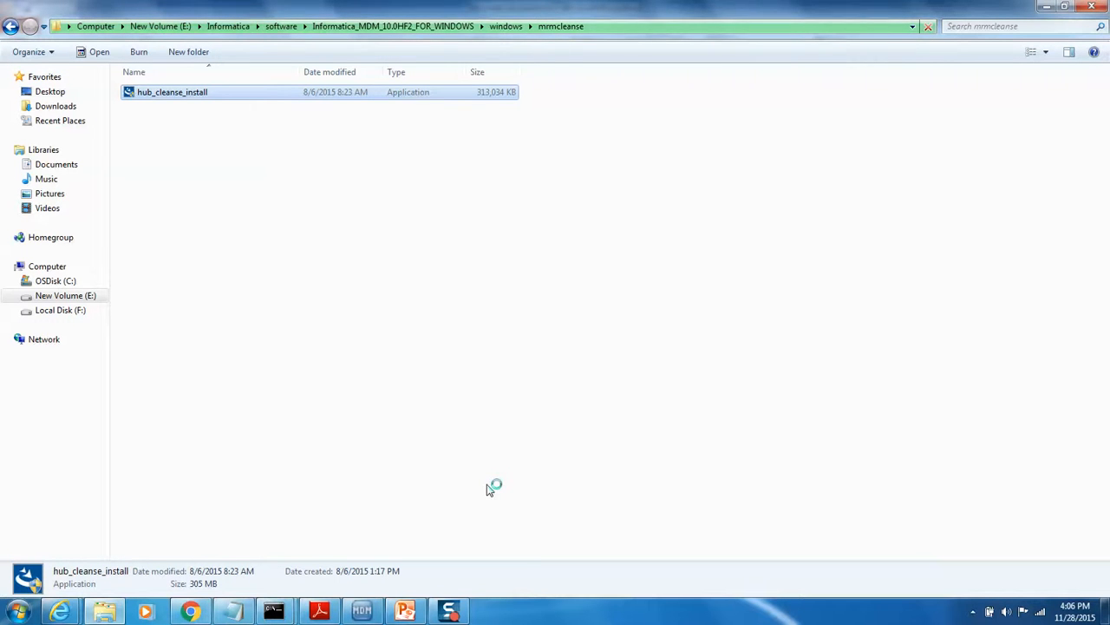
double_click(171, 91)
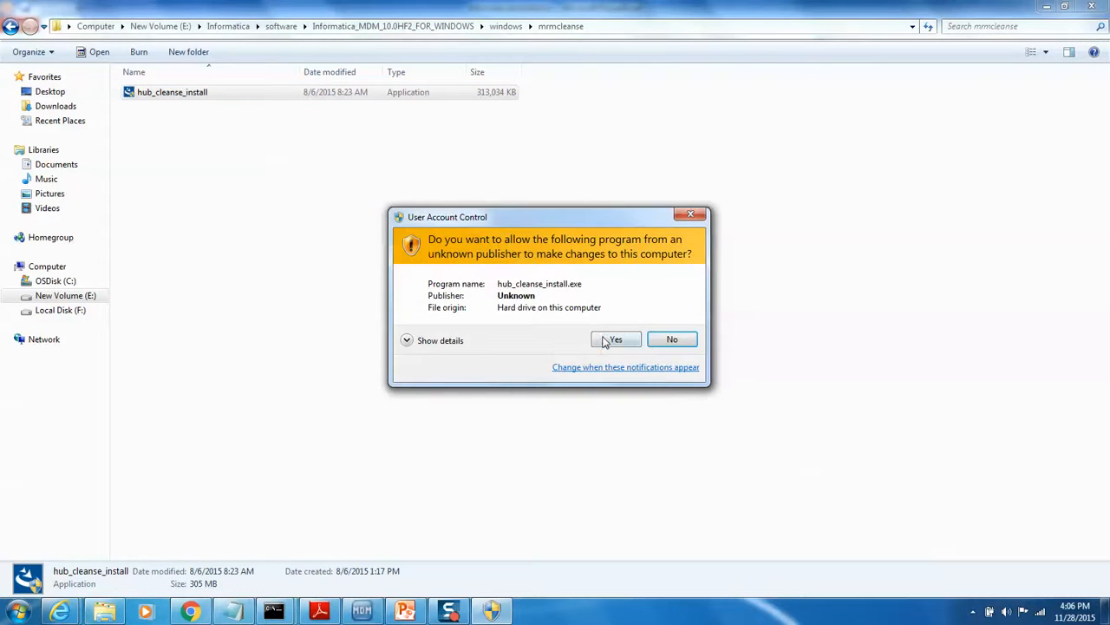
click(616, 338)
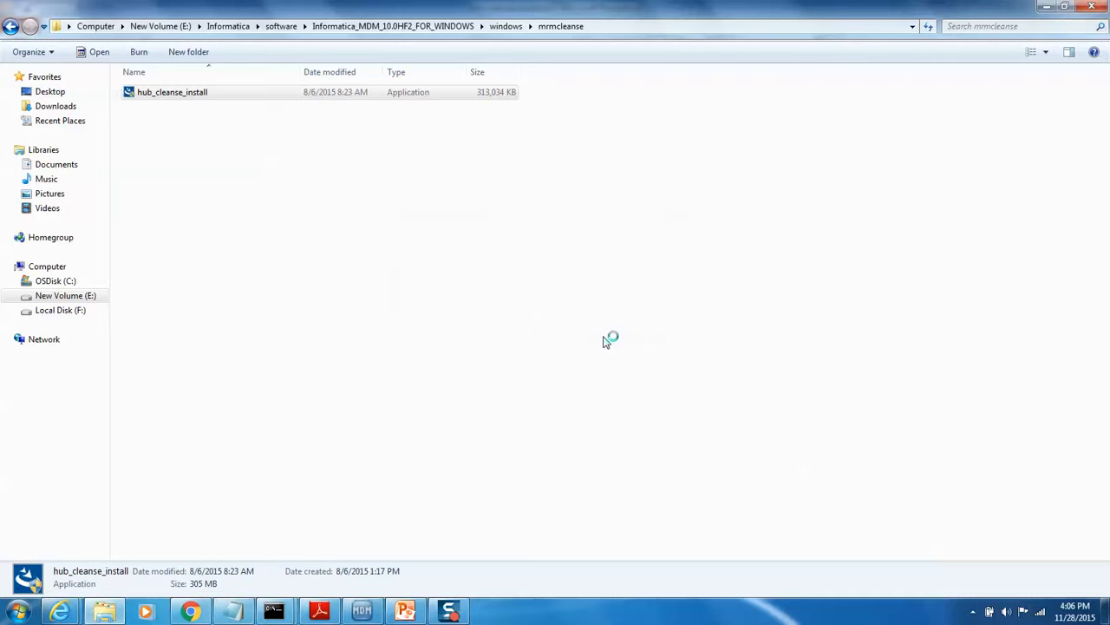
double_click(172, 91)
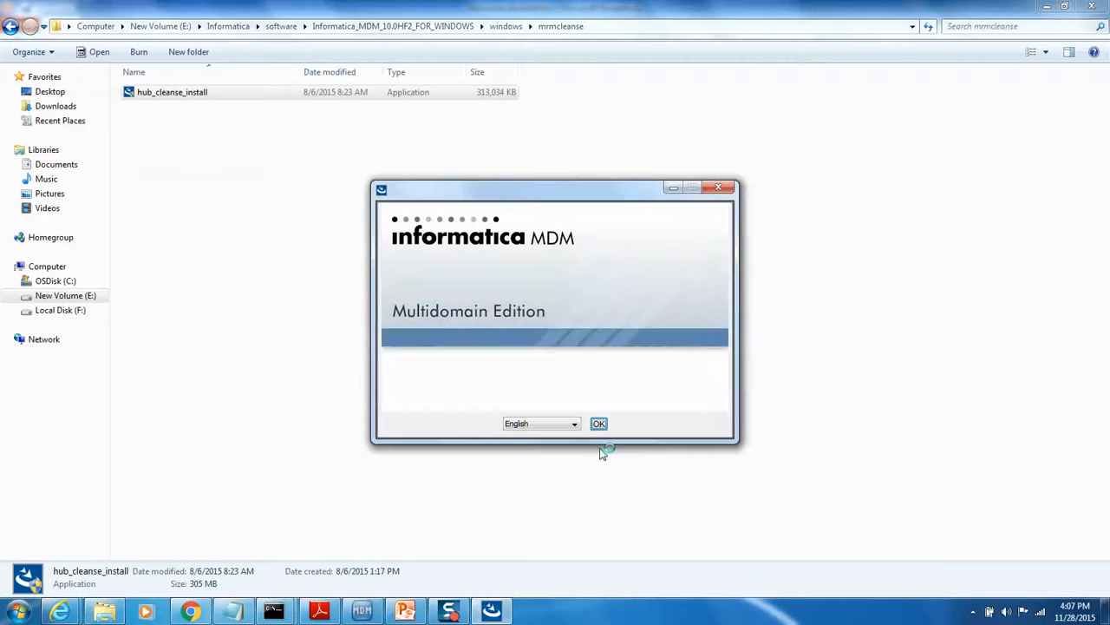
- Confirm English, accept the license agreement and keep the default install folder
click(598, 423)
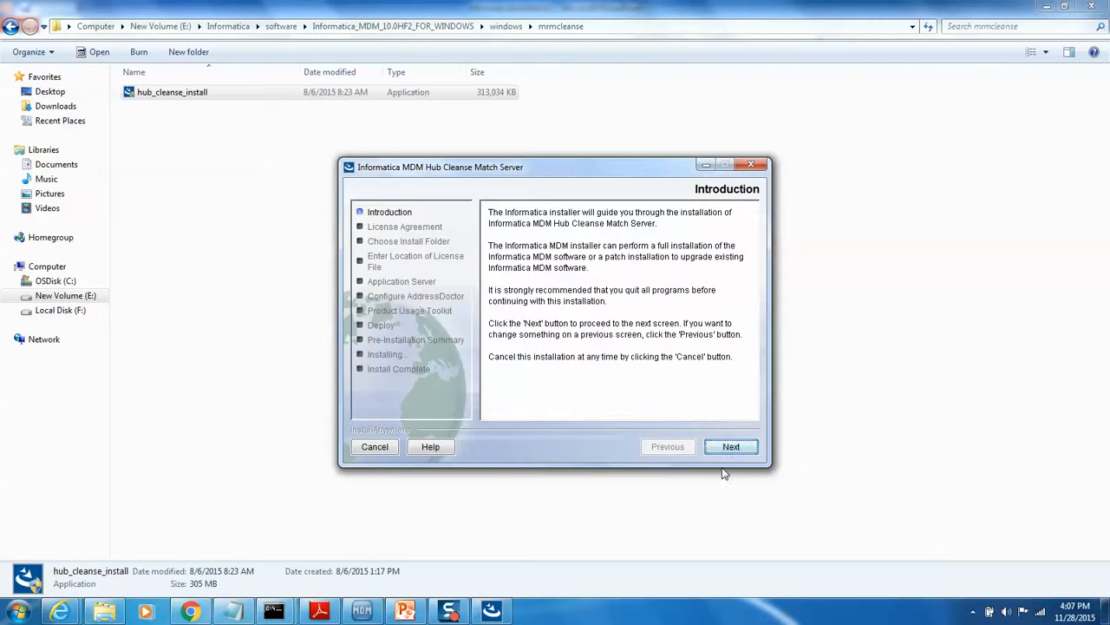
click(732, 446)
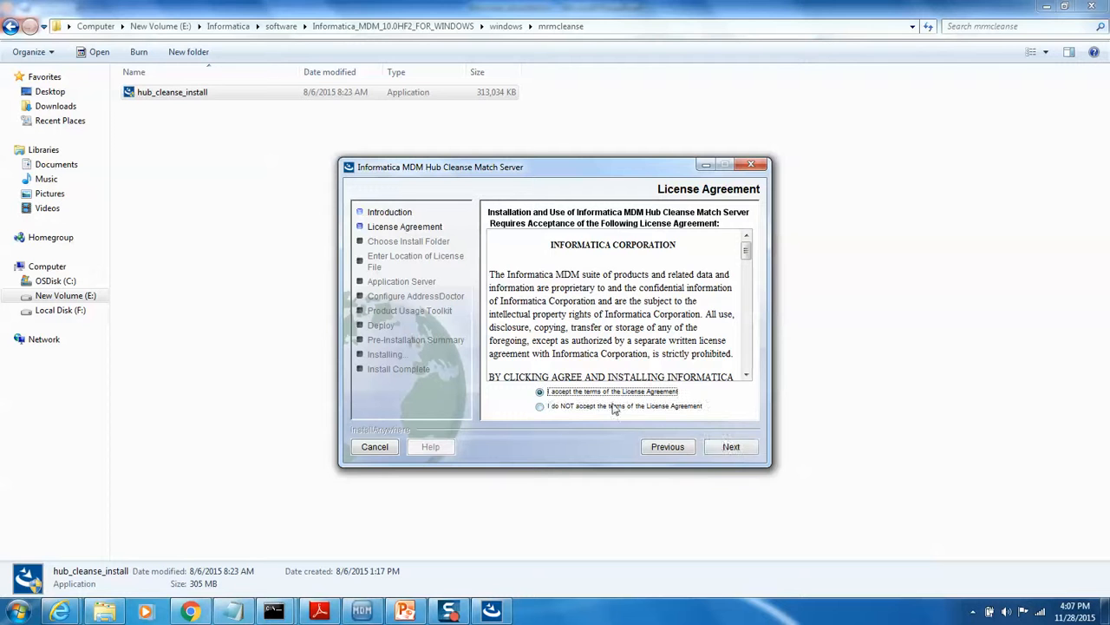
click(732, 446)
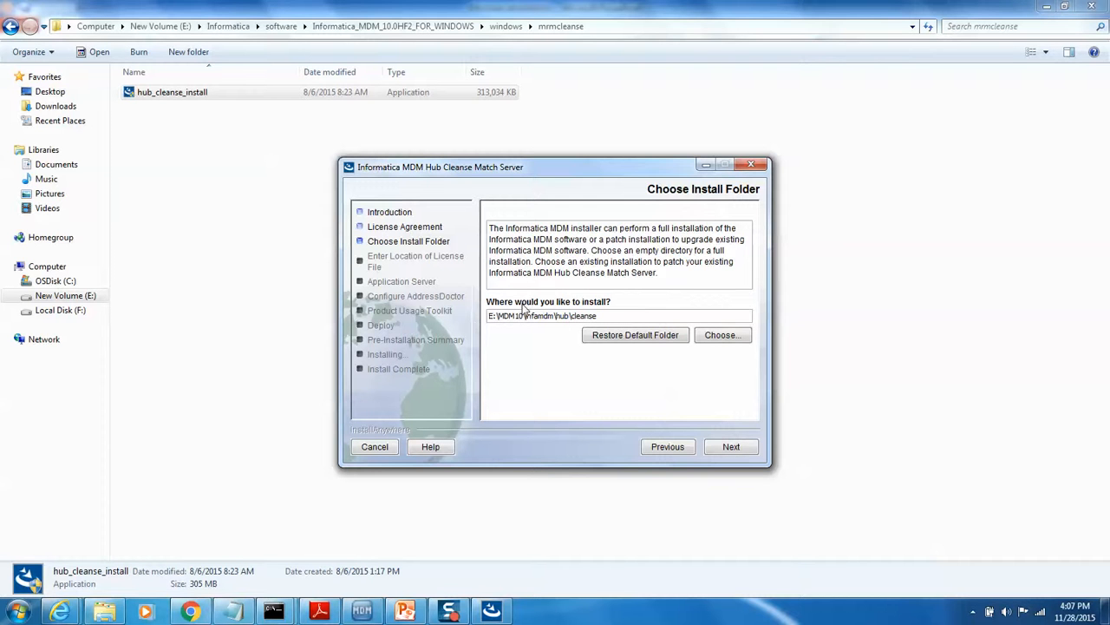
click(733, 445)
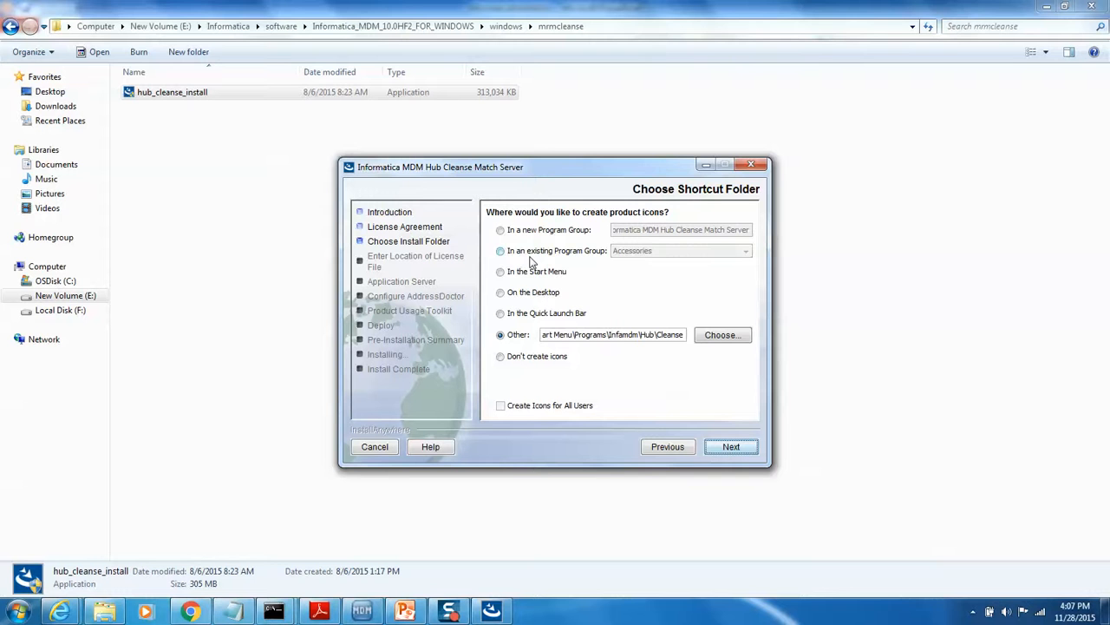
- File shortcuts in the existing Informatica MDM Hub Server program group and continue
click(500, 250)
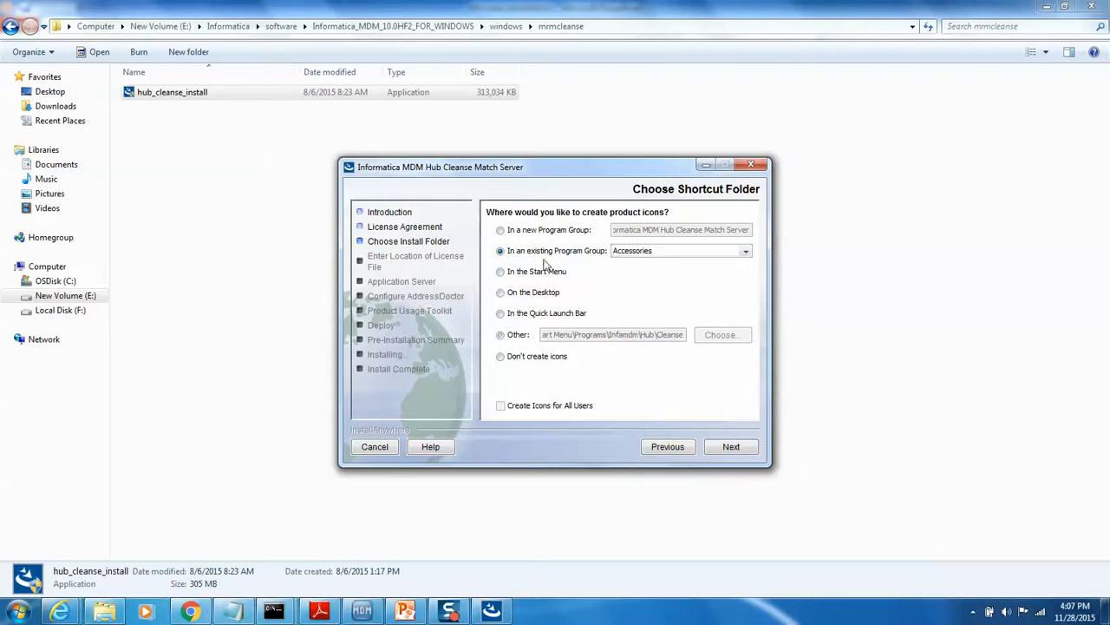
click(744, 250)
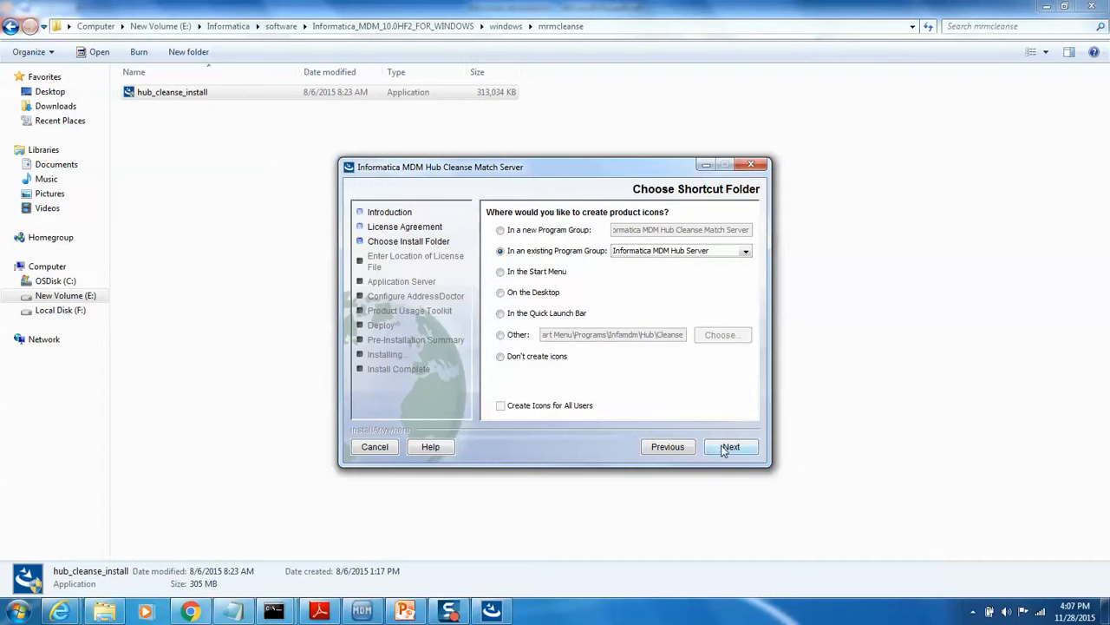
click(731, 446)
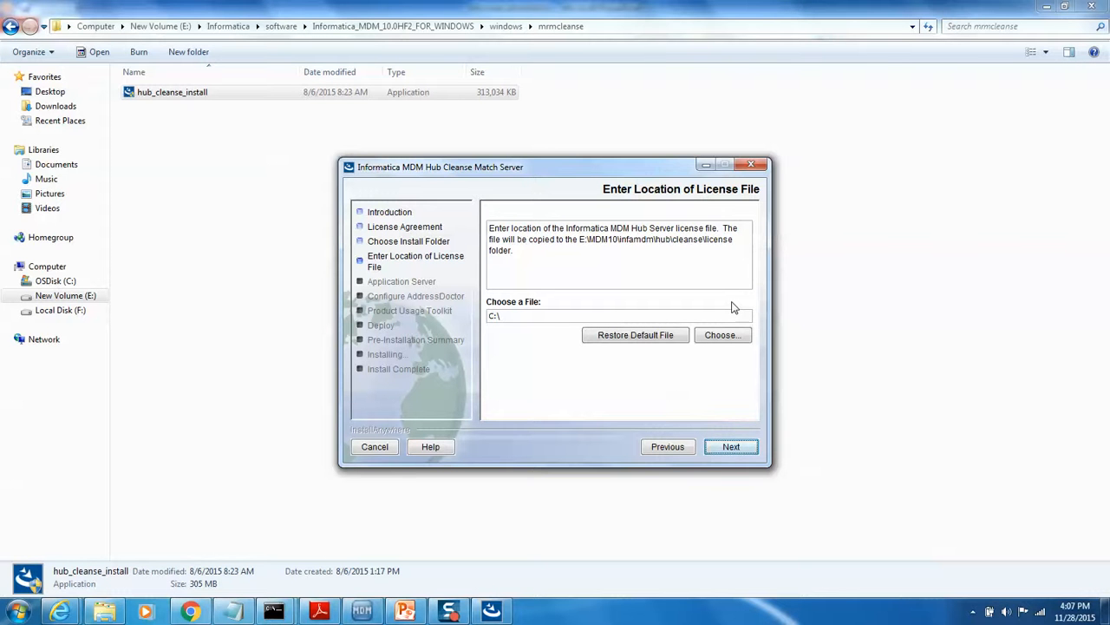
- Browse E:\MDM10\infamdm\hub to the license folder for siperian.license
click(722, 335)
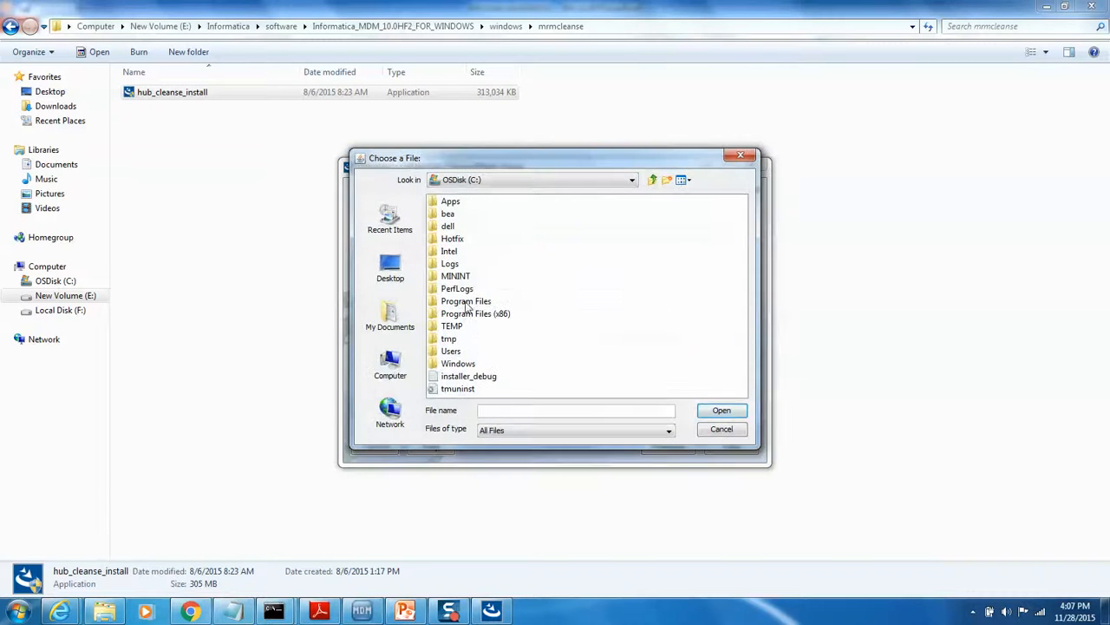
click(631, 179)
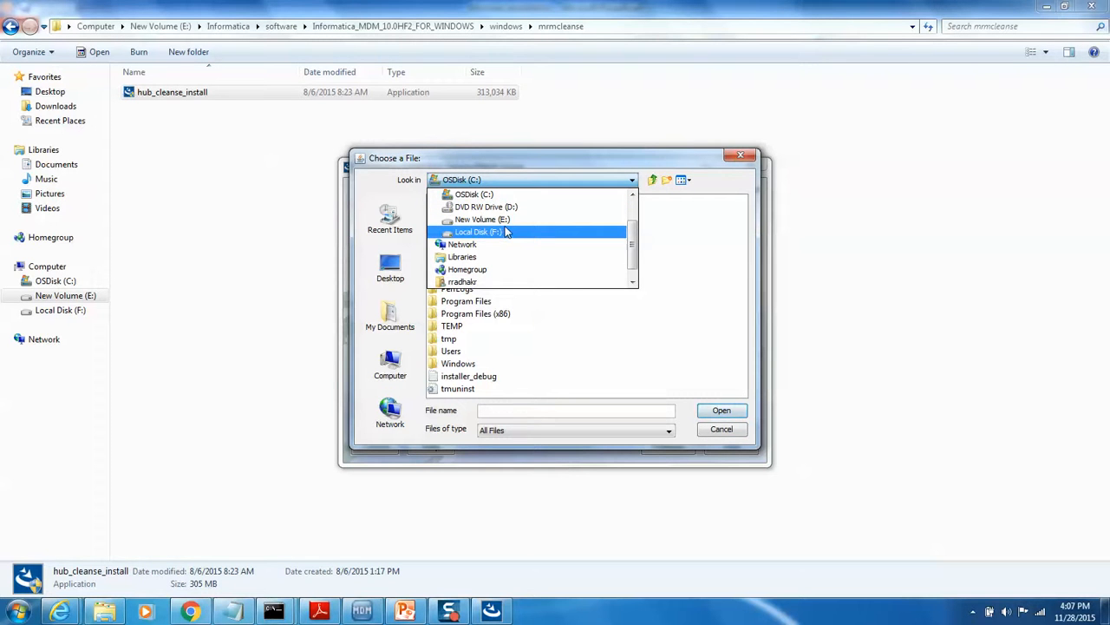
click(483, 219)
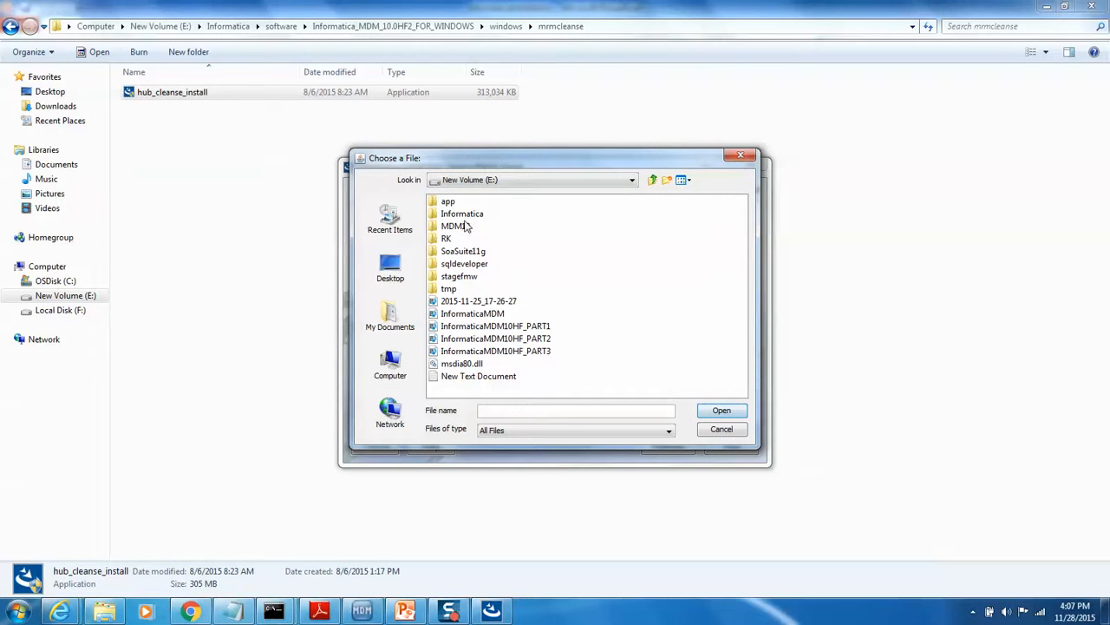
double_click(455, 225)
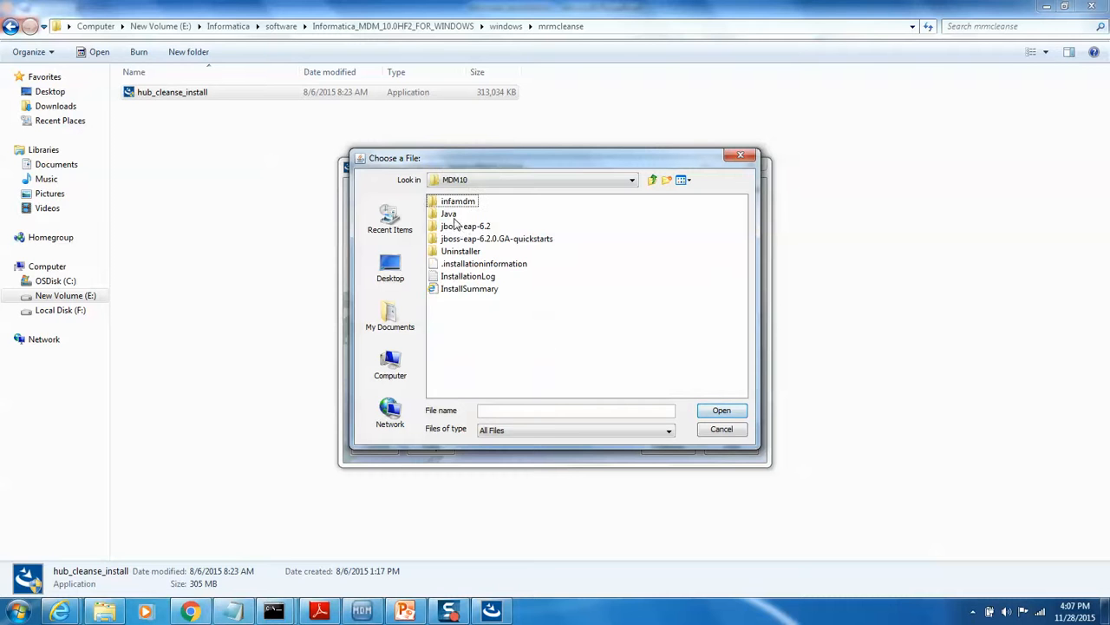
double_click(458, 201)
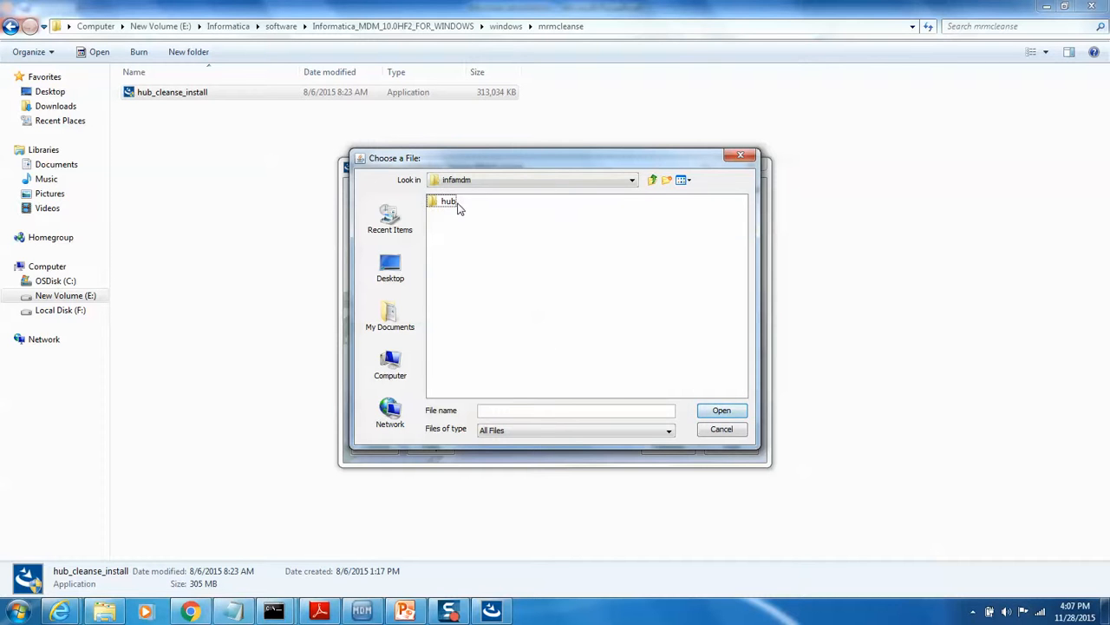
double_click(448, 201)
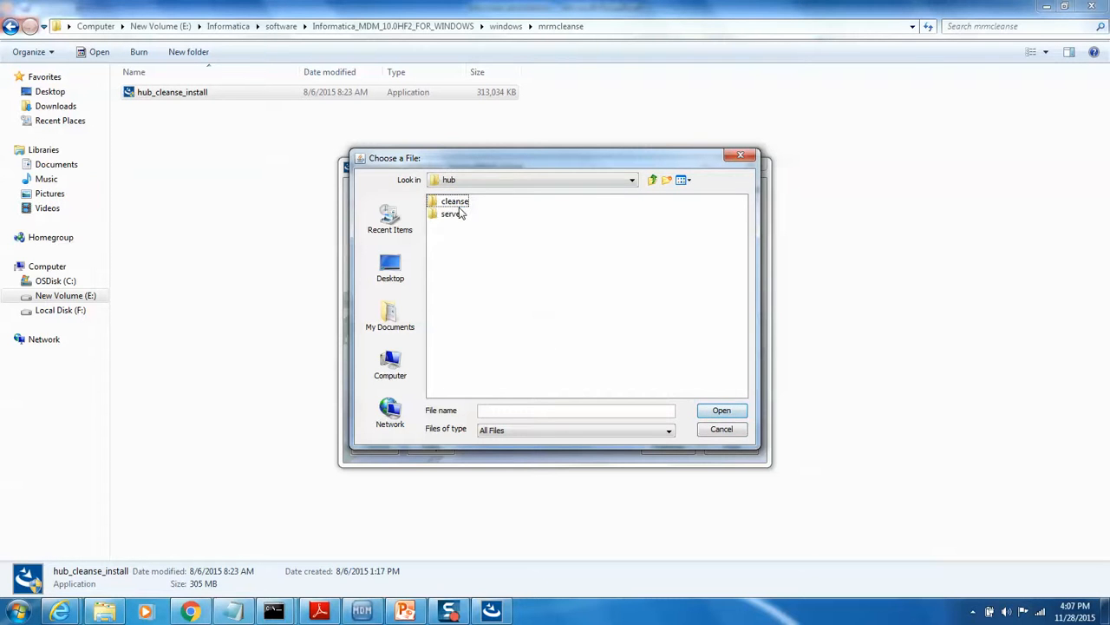
double_click(454, 201)
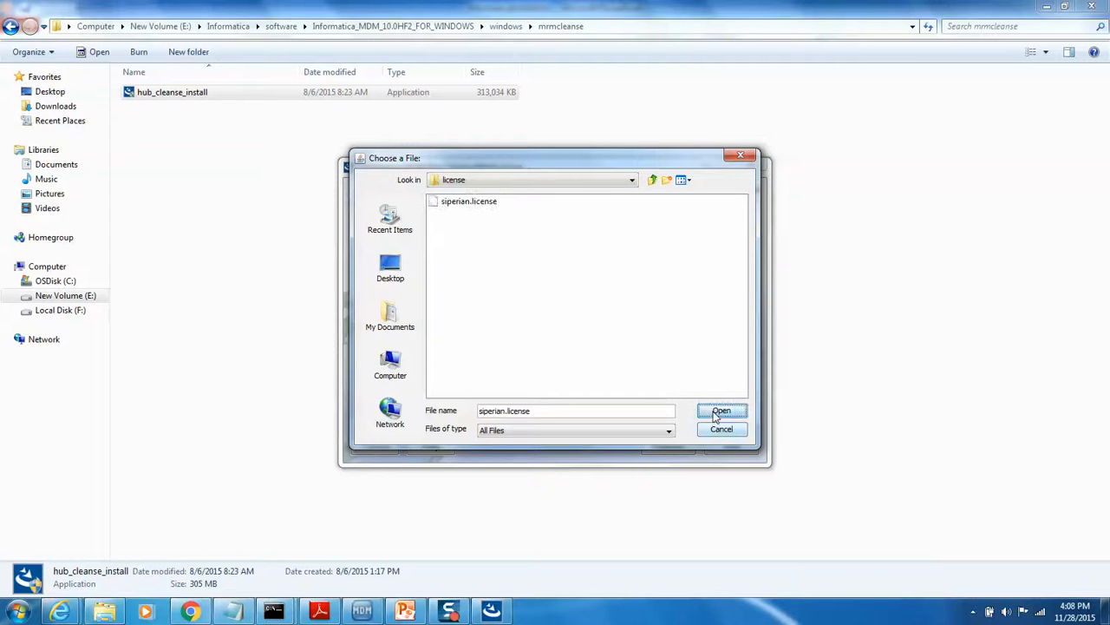
- Use siperian.license and point JBoss home to the JBoss folder under E:\MDM10
click(722, 409)
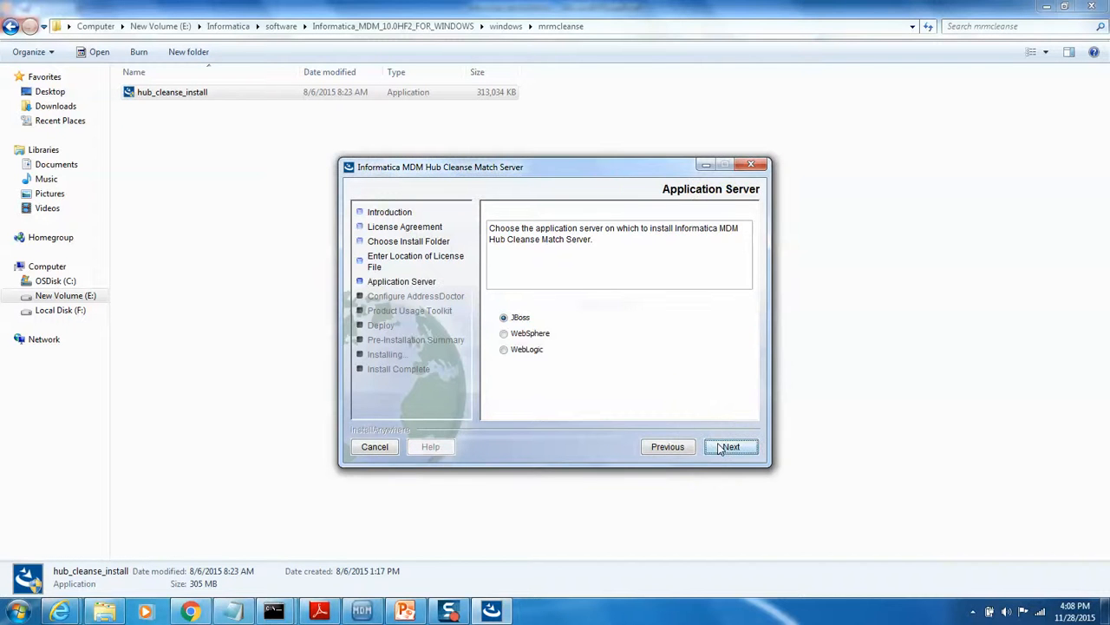
click(732, 446)
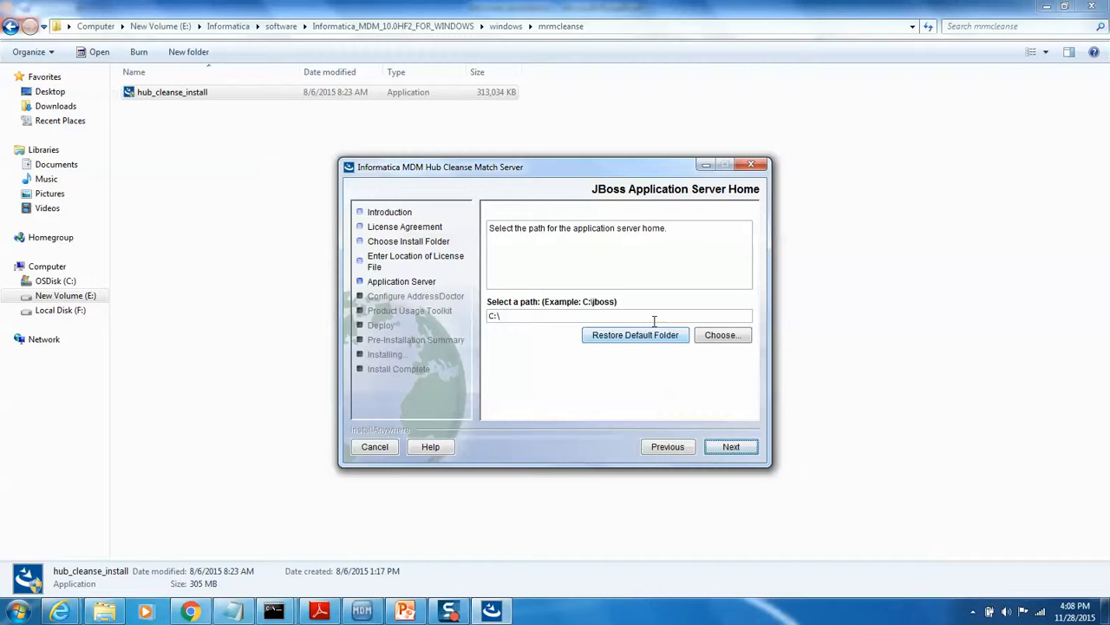
click(722, 335)
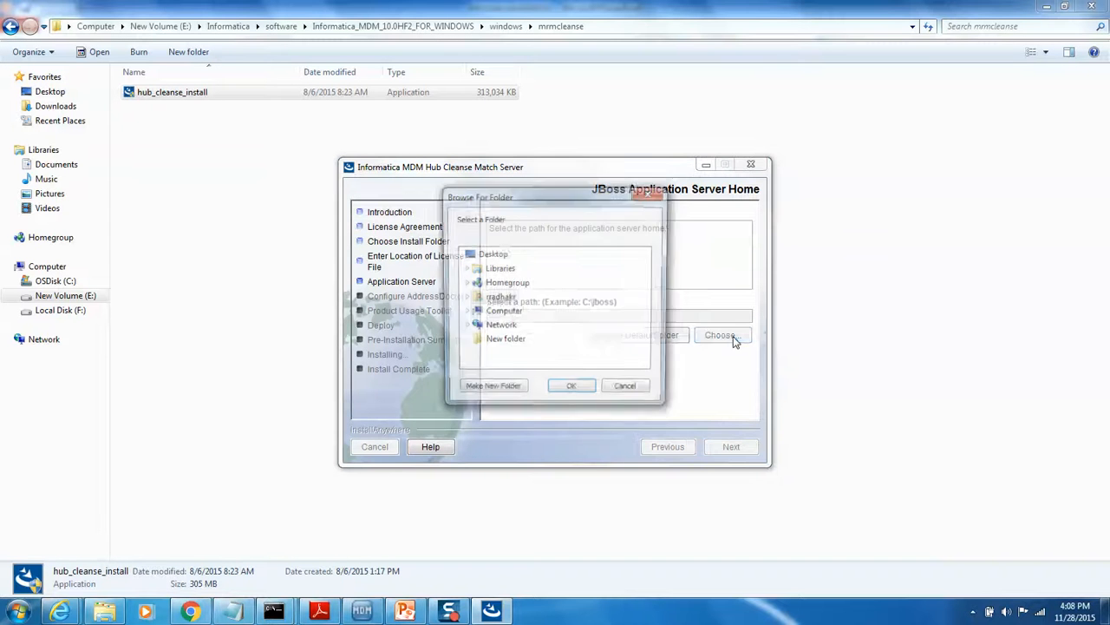
click(464, 298)
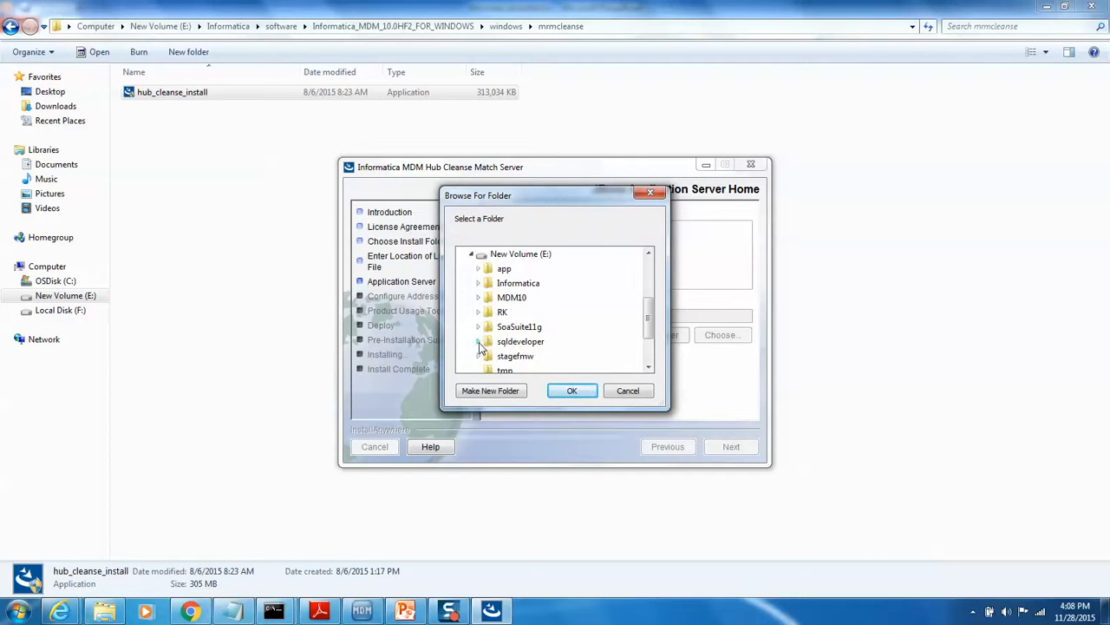
click(479, 312)
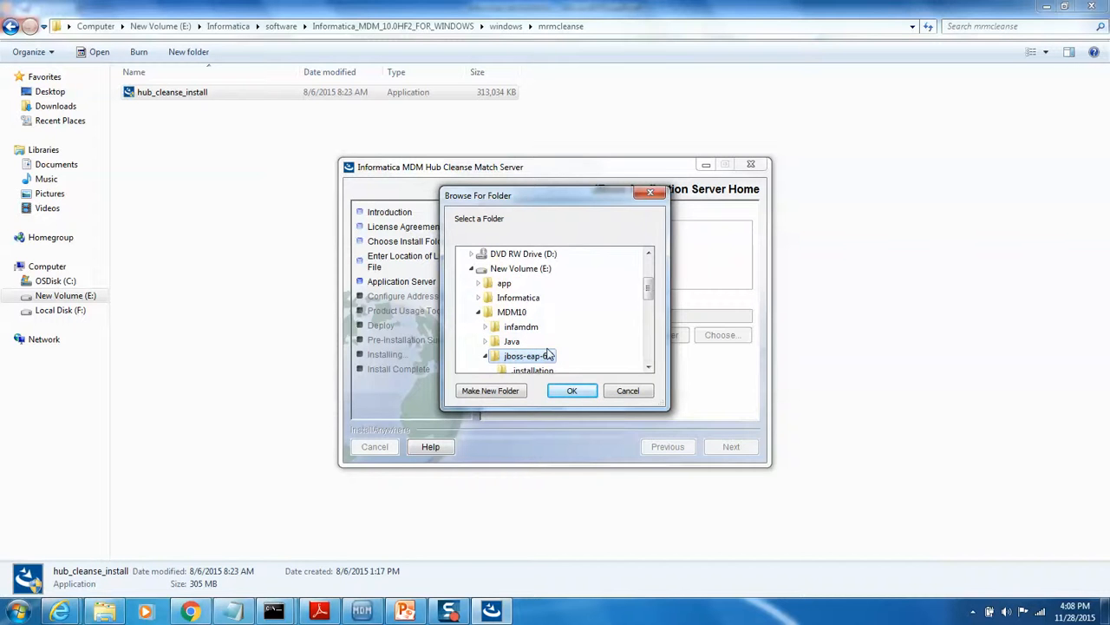
click(573, 390)
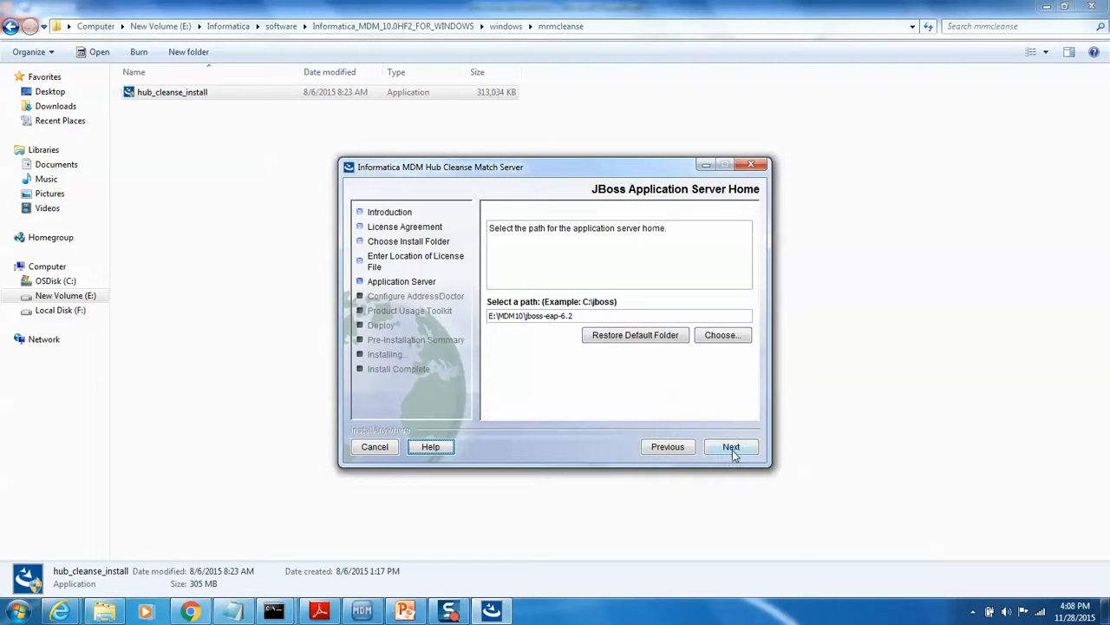
click(733, 445)
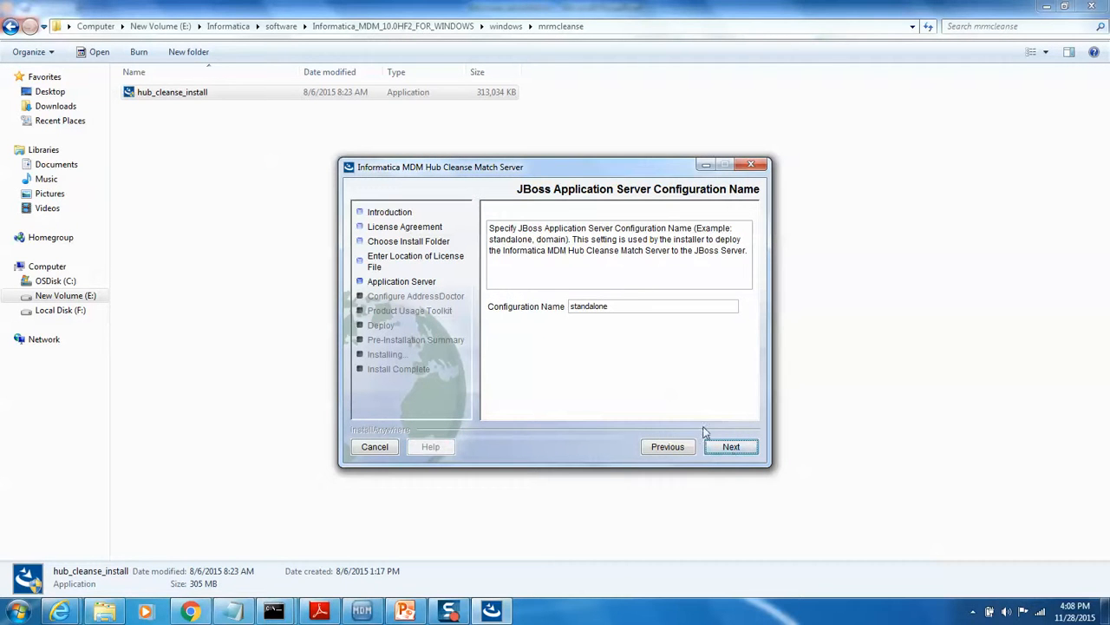
- Accept standalone configuration, default ports, Production with no proxy, and run the post-install script
click(732, 445)
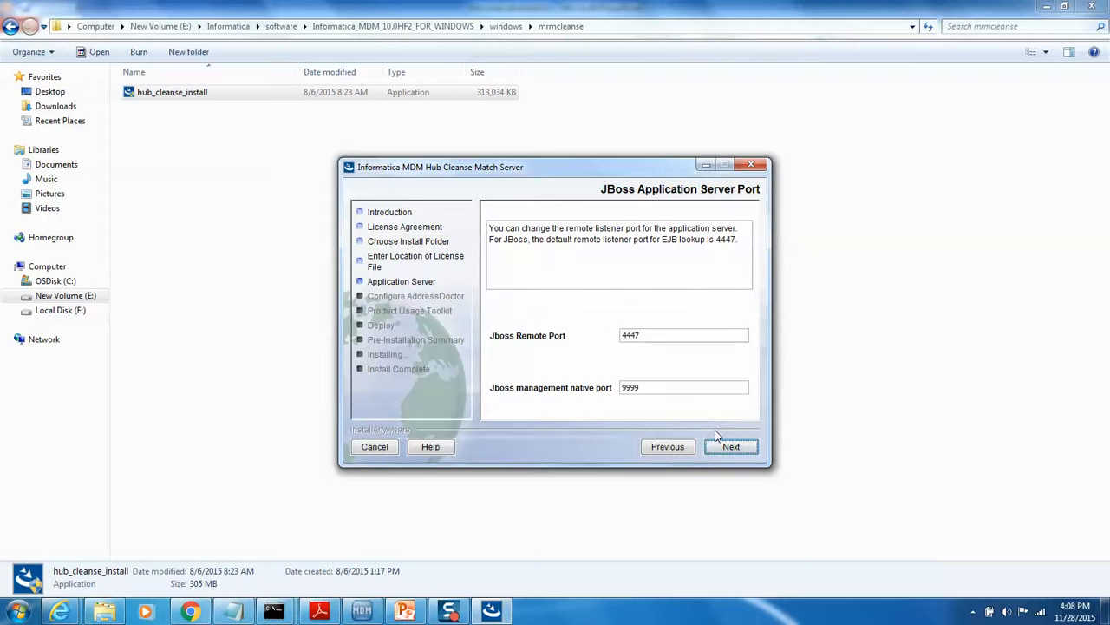
click(732, 446)
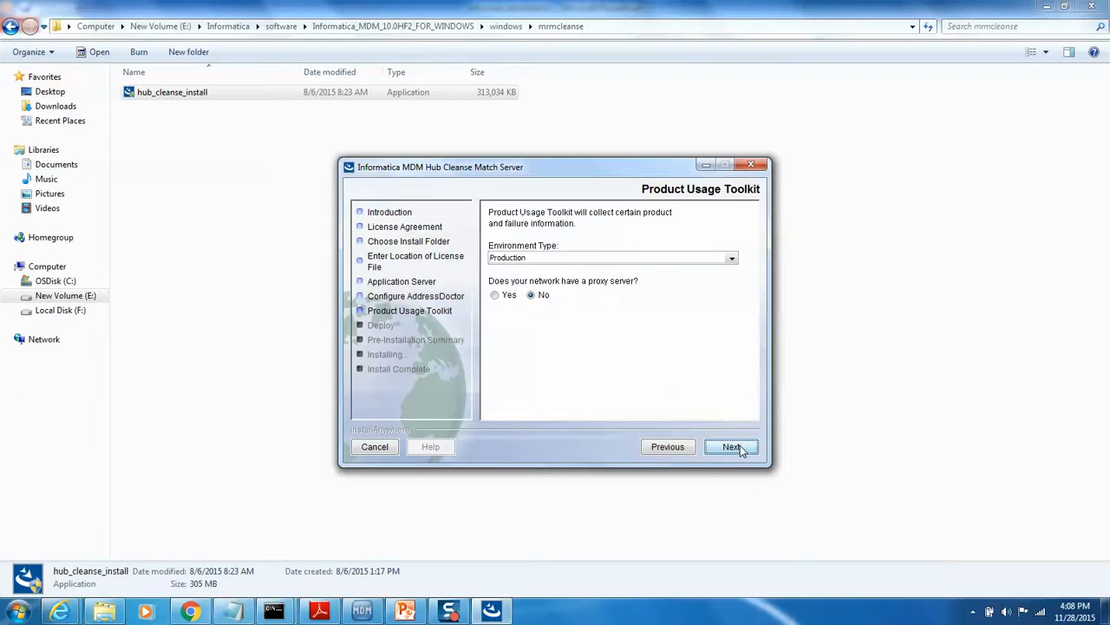
click(732, 446)
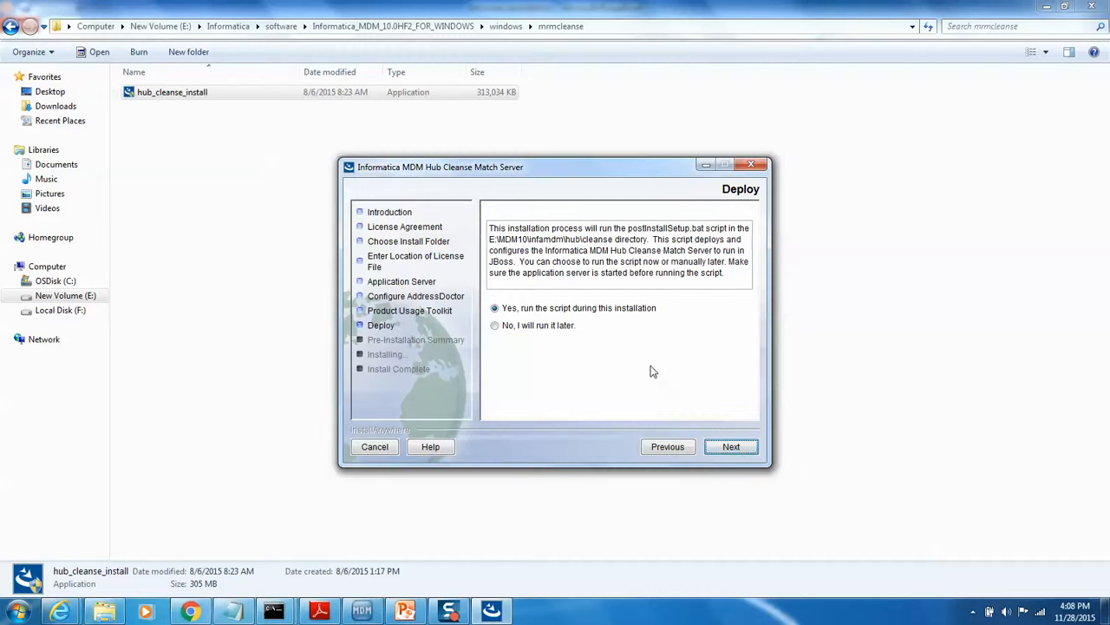
click(731, 445)
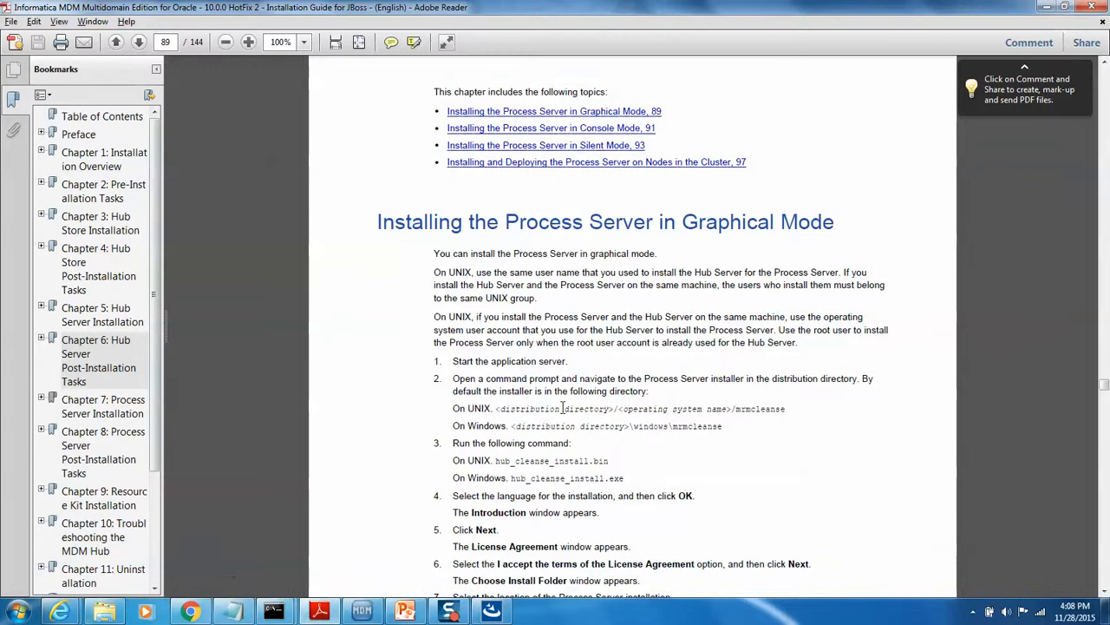
- Scroll the installation guide from graphical install steps to Chapter 8's Process Server logging settings
scroll(down, 3)
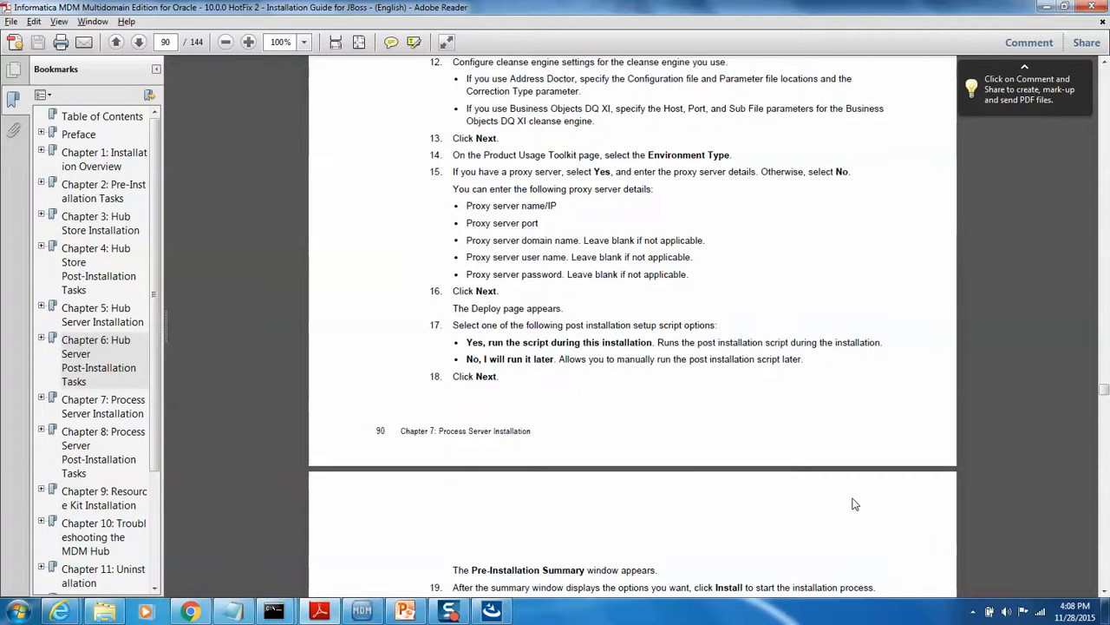
scroll(down, 3)
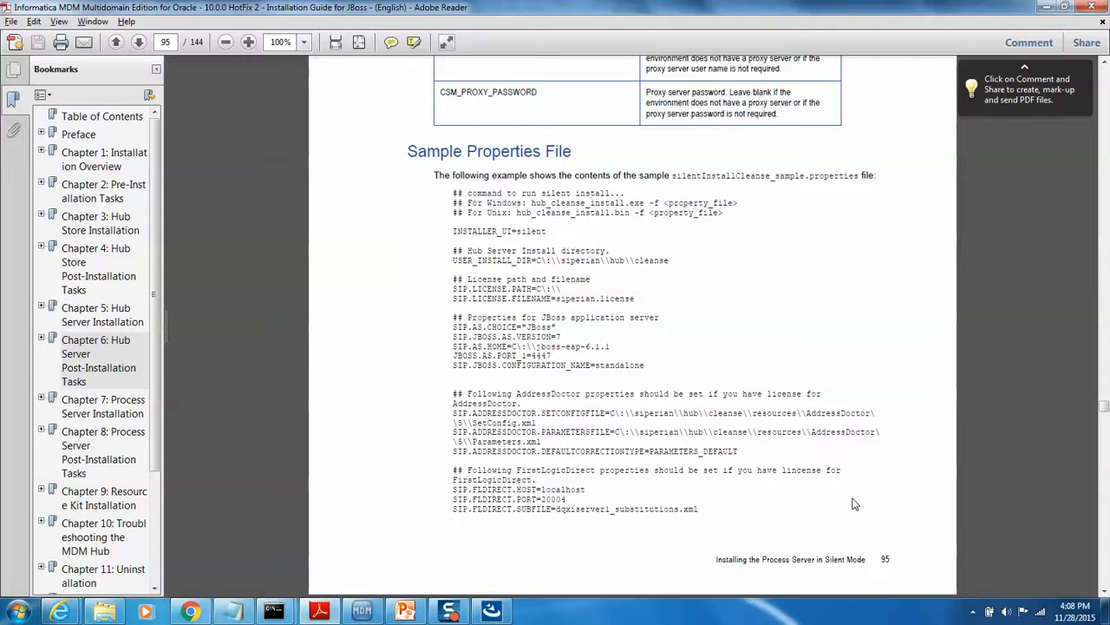
scroll(down, 3)
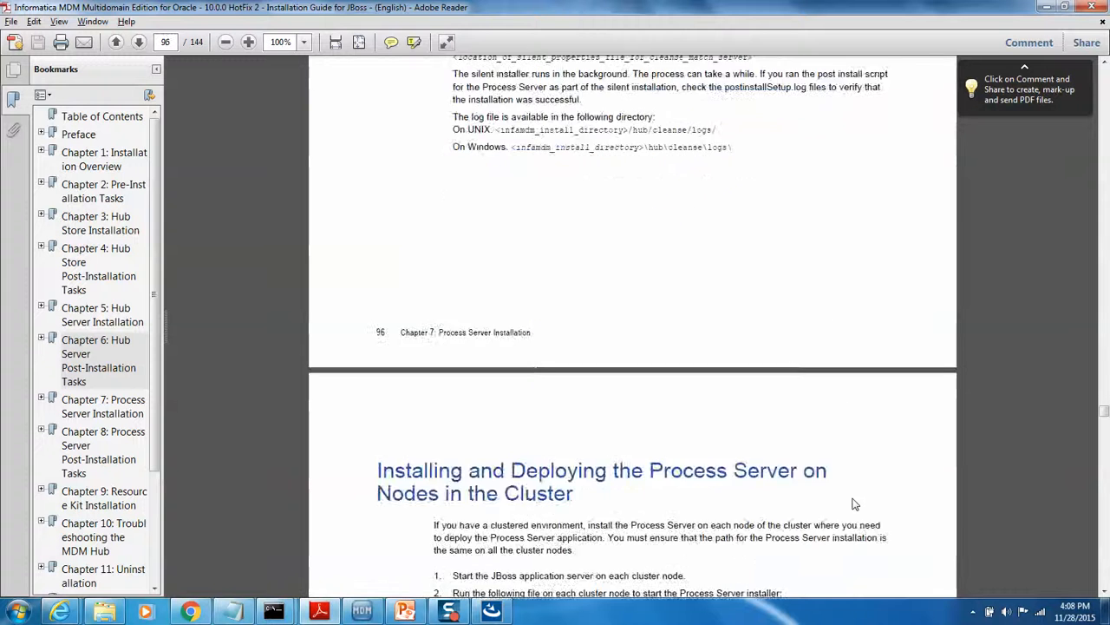
scroll(down, 3)
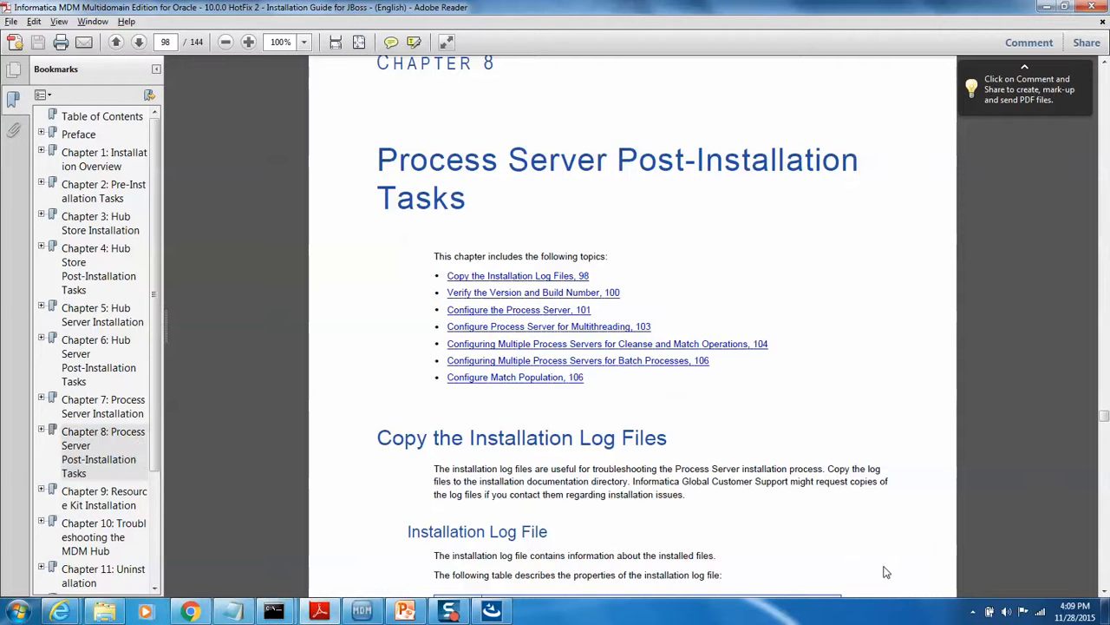
scroll(down, 3)
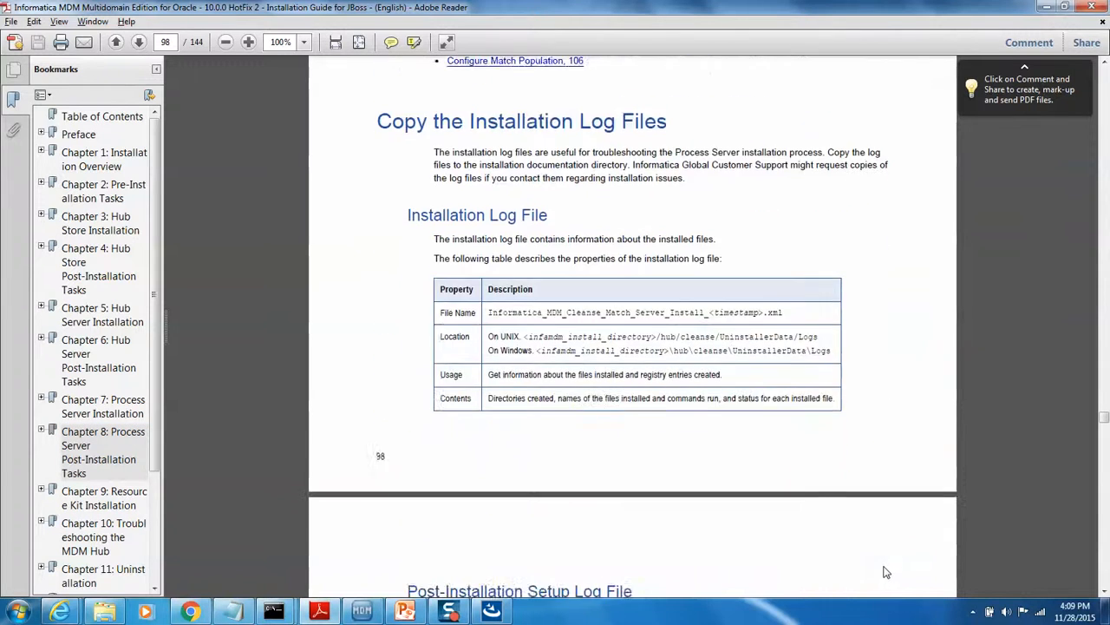
scroll(down, 3)
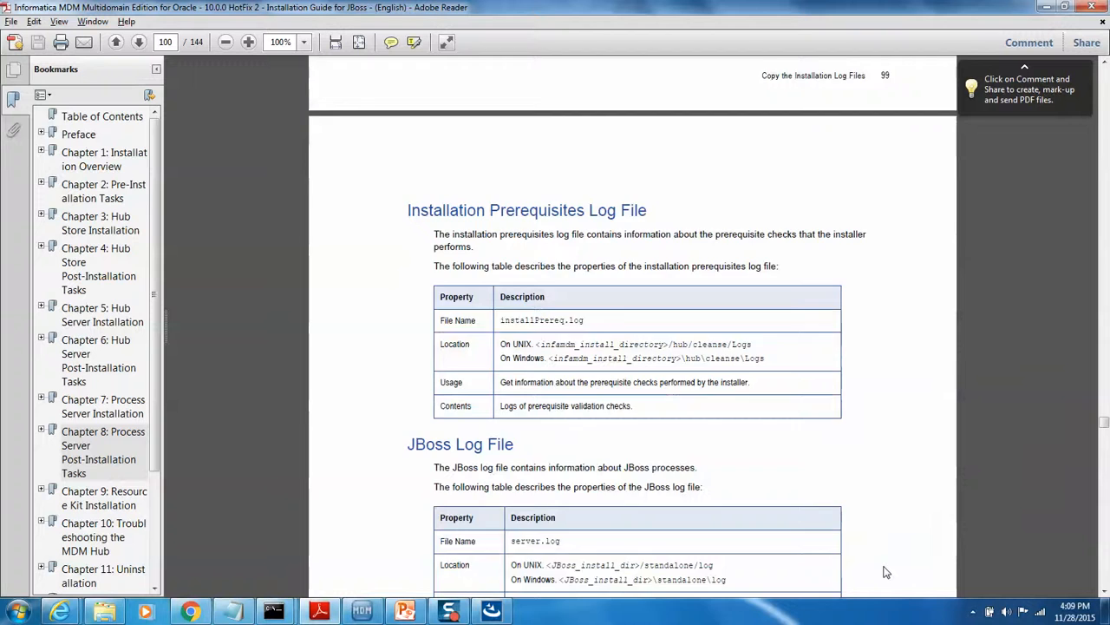
scroll(down, 3)
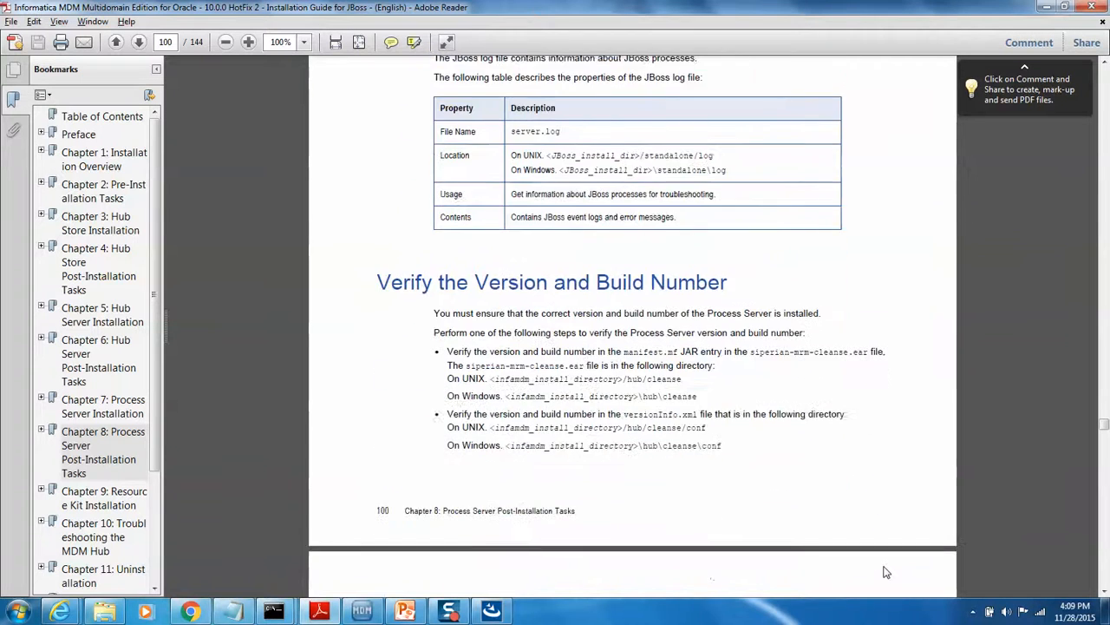
scroll(down, 3)
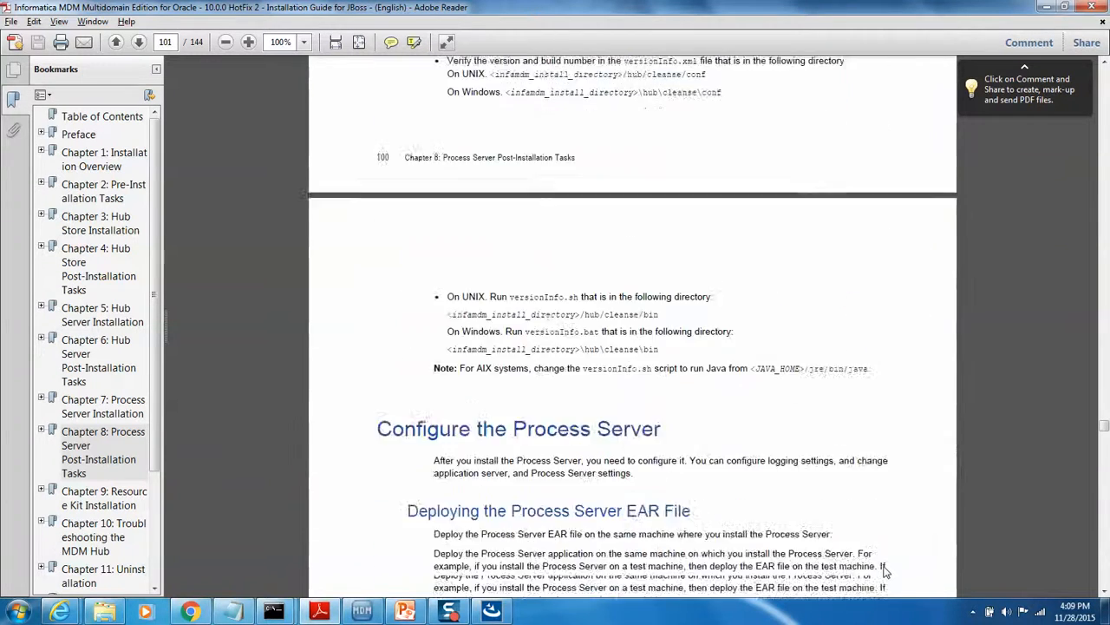
scroll(down, 3)
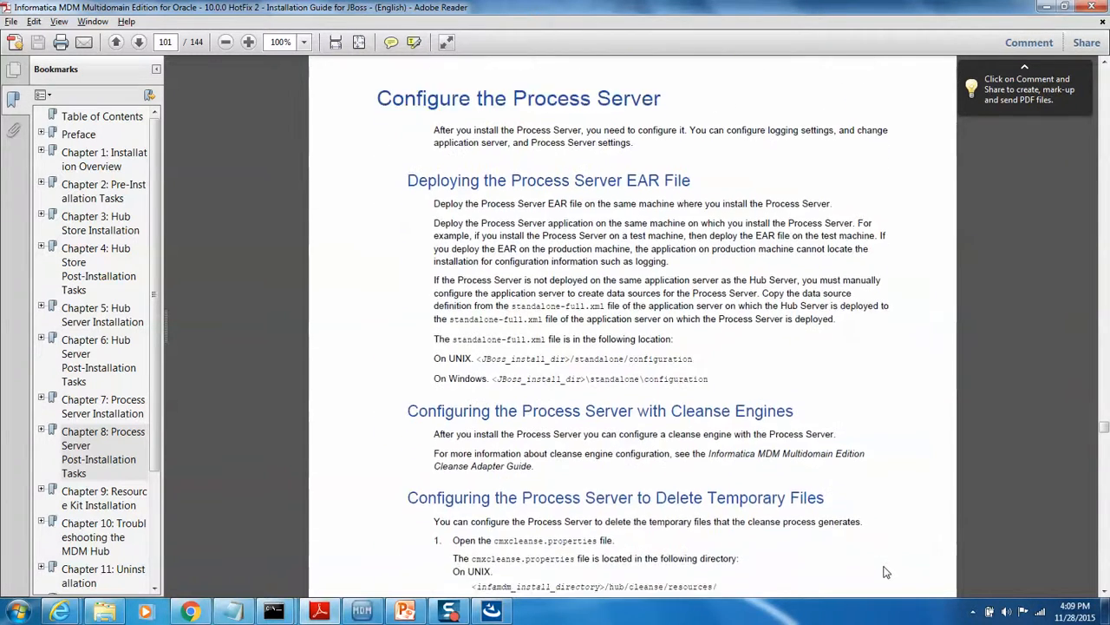
scroll(down, 3)
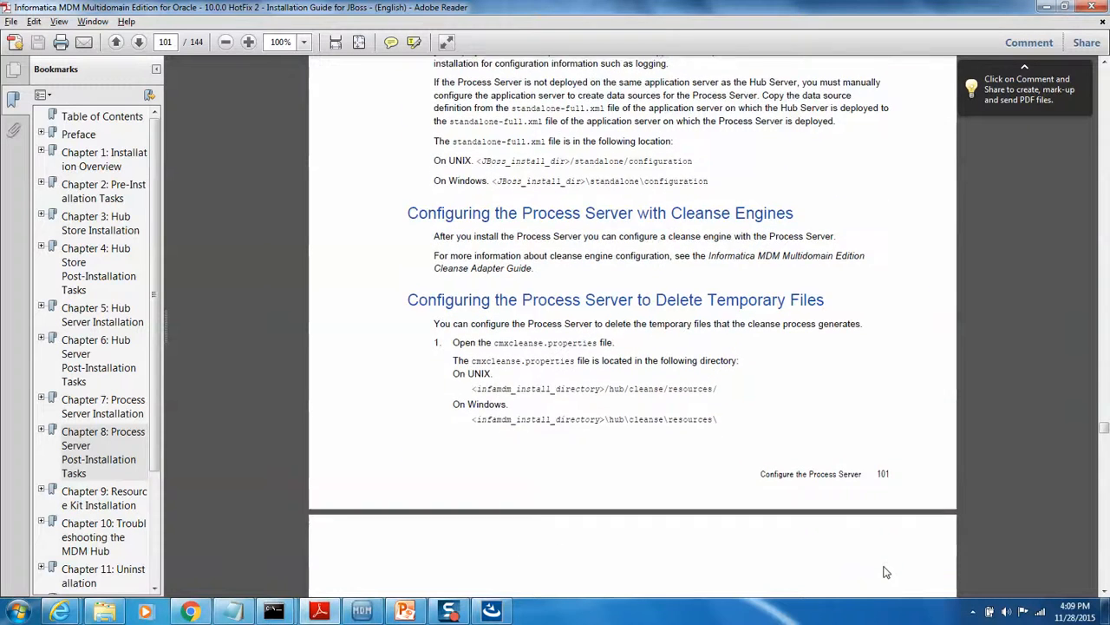
scroll(down, 3)
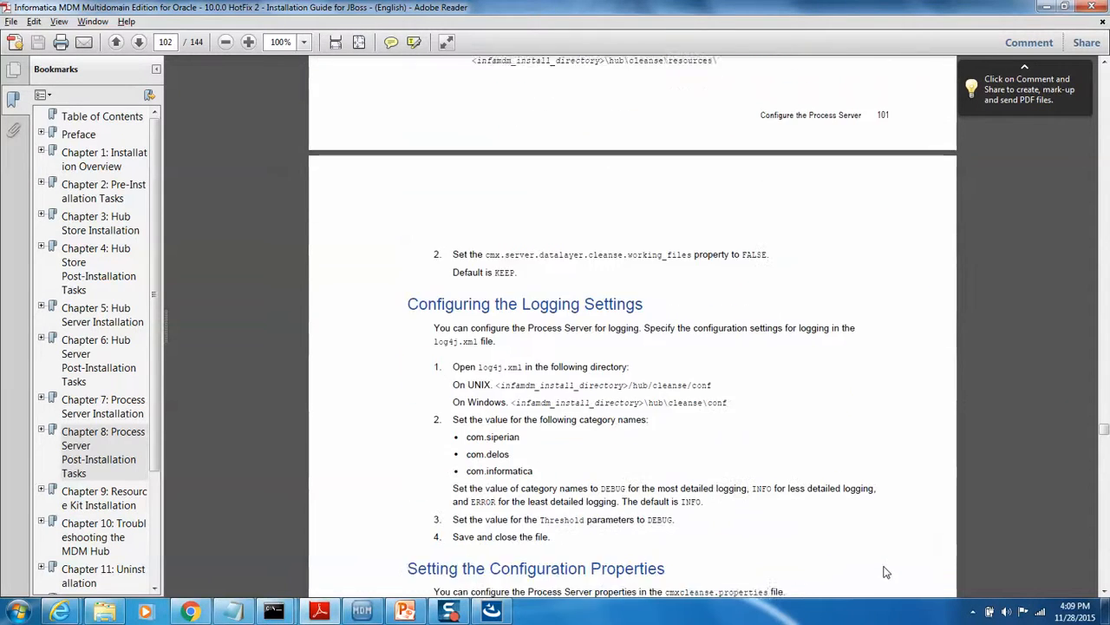
scroll(down, 3)
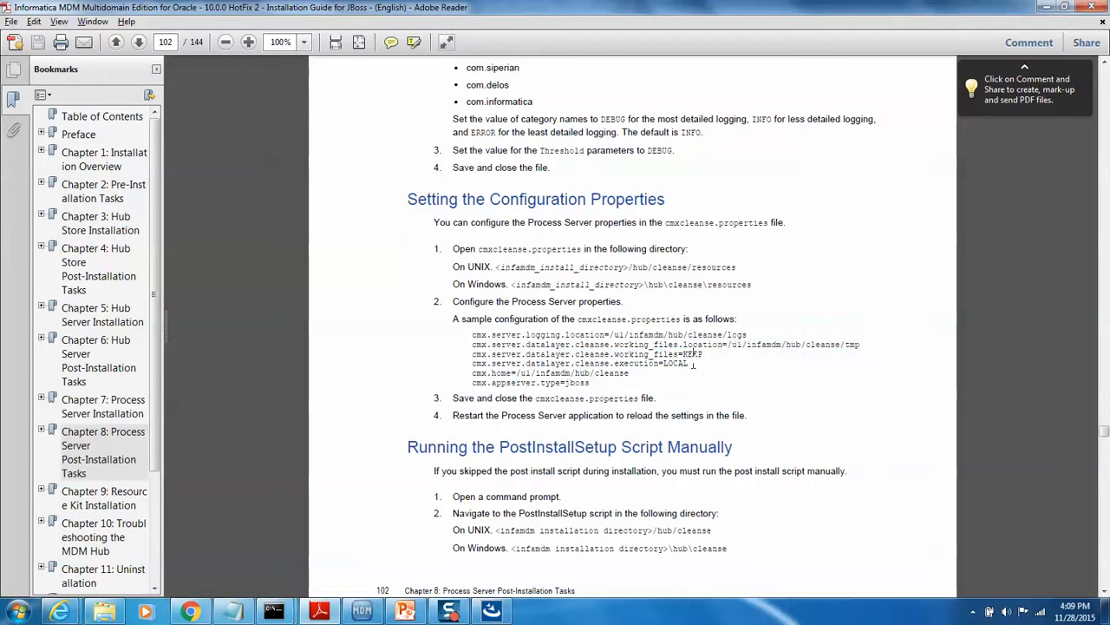
mouse_move(709, 373)
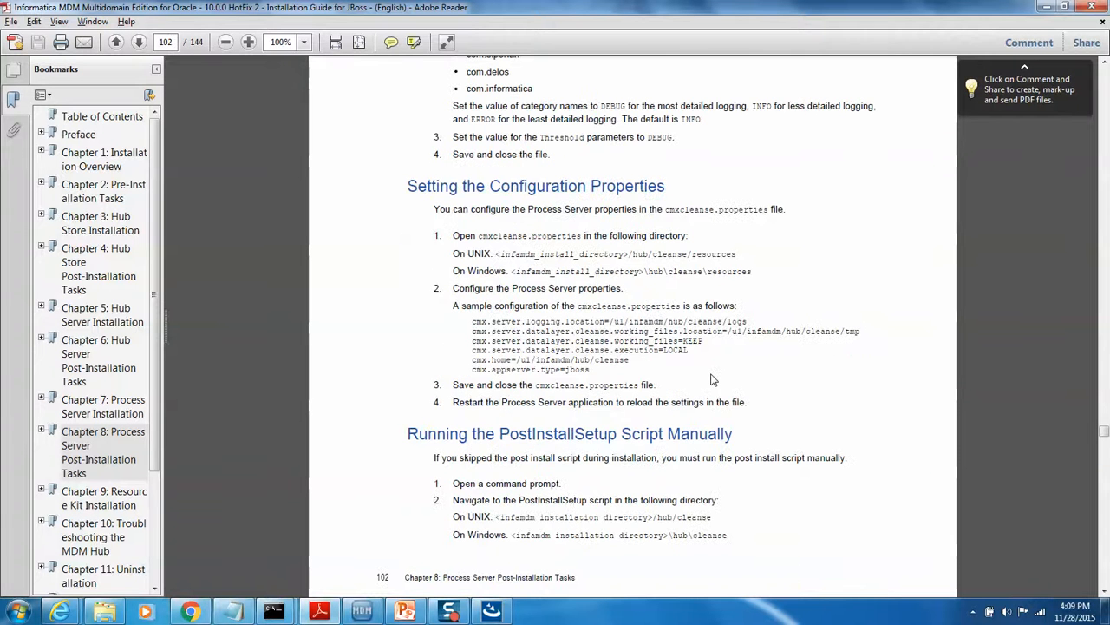
- Bring up the guide's cmxcleanse configuration properties and manual PostInstallSetup script section
double_click(702, 332)
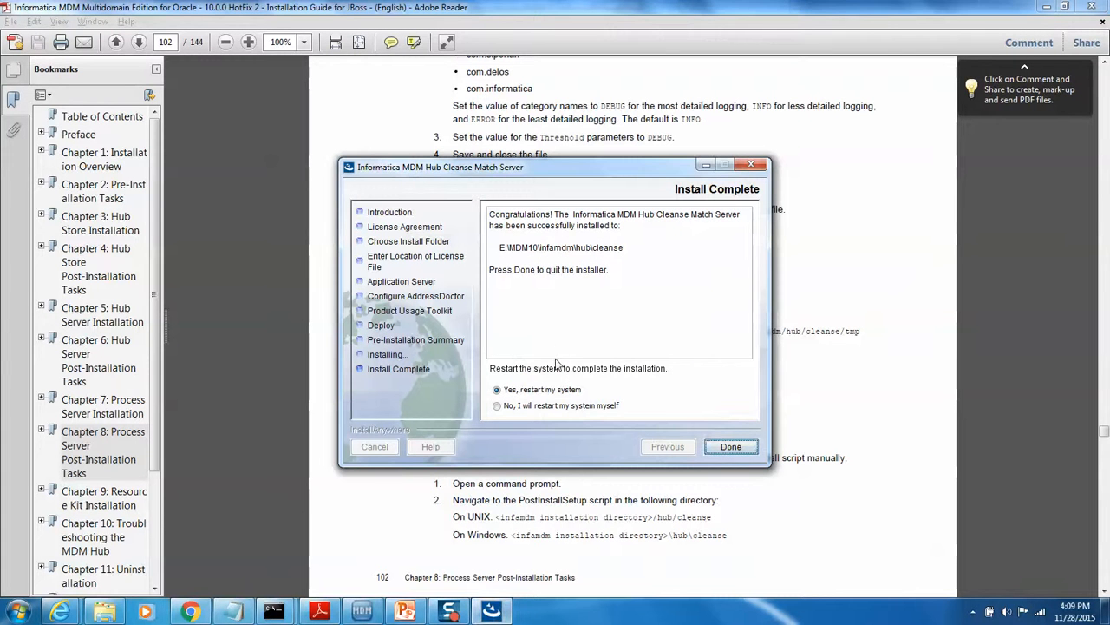
- Choose 'No, I will restart my system myself' and finish the installer with Done
click(496, 406)
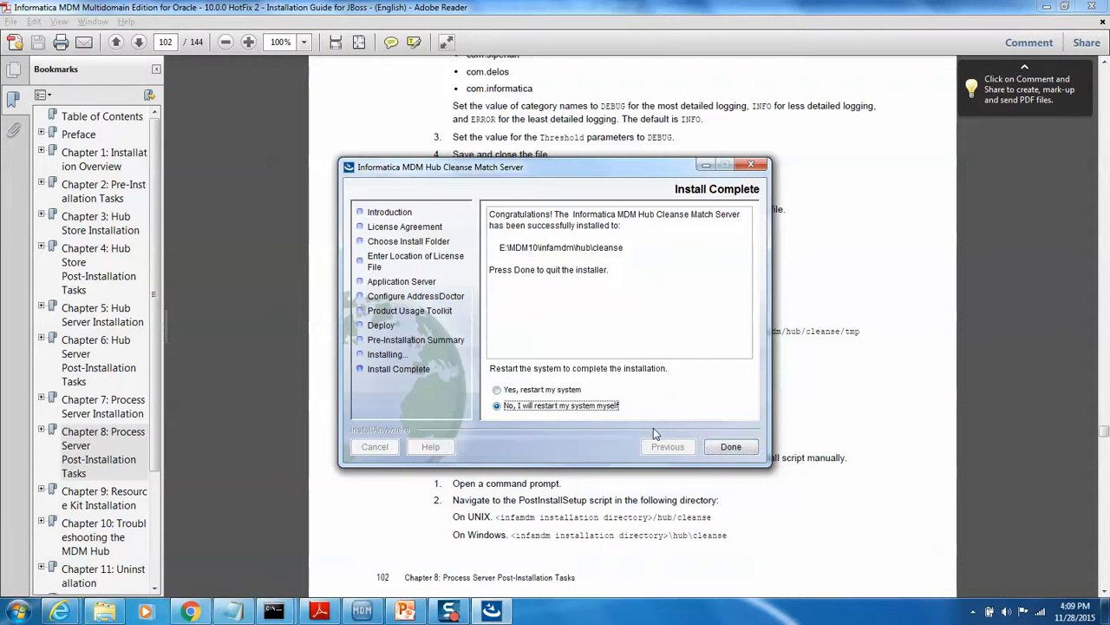
click(730, 445)
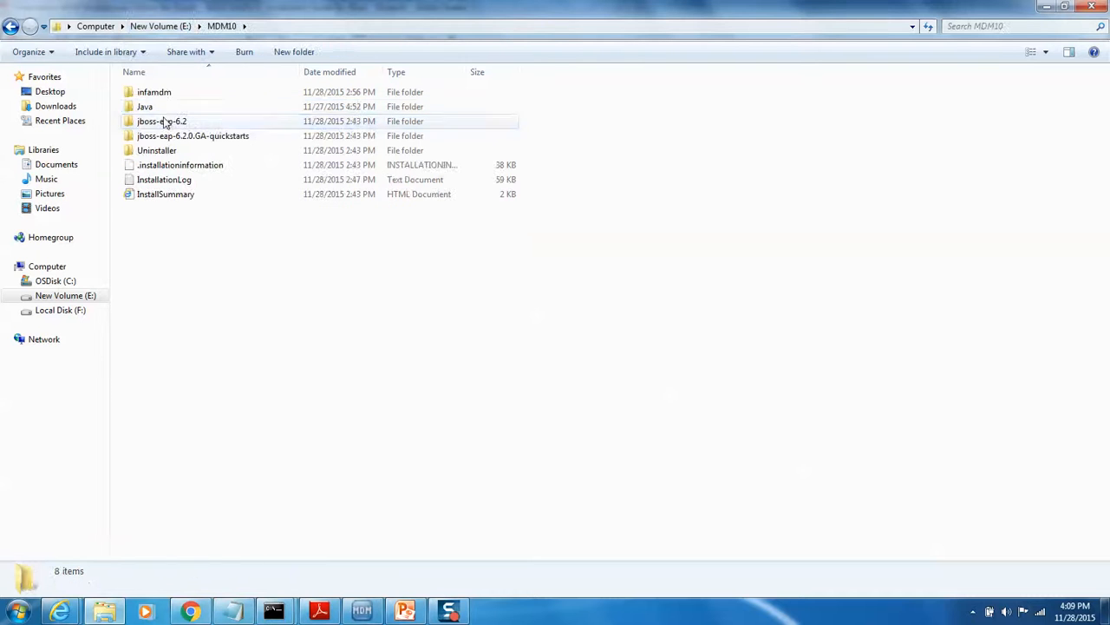
mouse_move(161, 121)
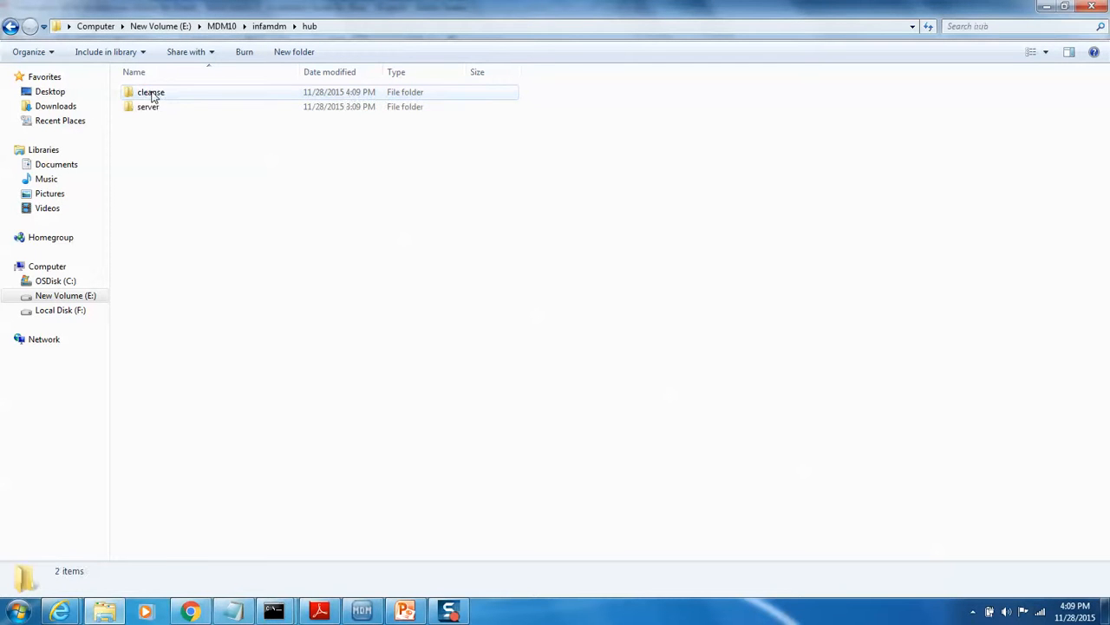
- Reach hub\cleanse\resources and open cmxcleanse.properties from its context menu
double_click(150, 92)
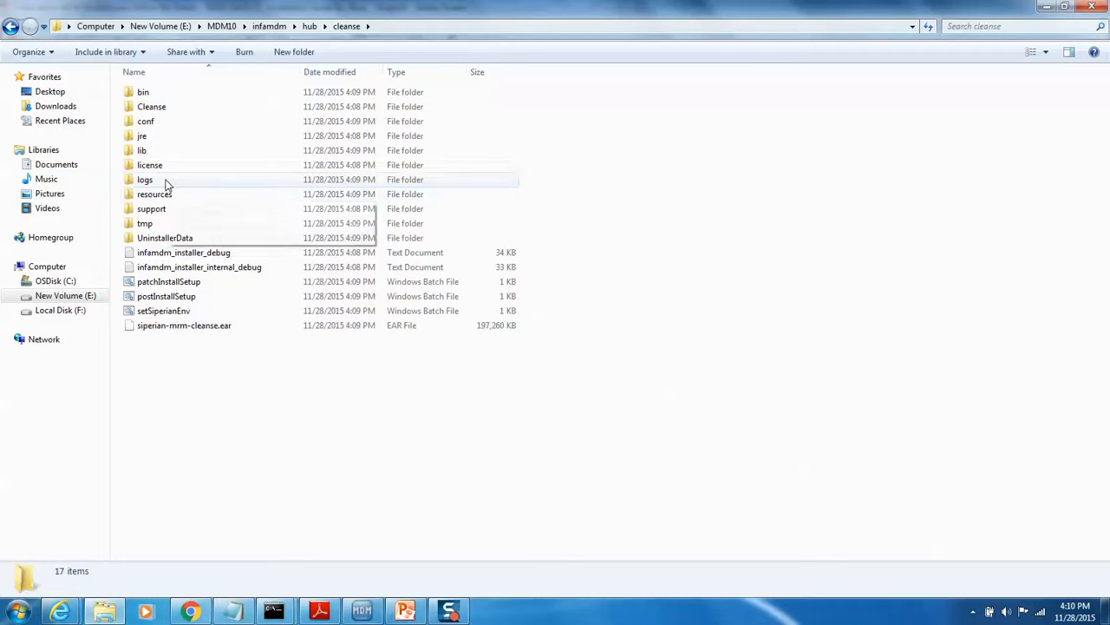
click(154, 195)
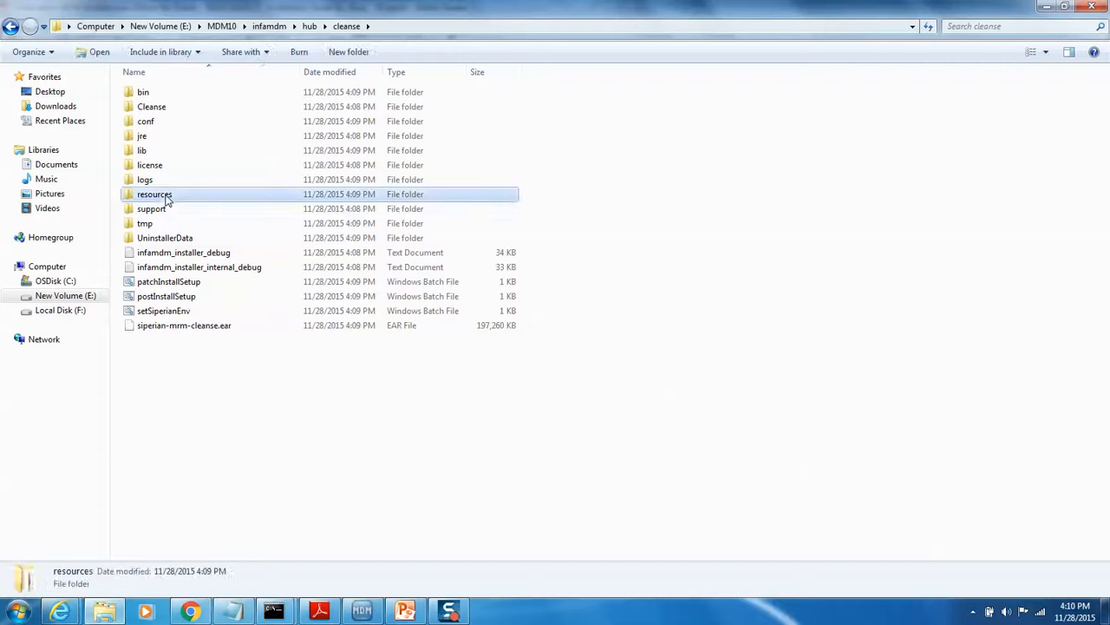
double_click(154, 194)
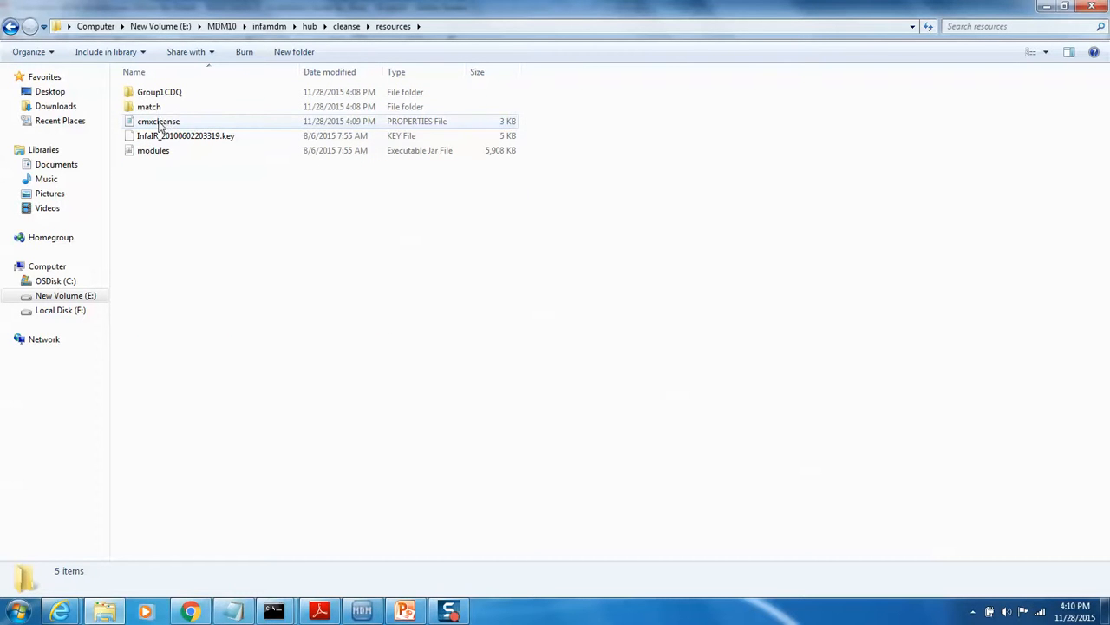
click(159, 122)
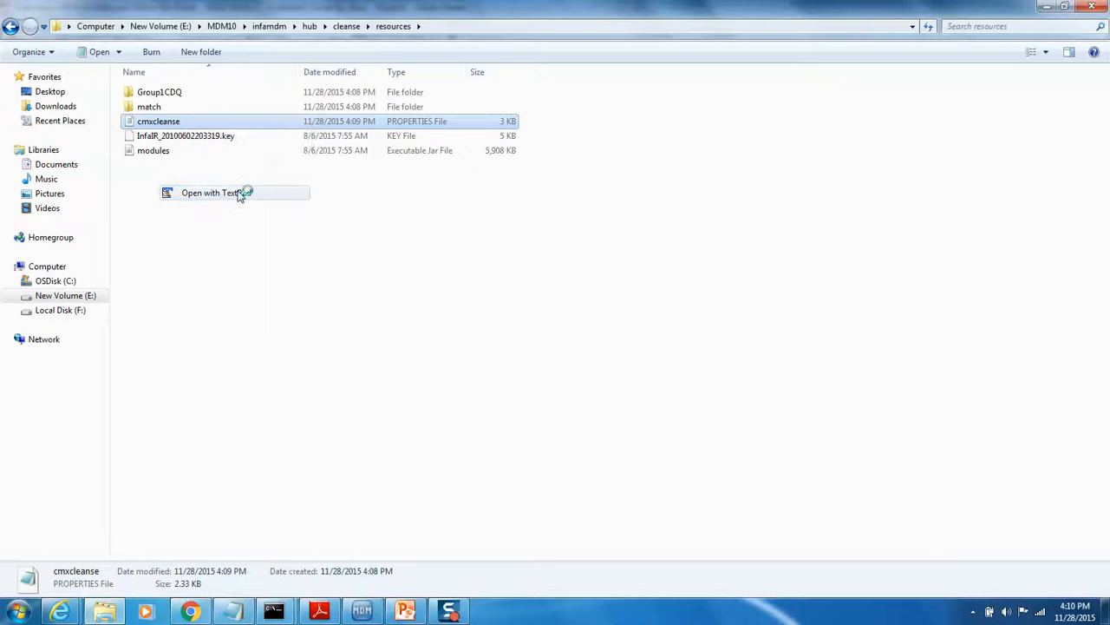
click(210, 193)
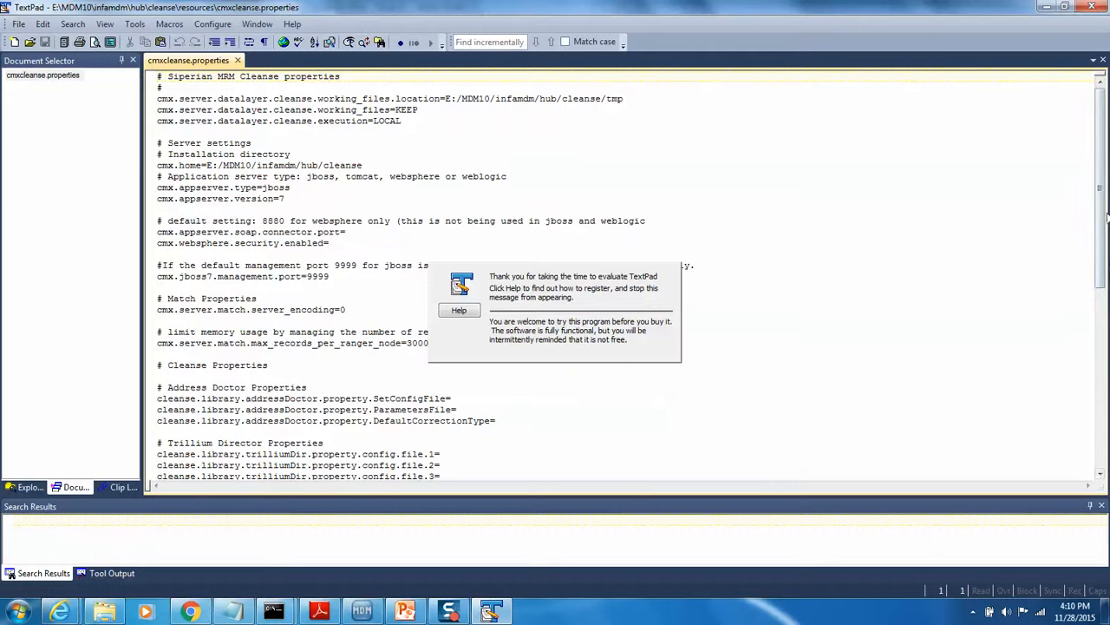
- Read cmxcleanse.properties through to its last line, then return to Explorer
scroll(down, 3)
text(FALS)
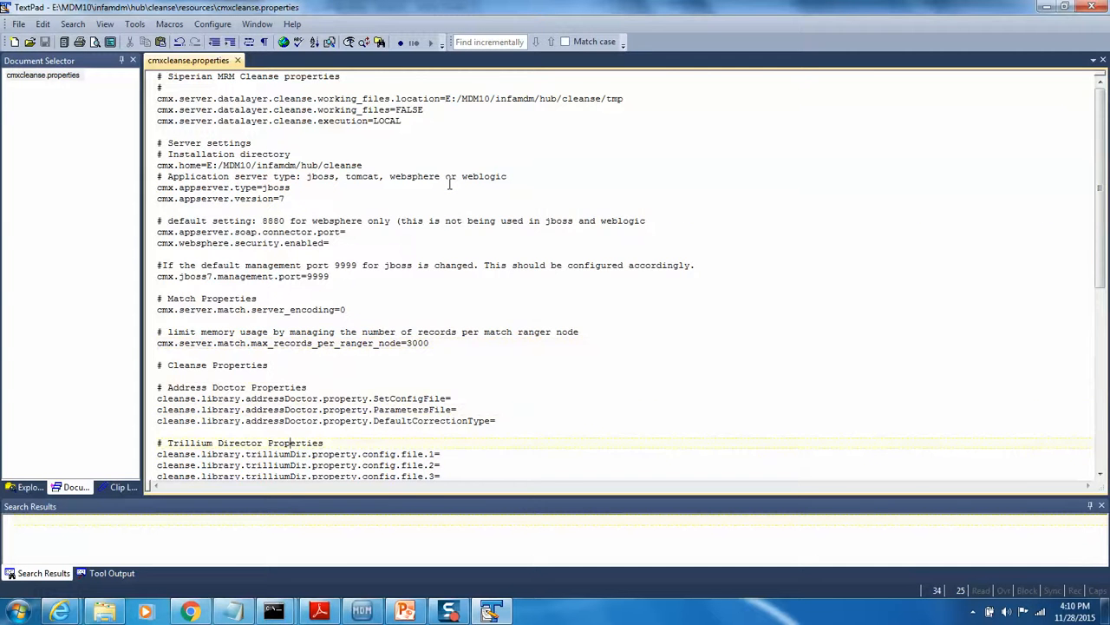
scroll(down, 3)
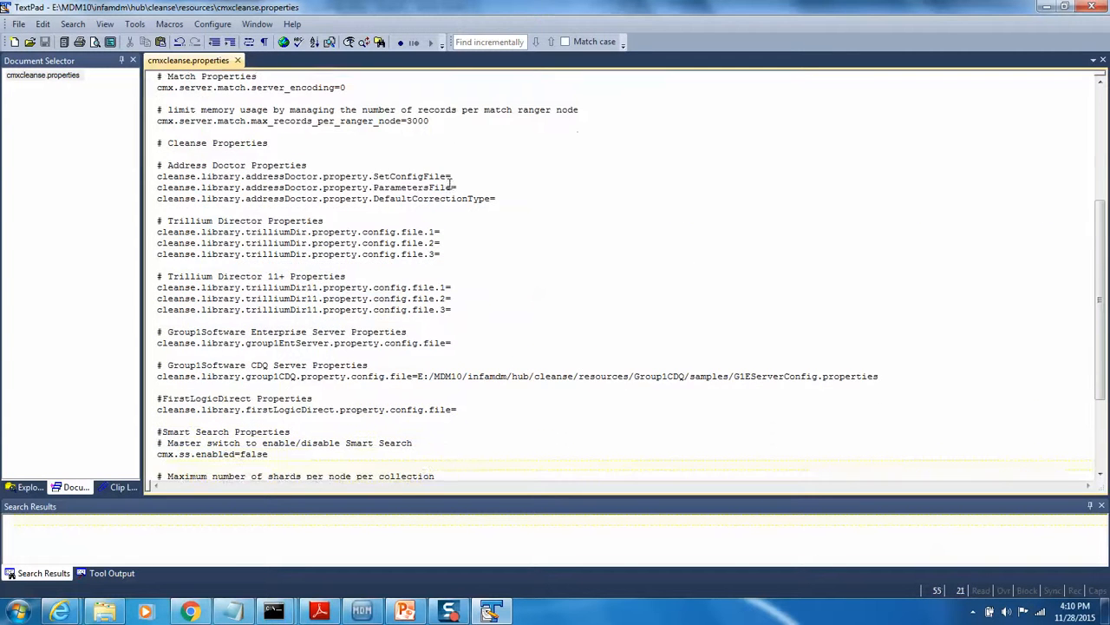
scroll(down, 3)
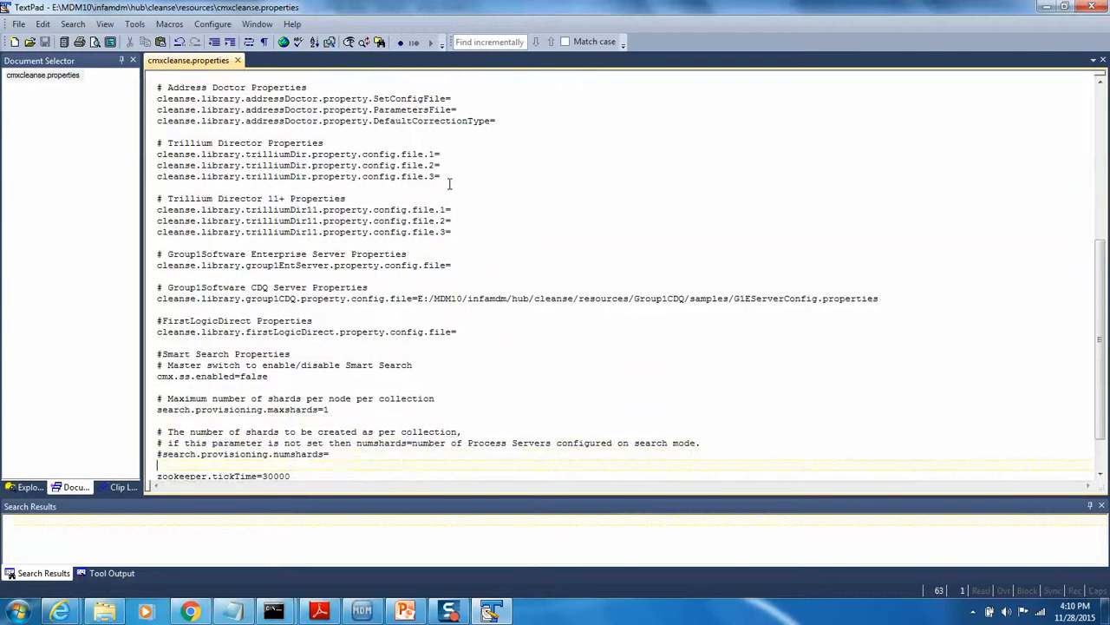
scroll(down, 3)
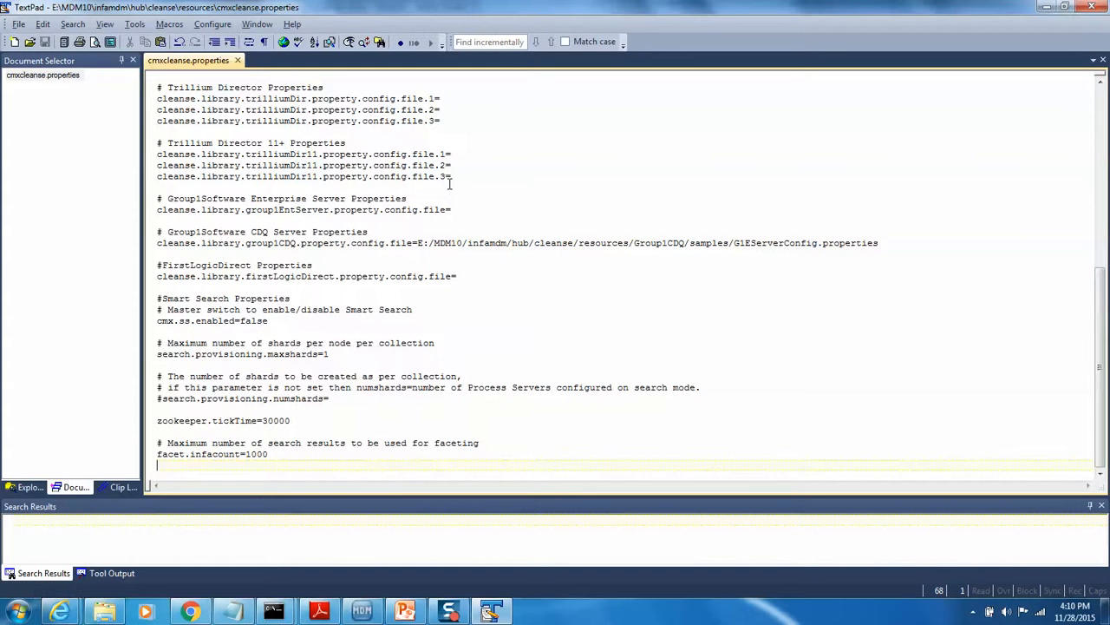
click(102, 611)
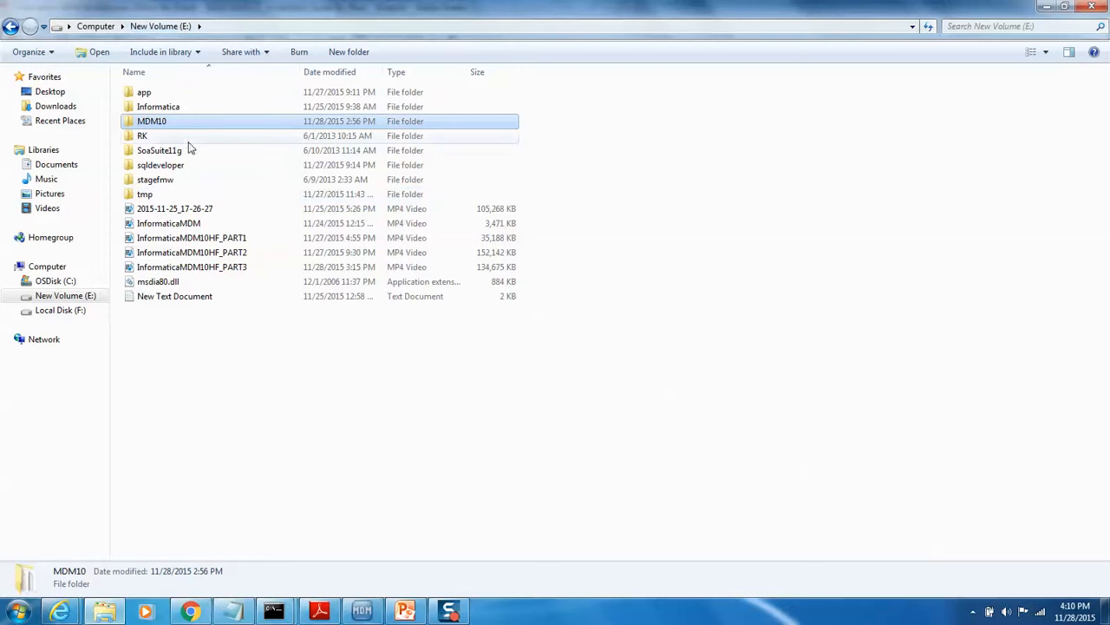
- Open MDM10\jboss-eap-6.2 standalone deployments and select siperian-mrm-cleanse.ear.deployed
double_click(153, 121)
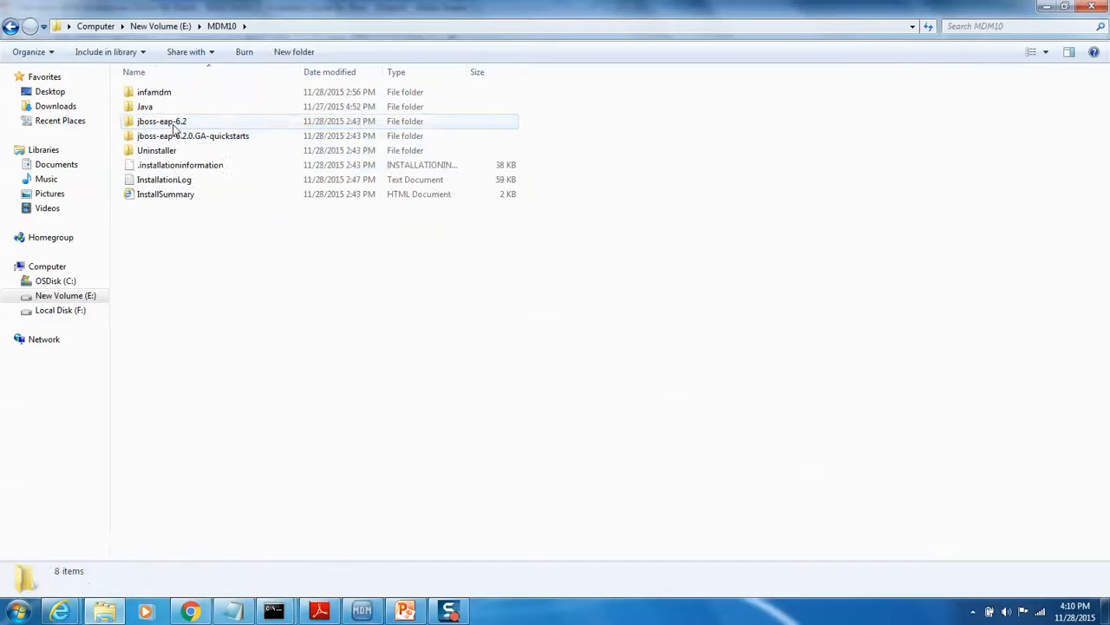
double_click(162, 121)
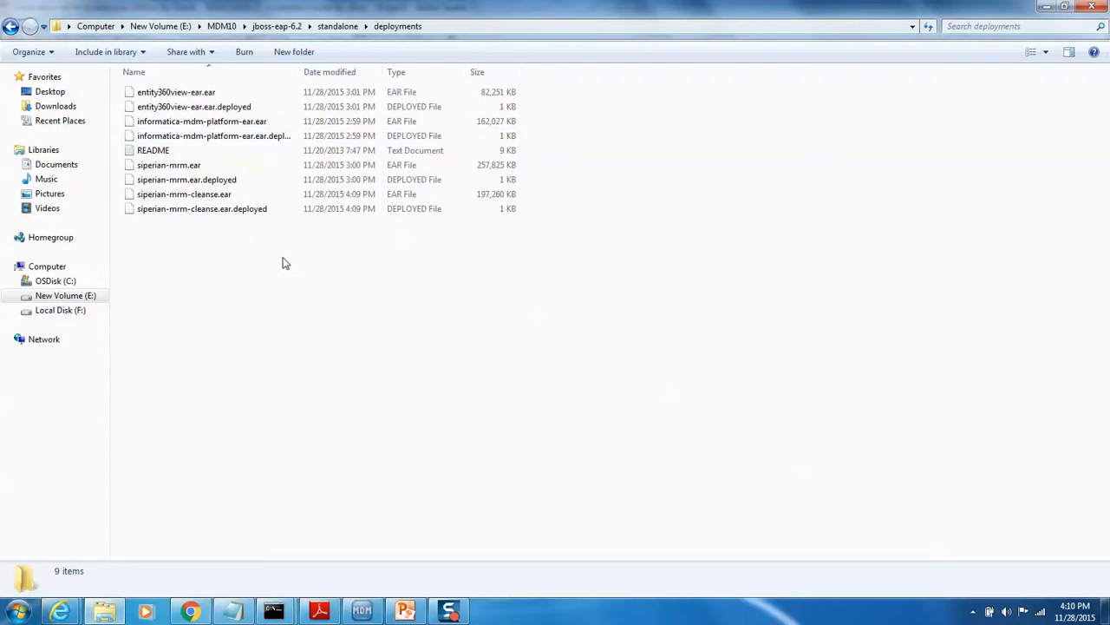
click(201, 208)
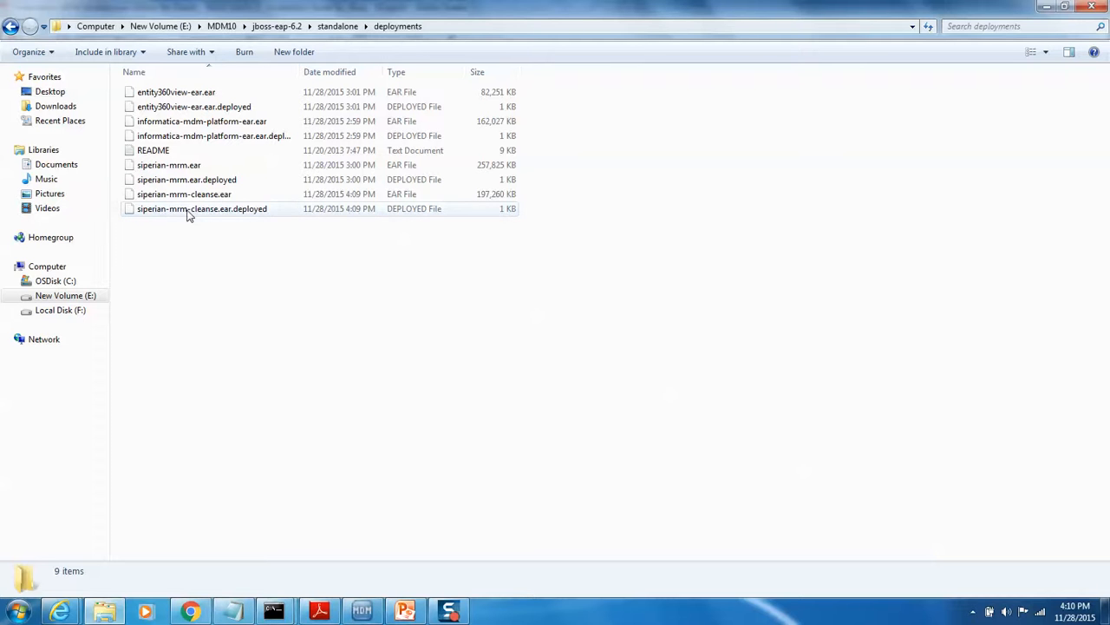
mouse_move(184, 195)
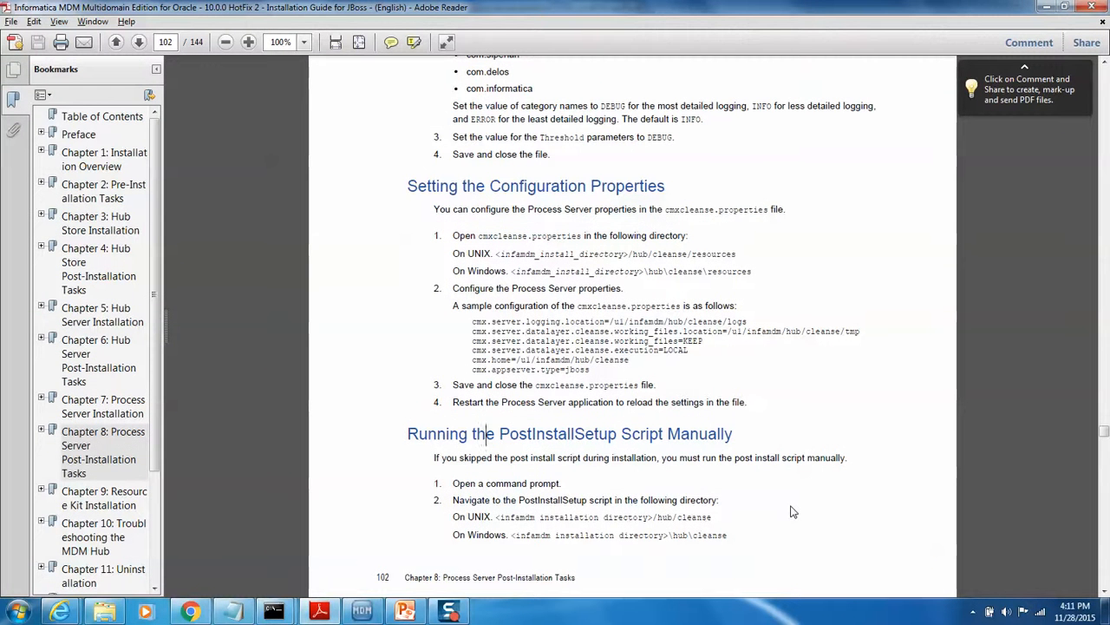
- Scroll the installation guide down to Chapter 9, Resource Kit Installation, then return to the file browser
scroll(down, 3)
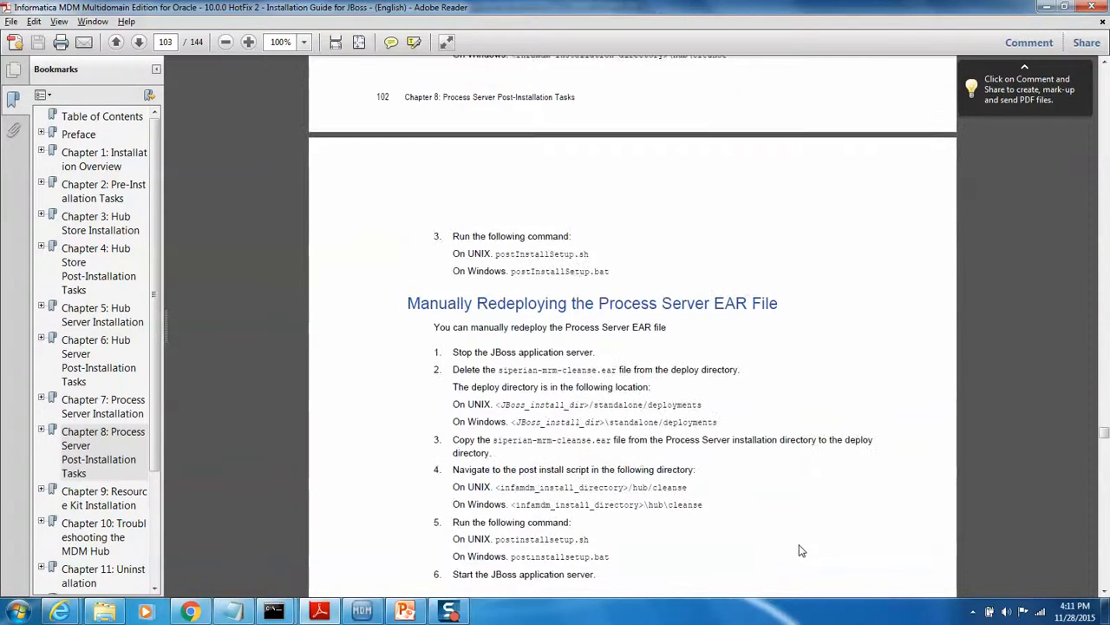
scroll(down, 3)
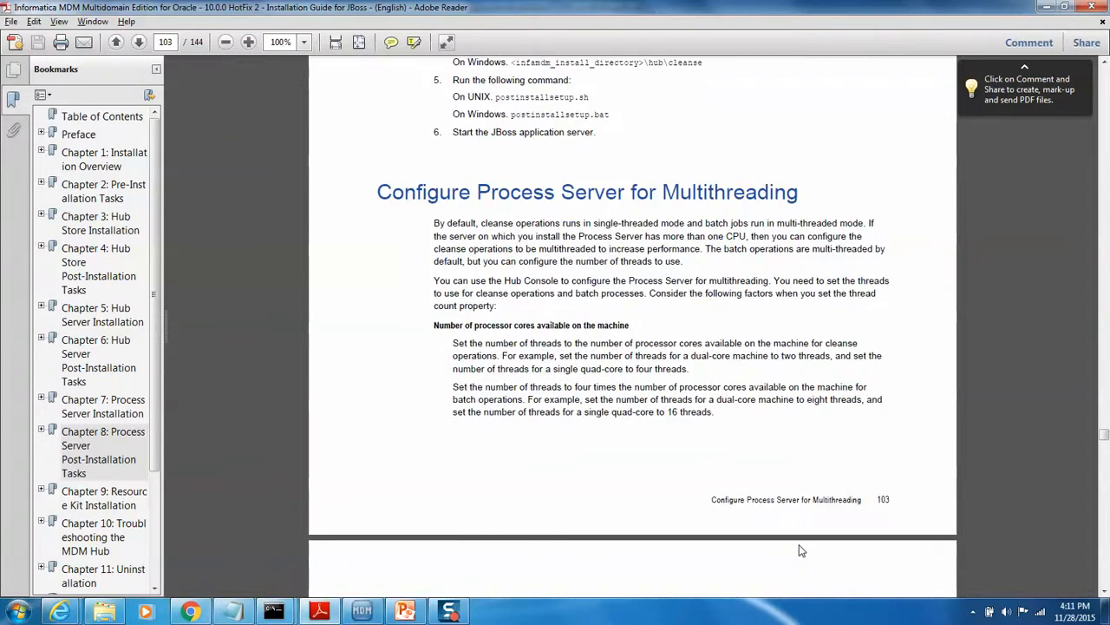
scroll(down, 3)
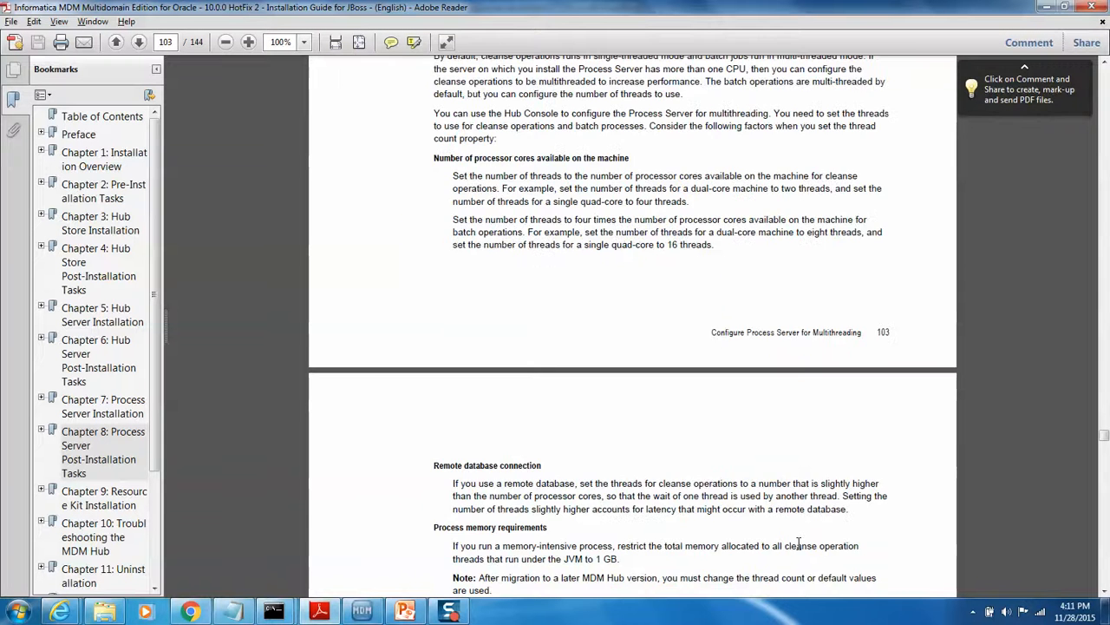
scroll(down, 3)
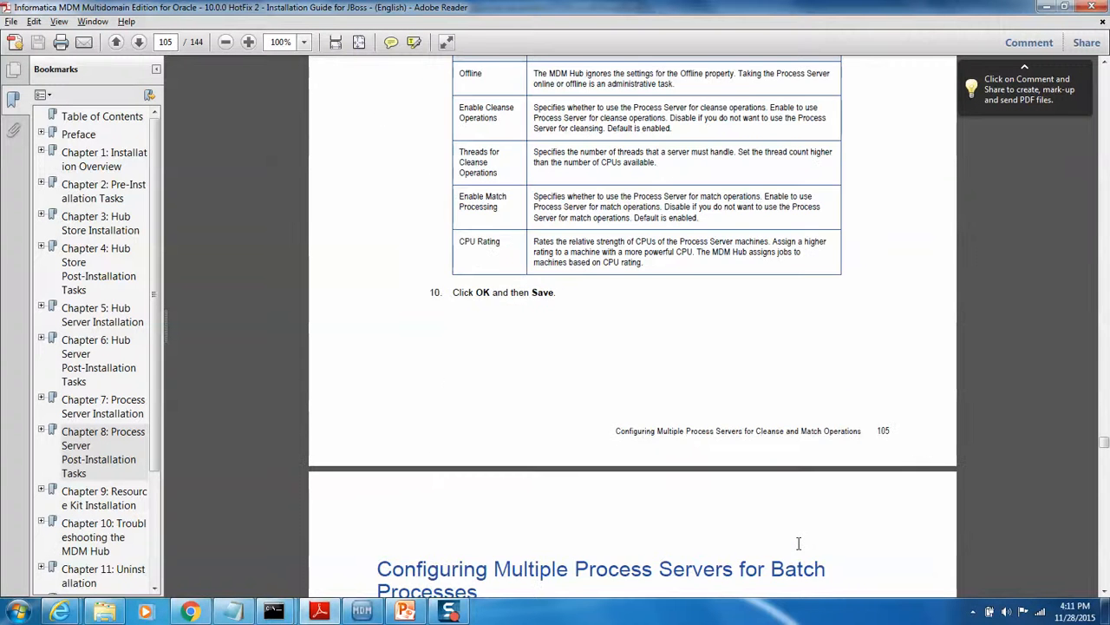
scroll(down, 3)
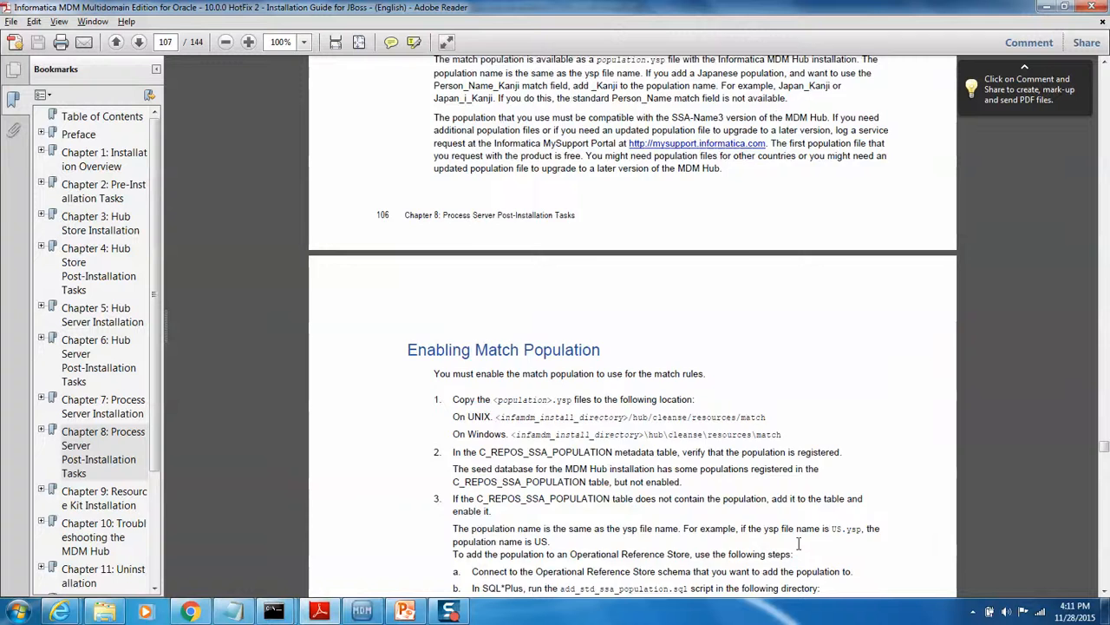
scroll(down, 3)
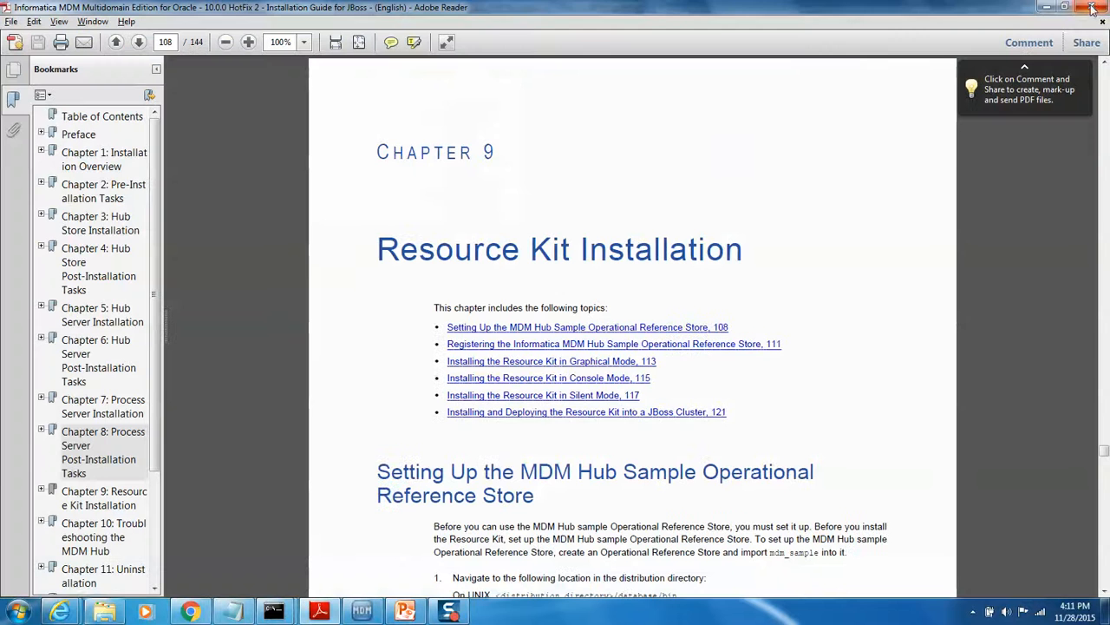
click(104, 611)
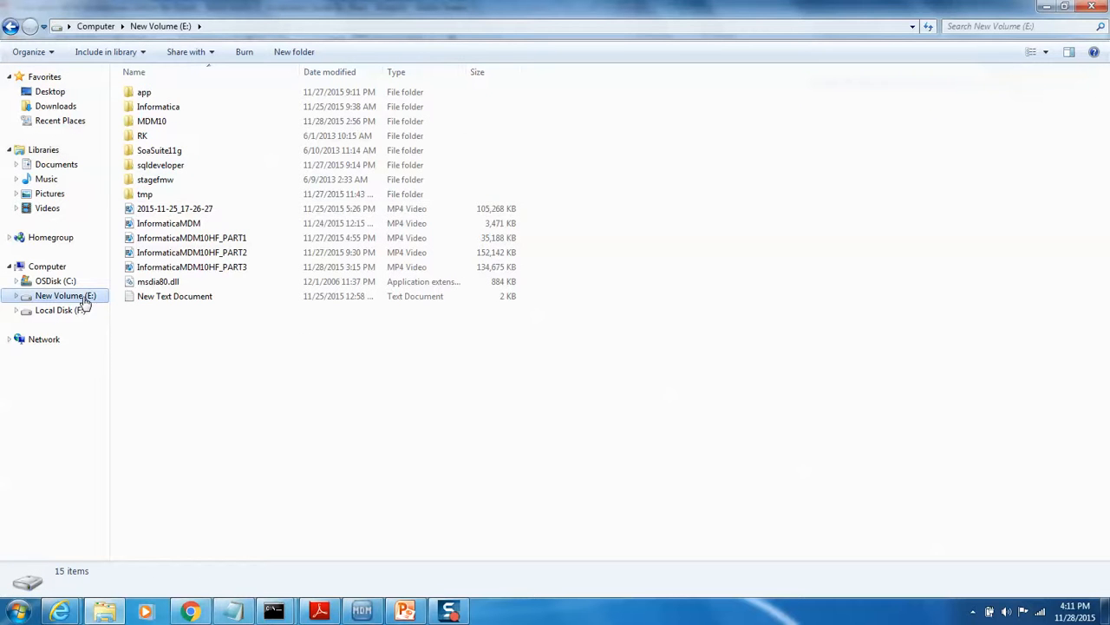
- Browse to E:\Informatica\software\Informatica_MDM_10.0HF2_FOR_WINDOWS\windows\mmresourcekit and launch hub_resourcekit_install
double_click(153, 122)
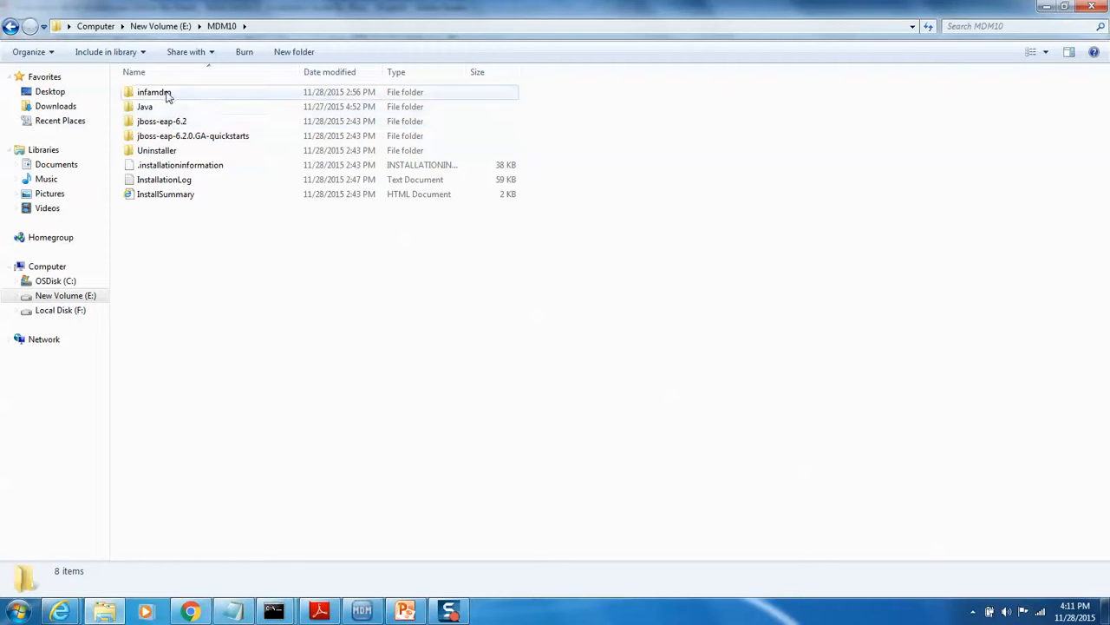
click(11, 26)
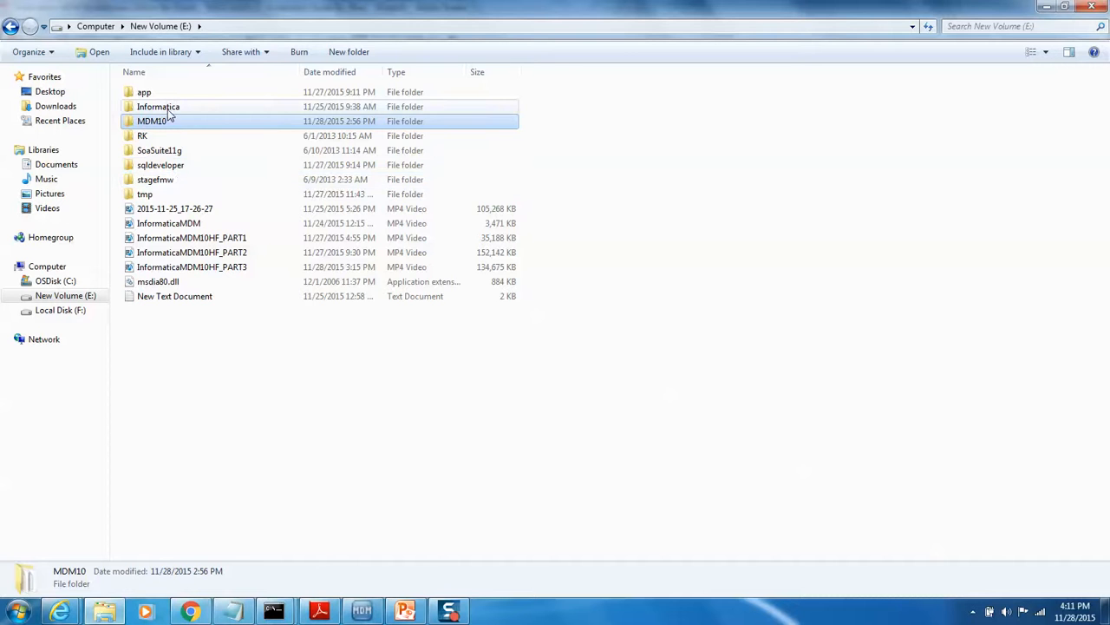
double_click(158, 106)
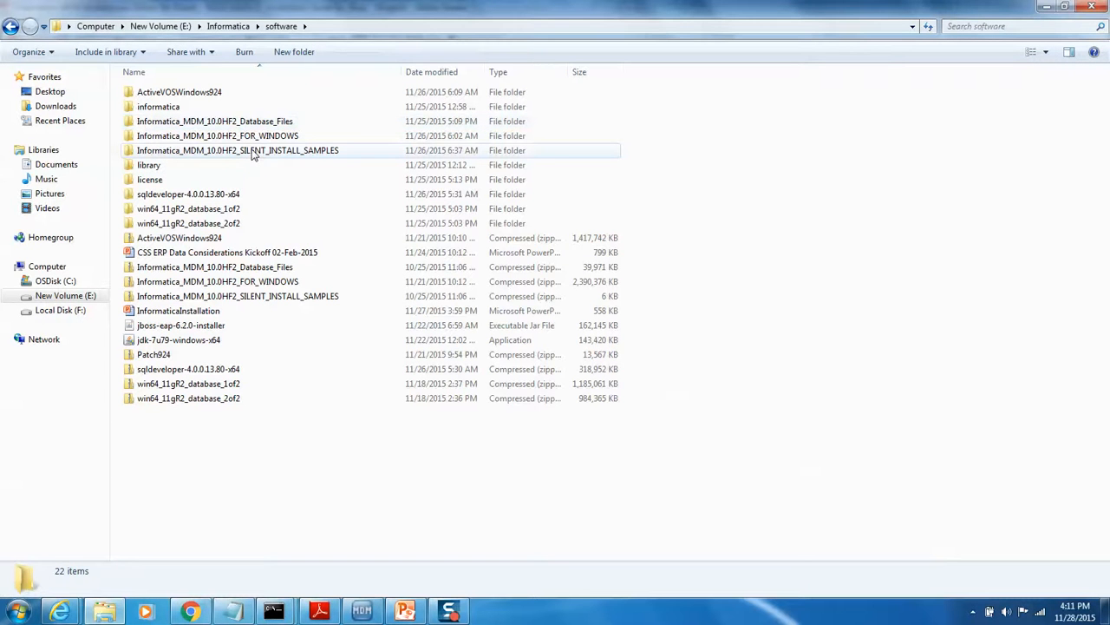
mouse_move(292, 142)
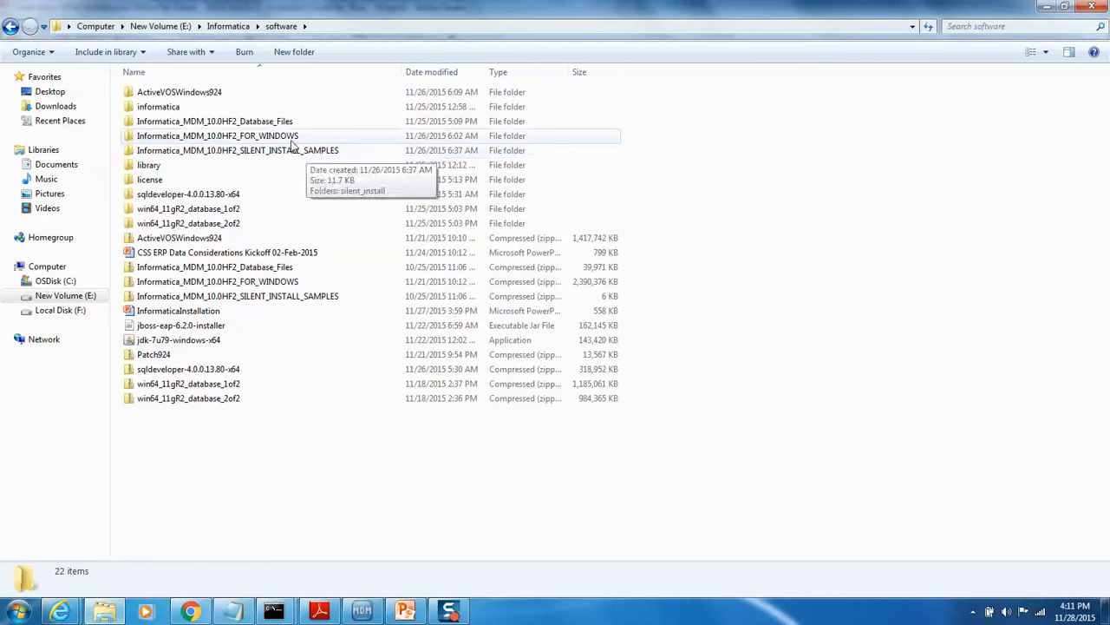
double_click(218, 135)
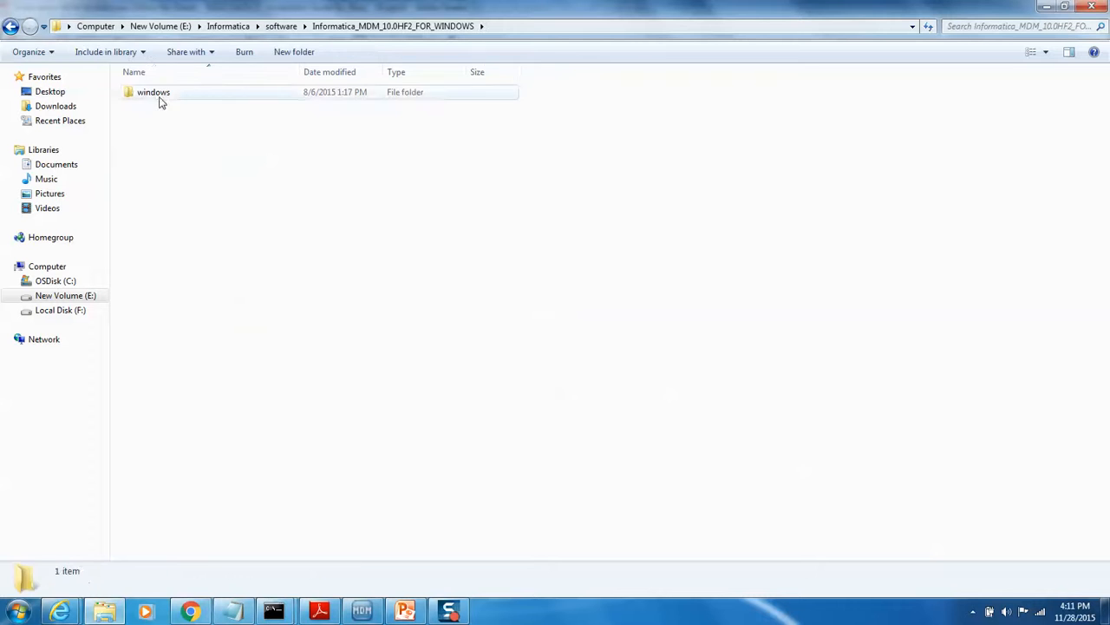
double_click(153, 92)
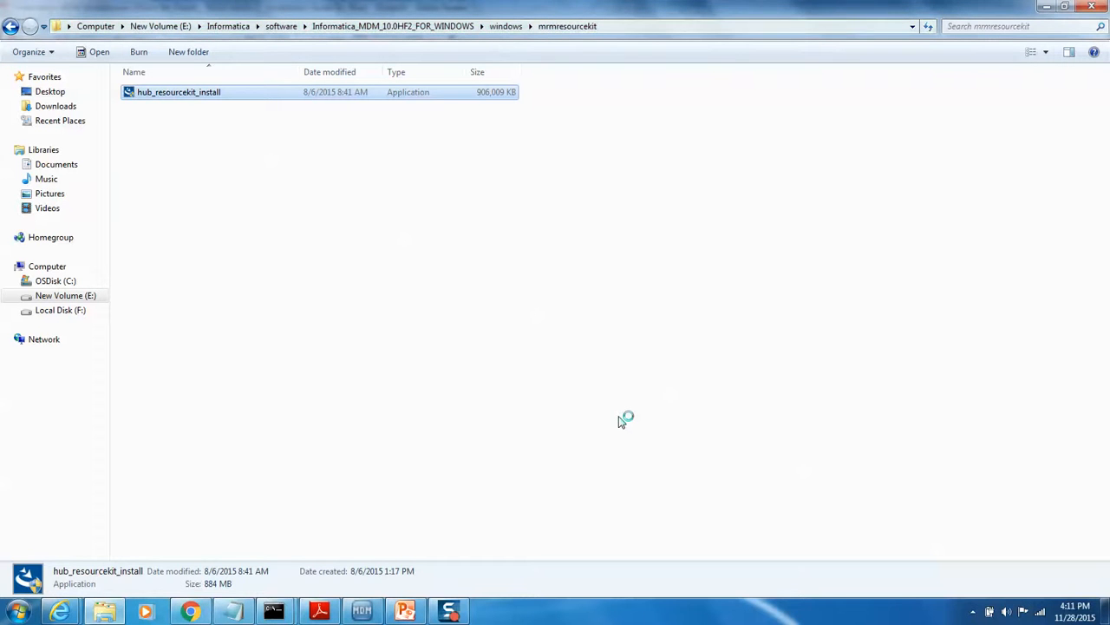
mouse_move(482, 227)
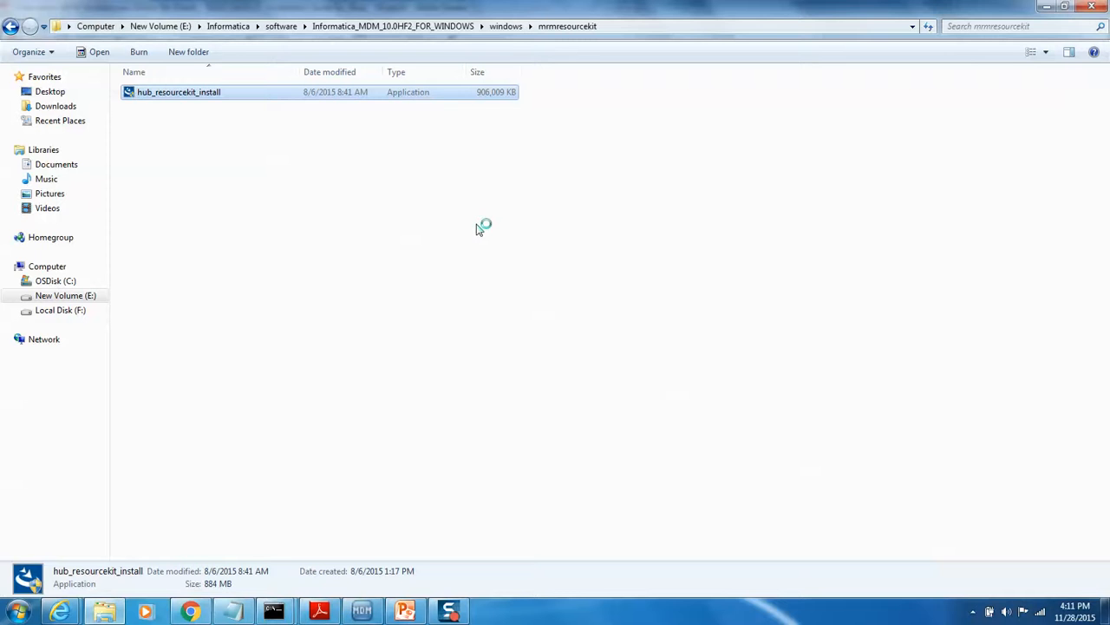
double_click(177, 92)
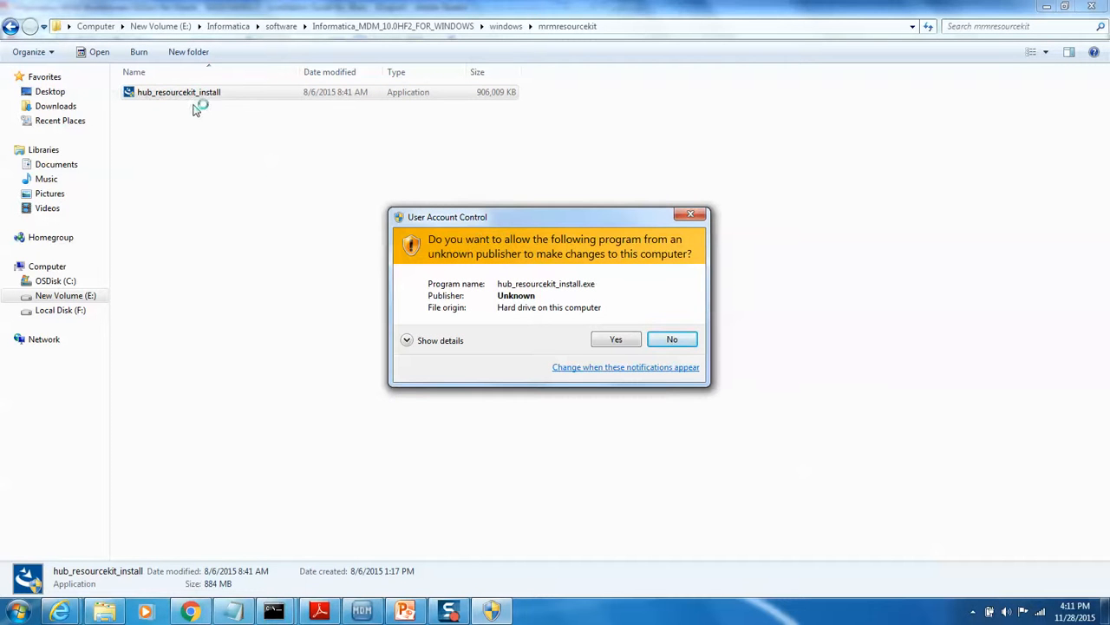
mouse_move(160, 111)
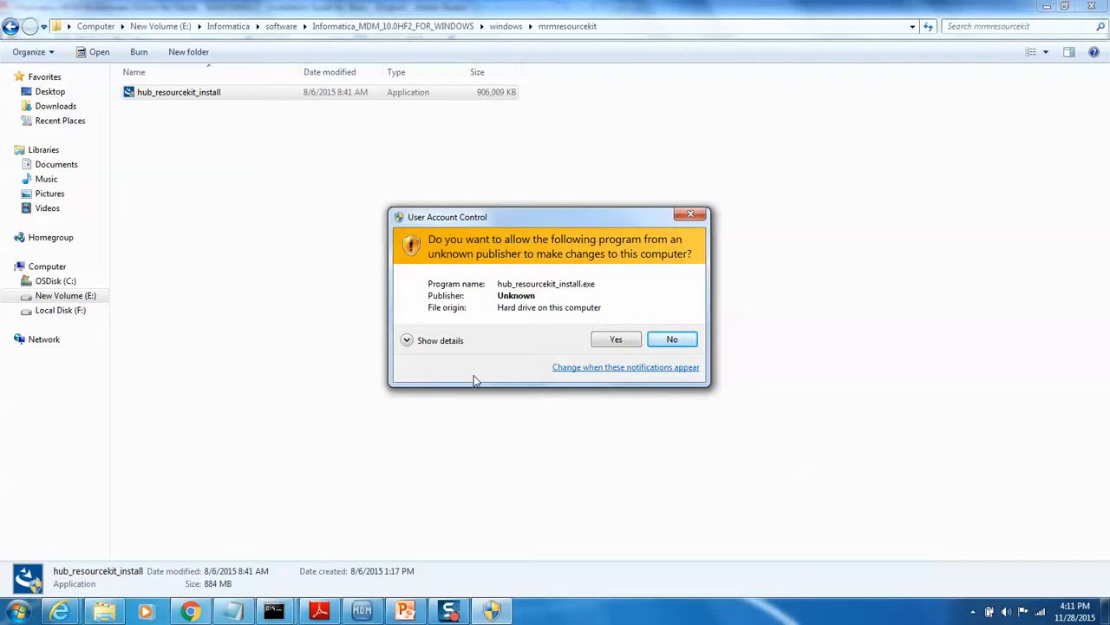
- Allow hub_resourcekit_install.exe to make changes in the User Account Control prompt
click(616, 339)
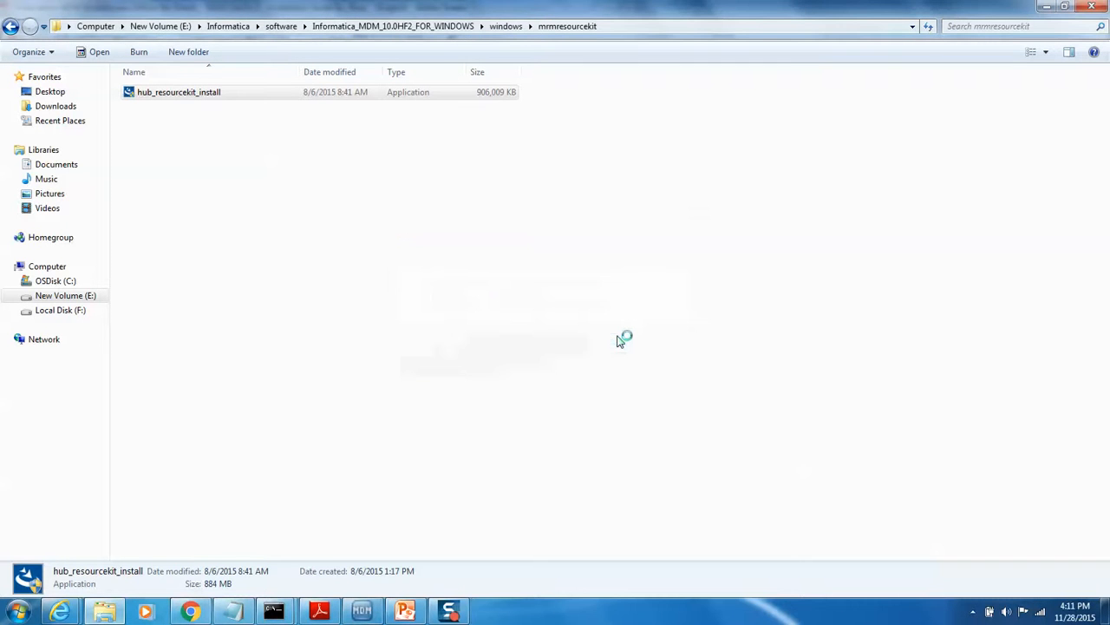
double_click(179, 92)
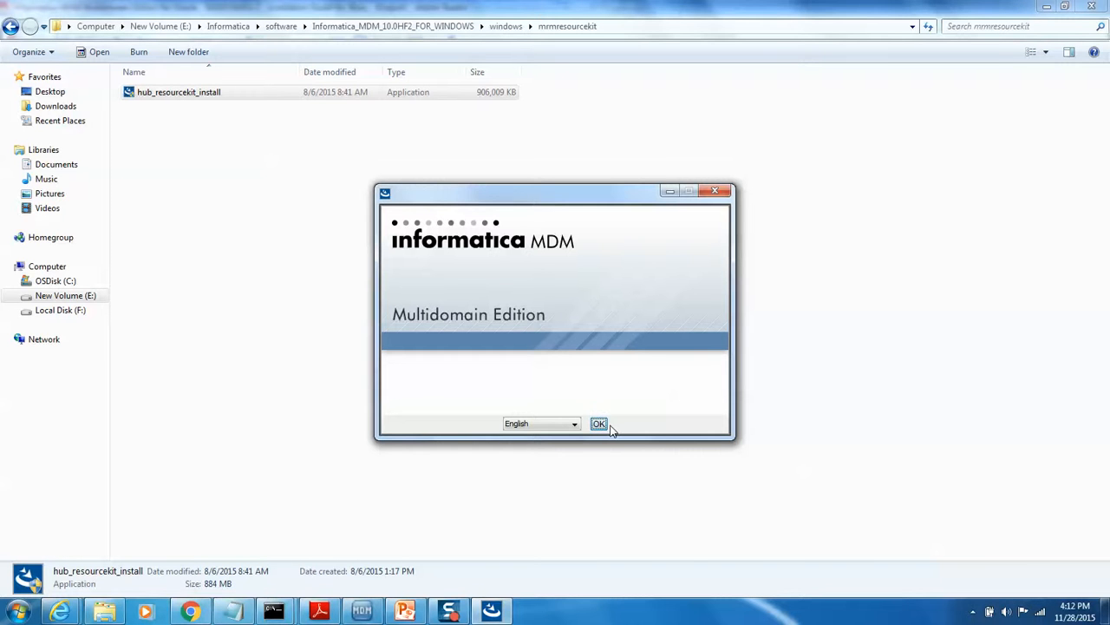
- Start the installer in English, accept the license and keep all features selected
click(598, 424)
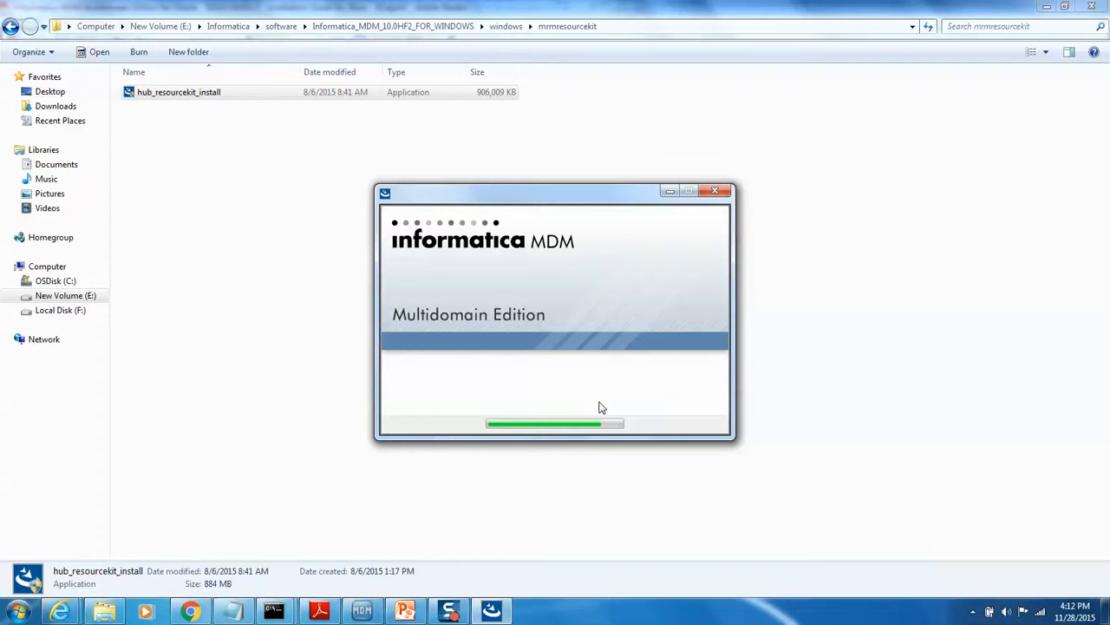
mouse_move(535, 302)
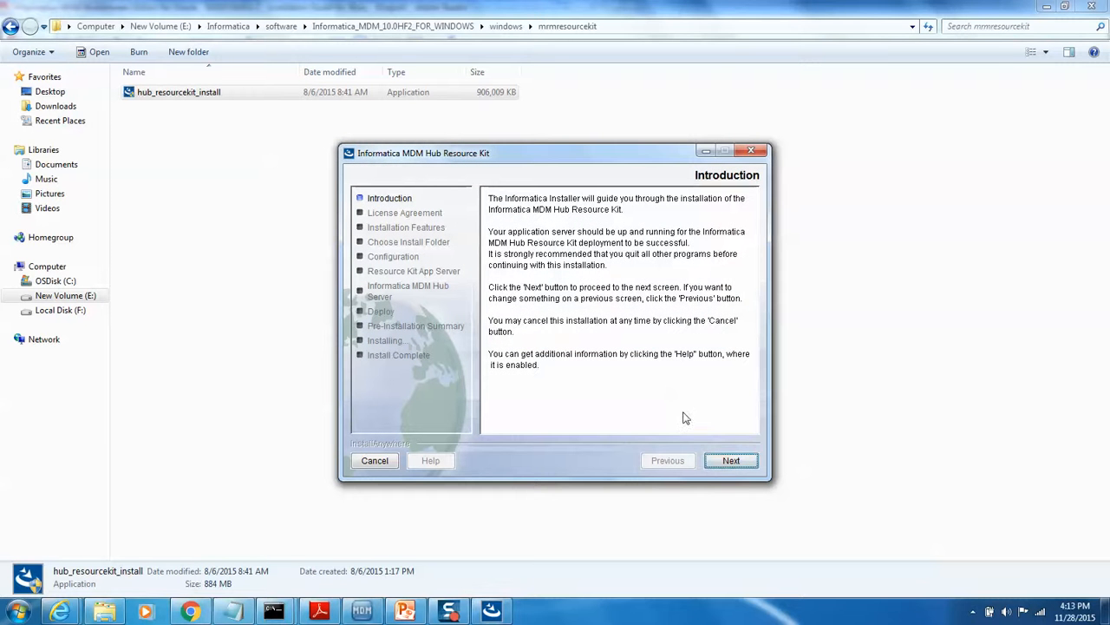
click(731, 460)
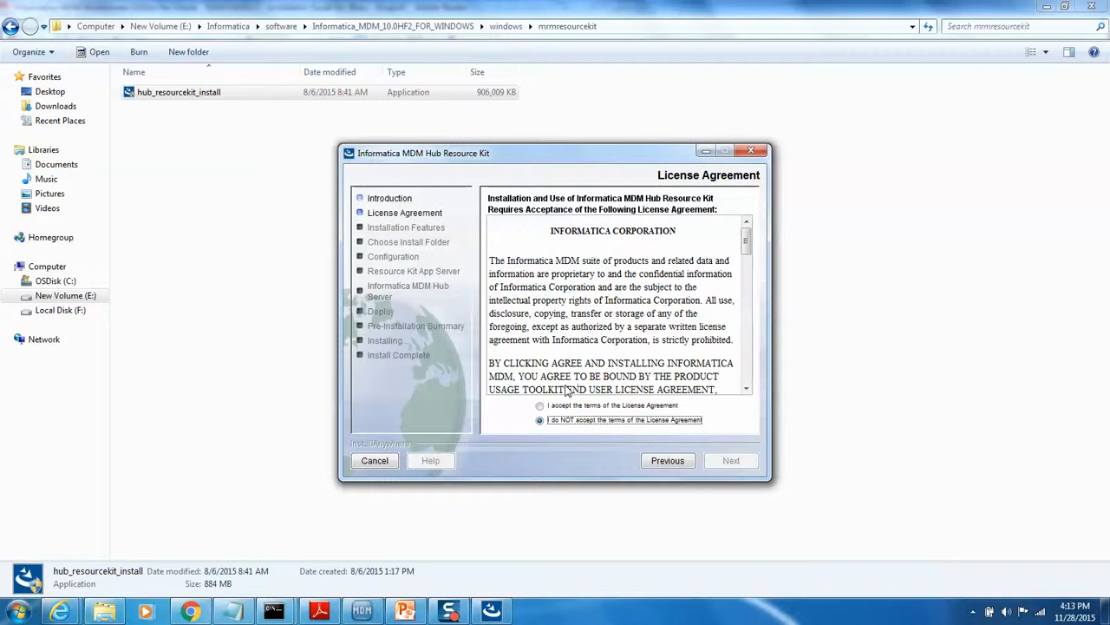
click(732, 460)
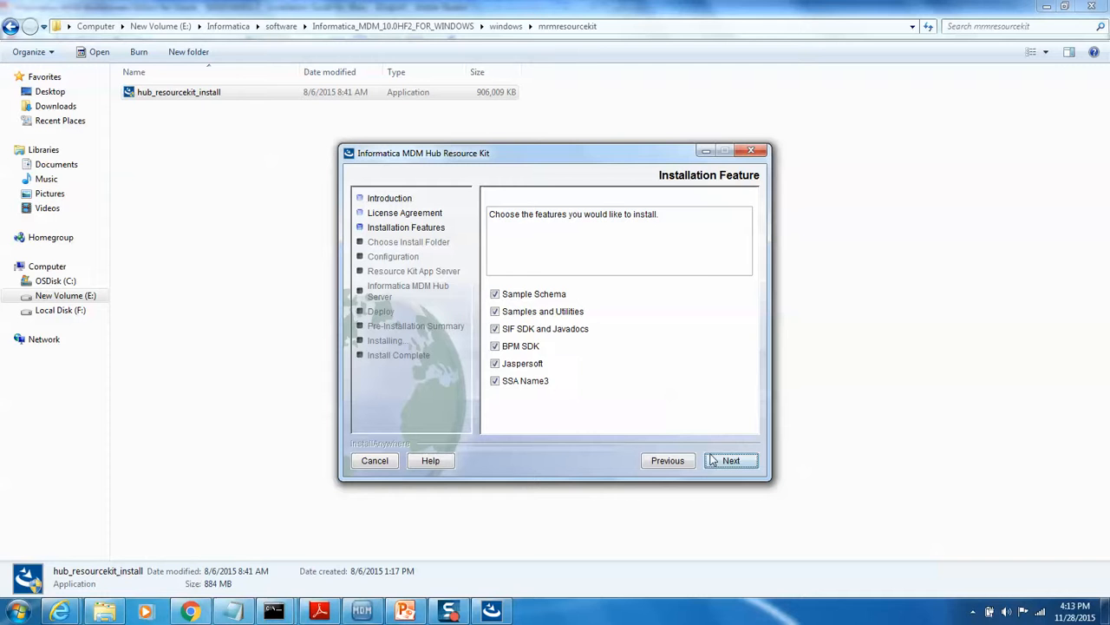
click(732, 459)
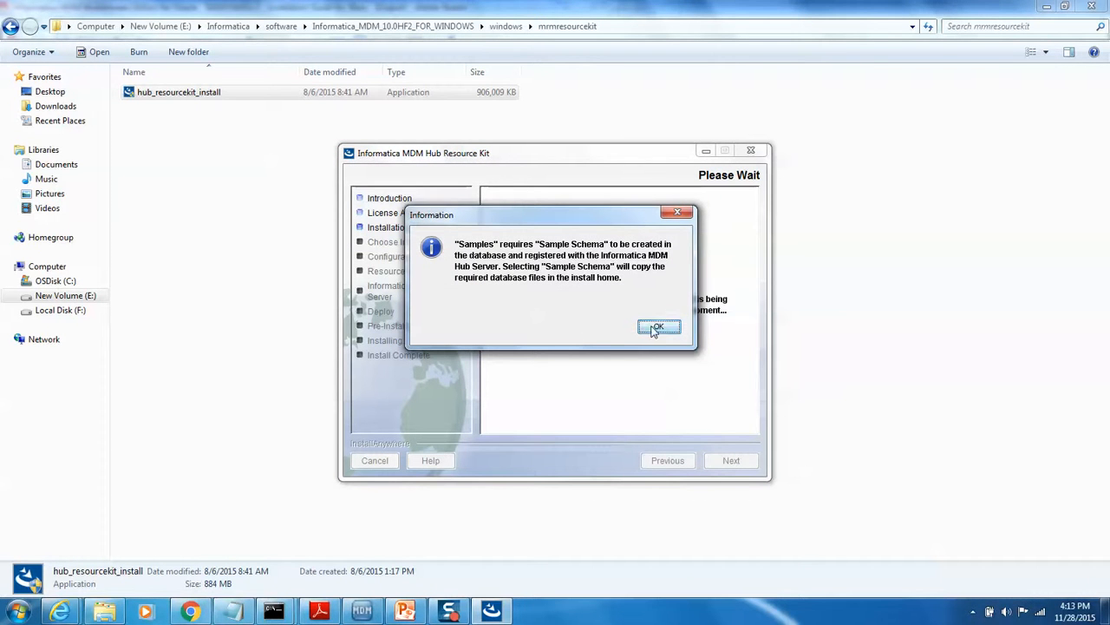
click(659, 326)
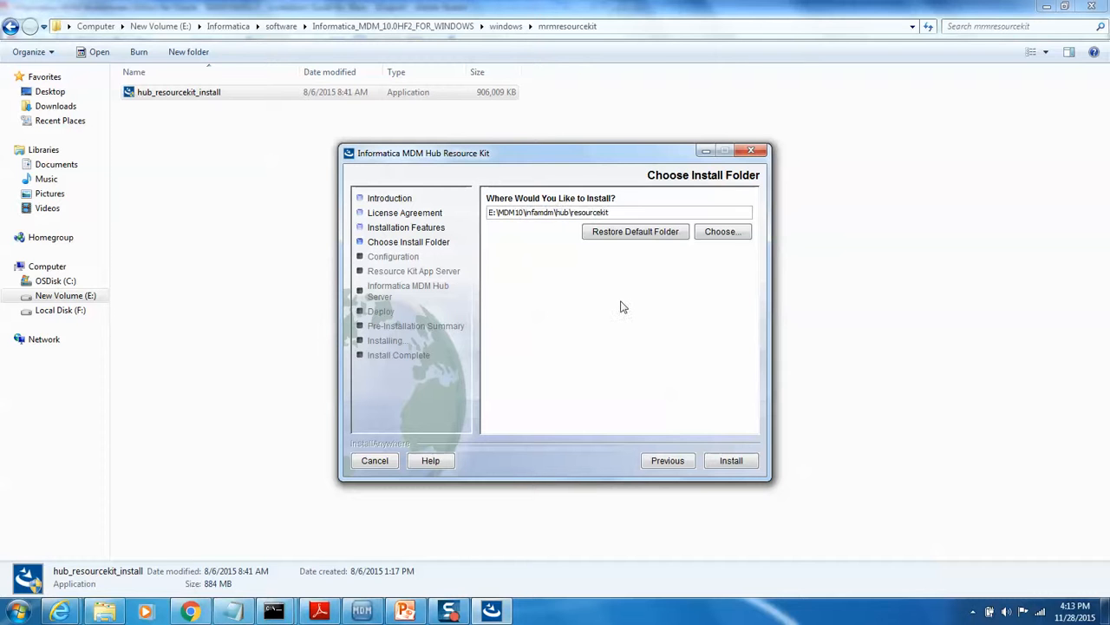
- Keep the default install folder, use an existing program group, configure samples and choose JBoss
click(730, 462)
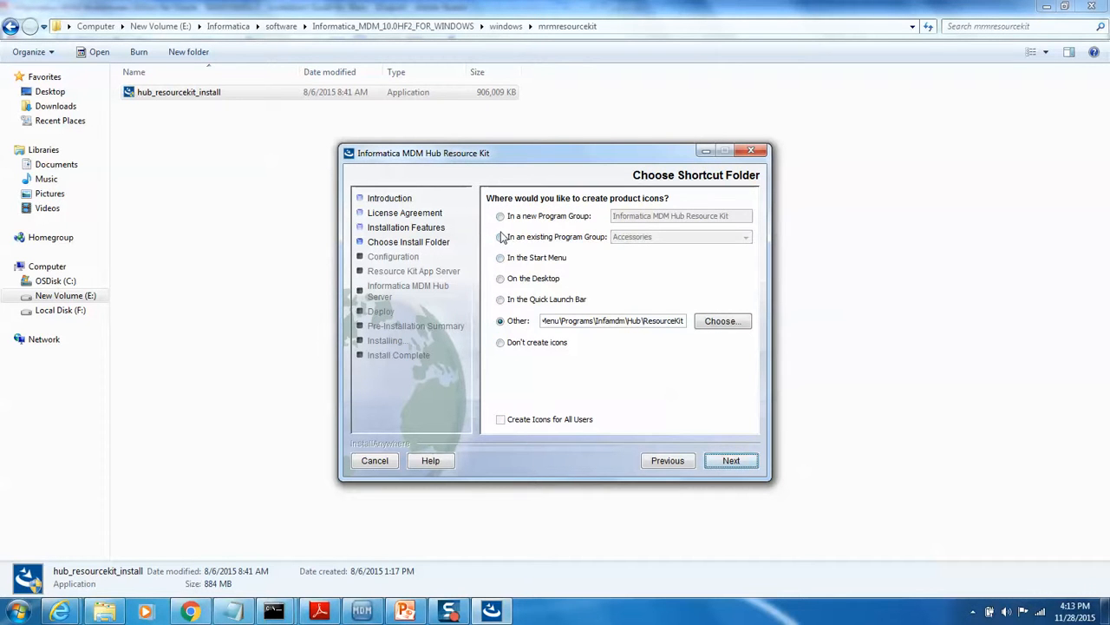
click(500, 236)
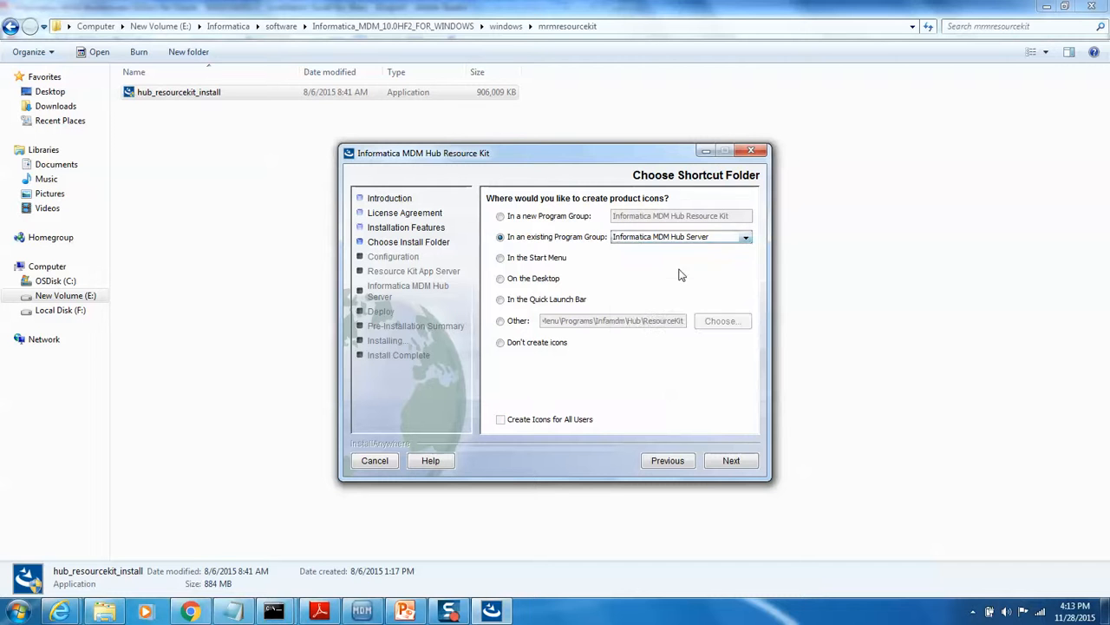
click(730, 459)
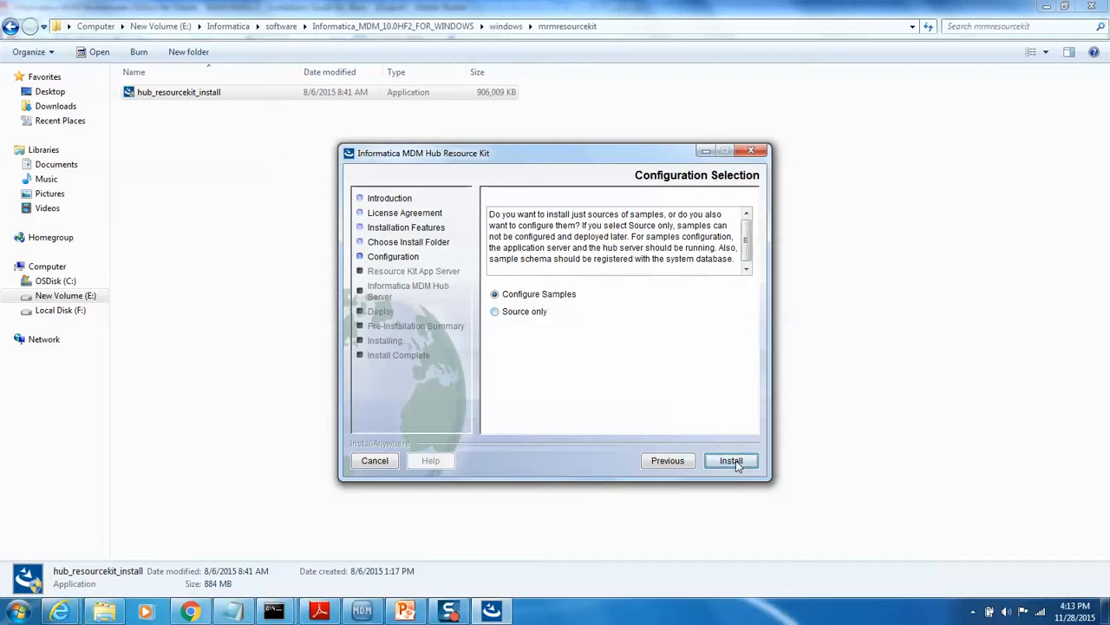
click(731, 462)
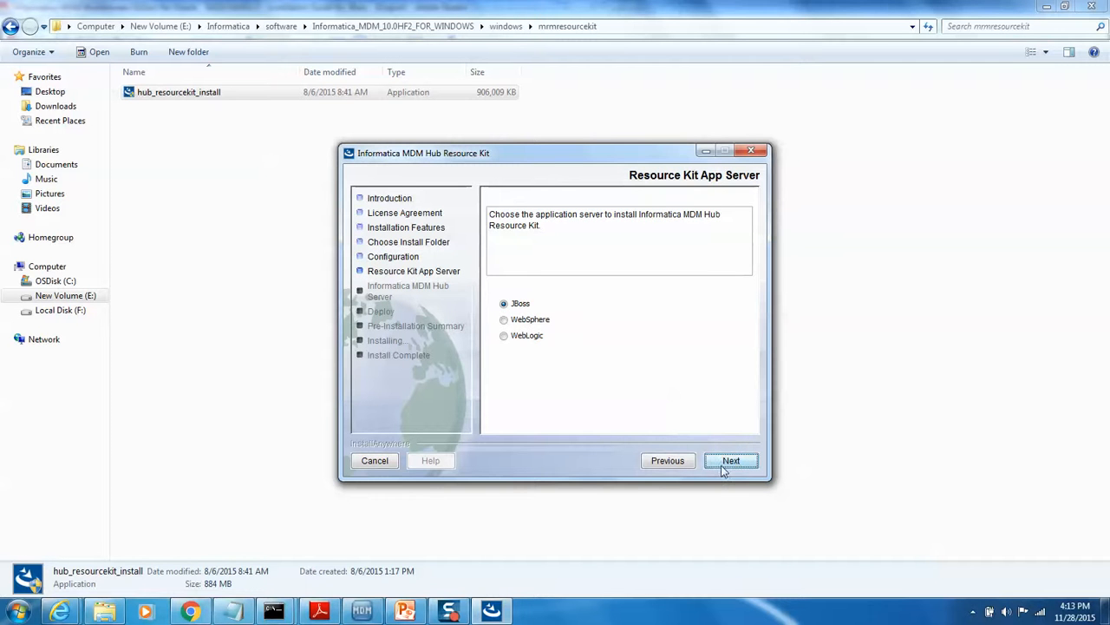
click(730, 460)
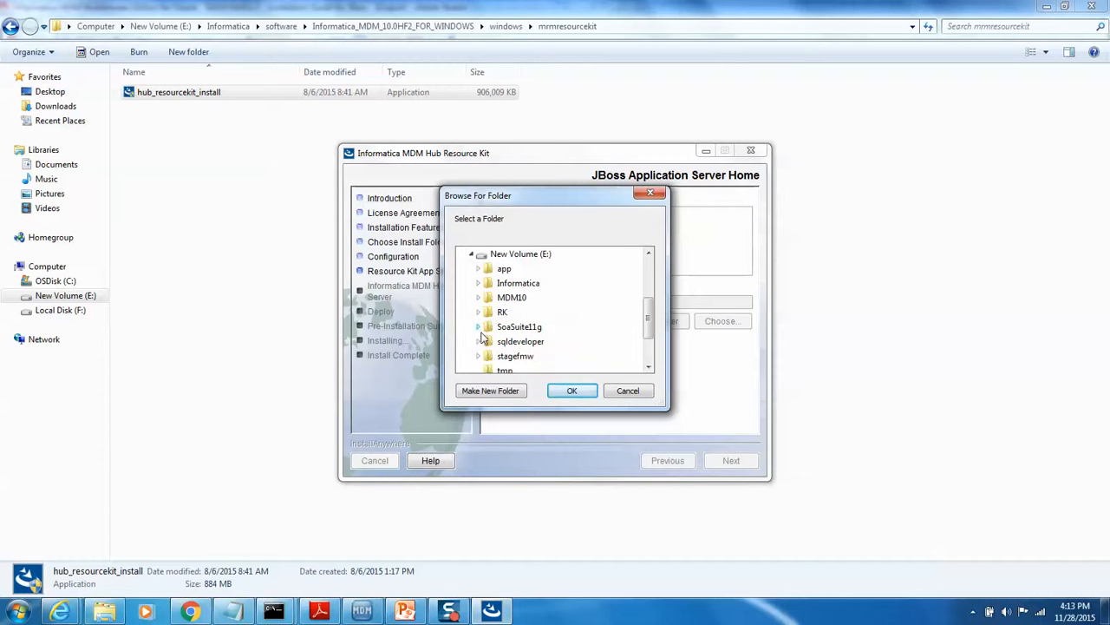
- Set the JBoss home to jboss-eap-6.2 under MDM10 with standalone configuration and remote port 4447
click(478, 298)
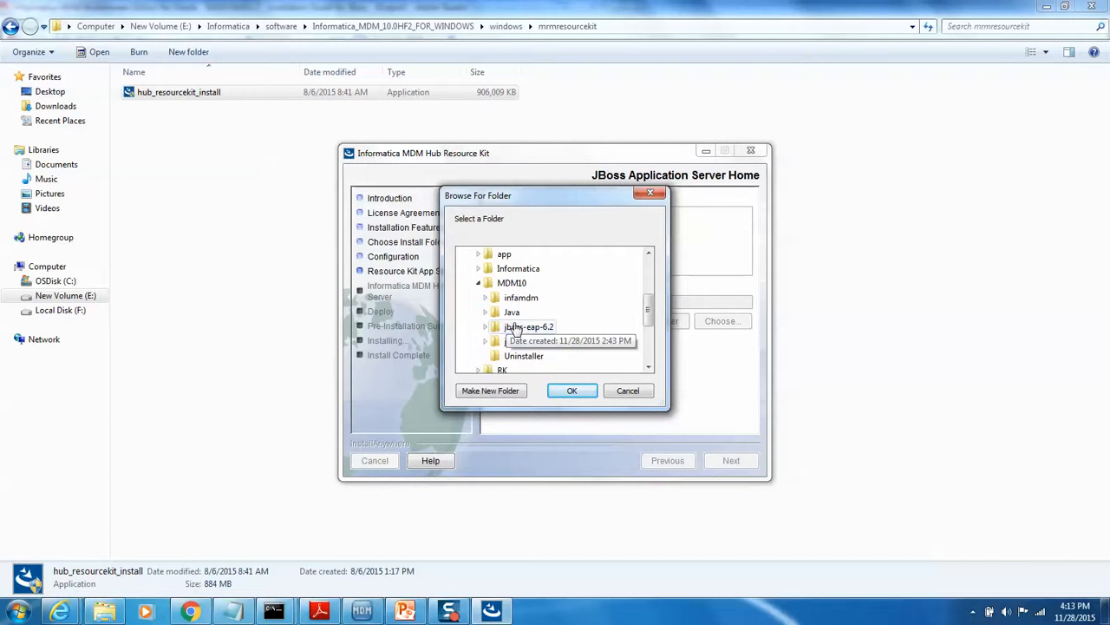
click(573, 391)
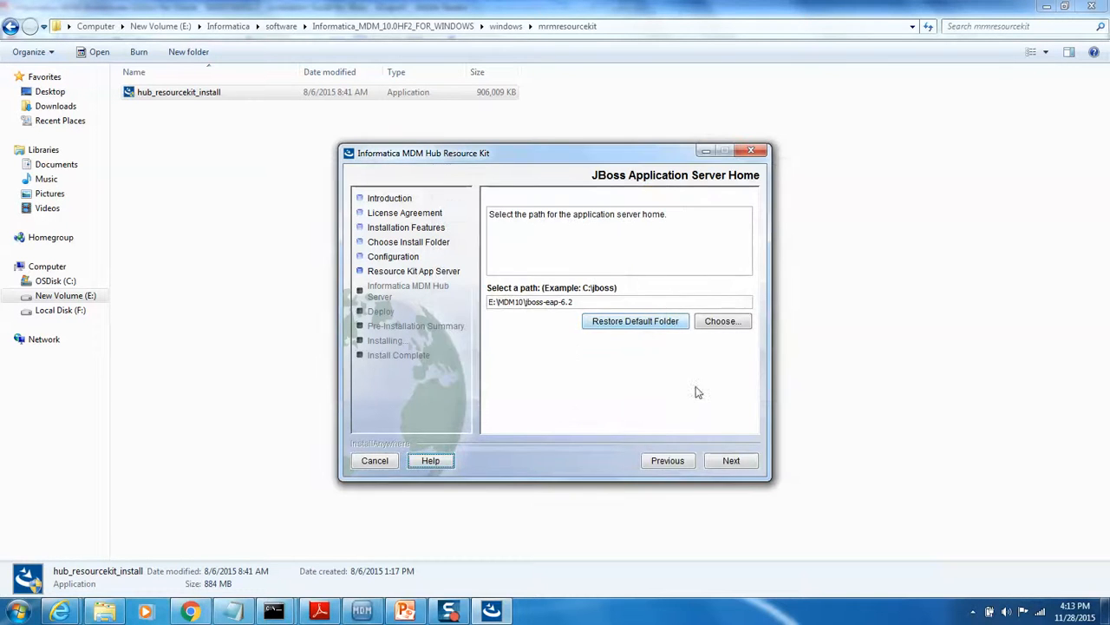
click(732, 460)
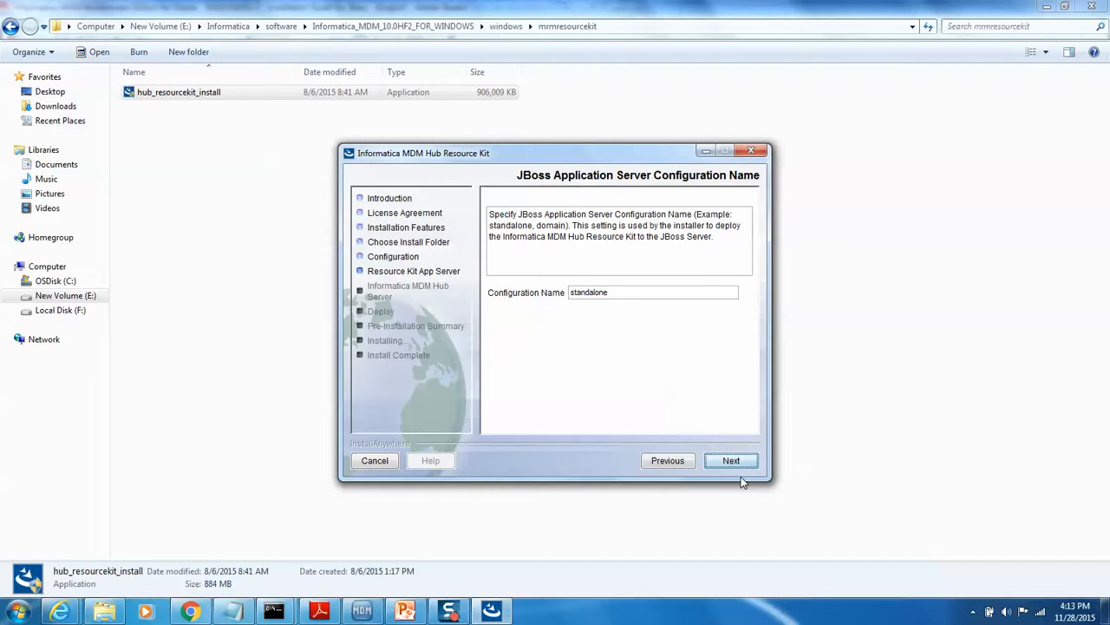
click(730, 460)
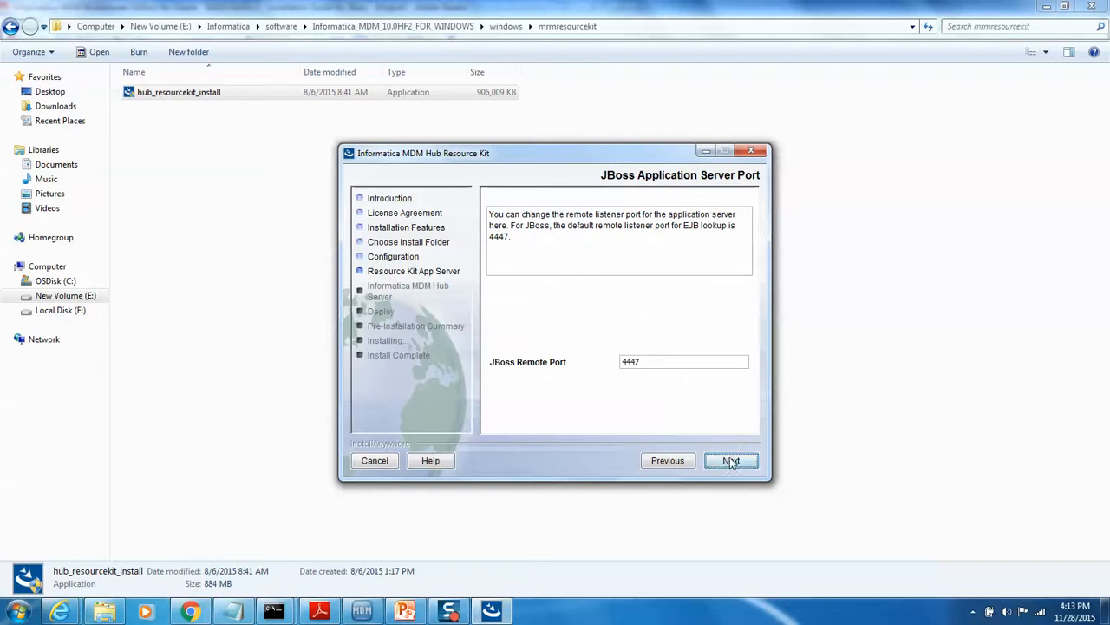
click(730, 461)
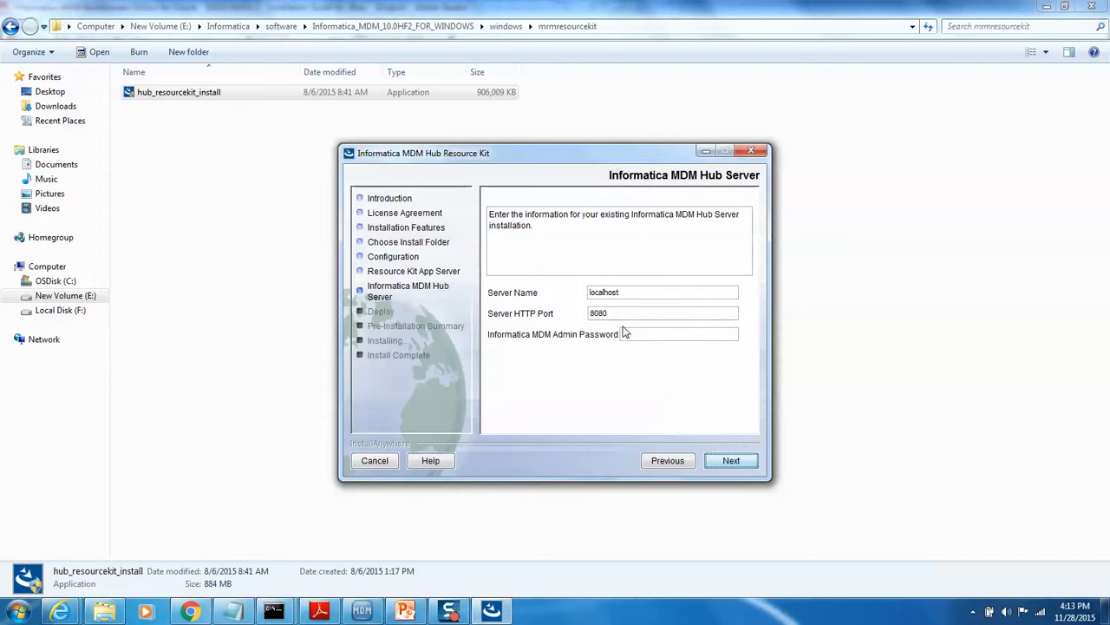
- Enter the Hub admin password, dismiss the wrong-password error and resubmit the corrected password
click(680, 333)
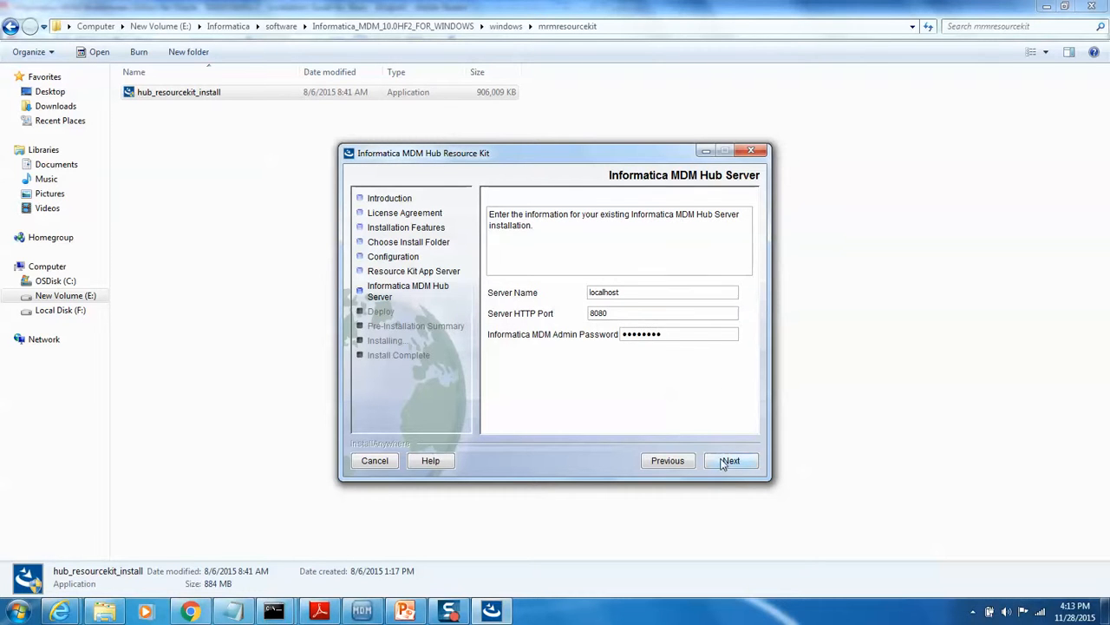
click(731, 460)
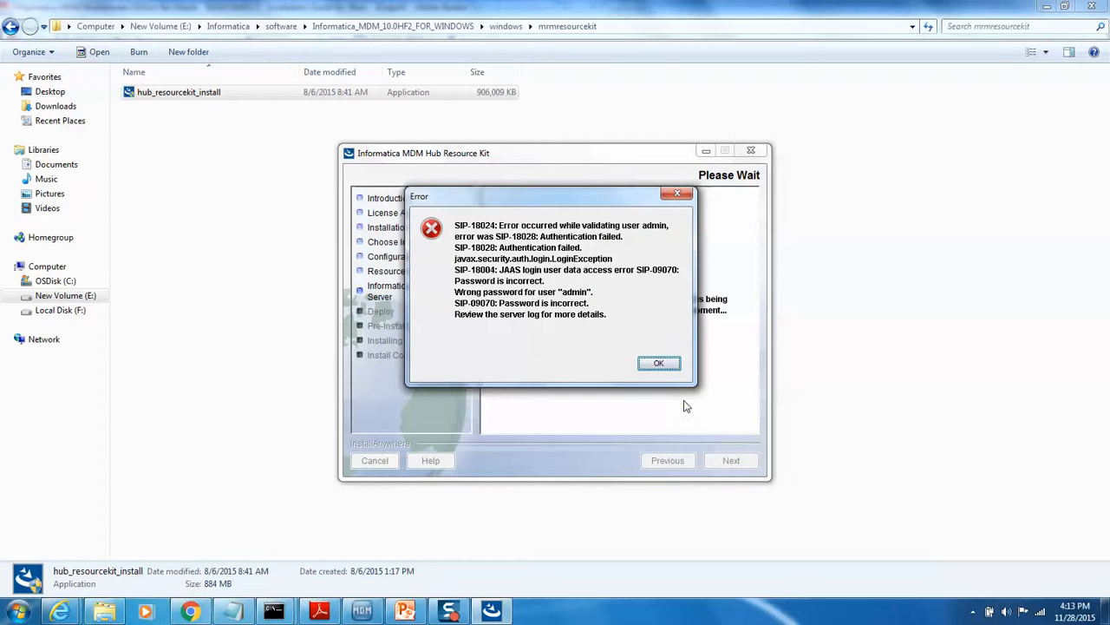
click(659, 363)
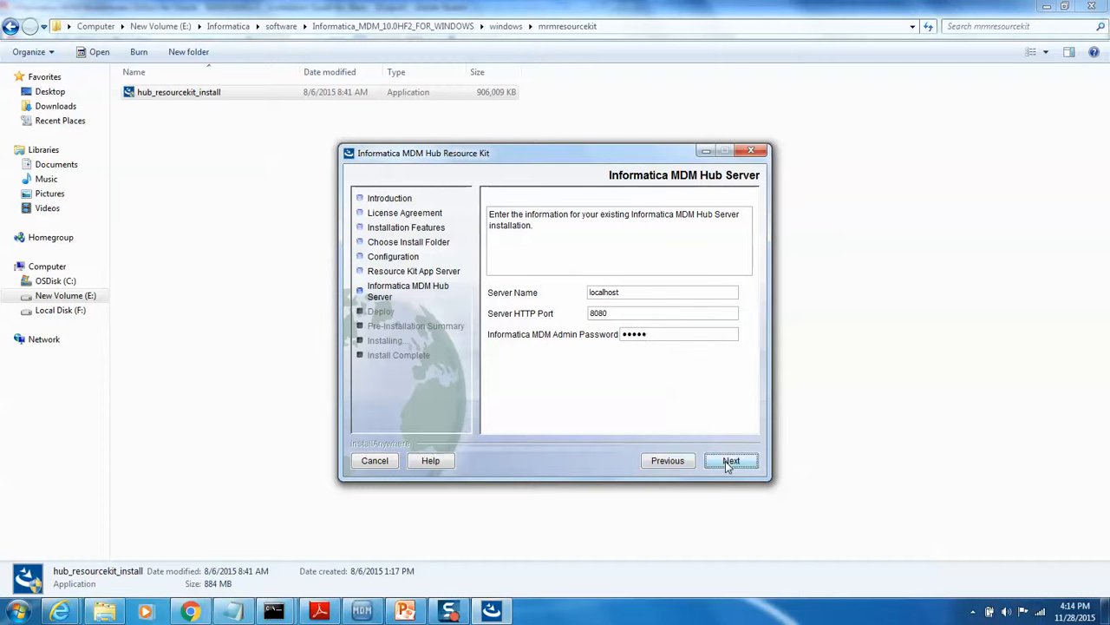
click(732, 460)
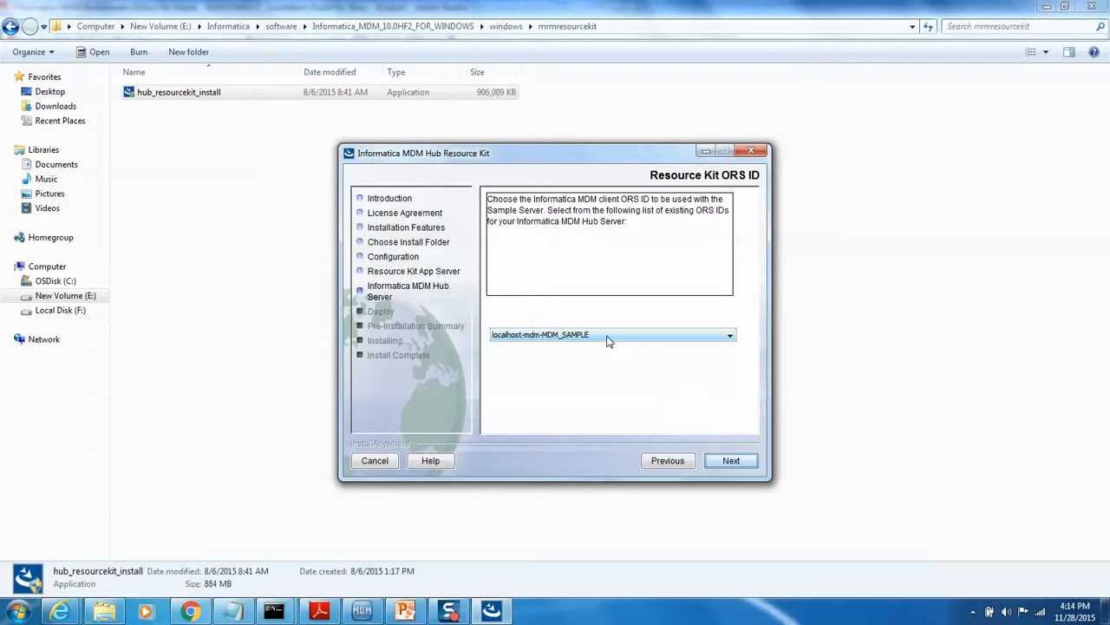
- Choose the MDM_SAMPLE ORS ID and continue to the pre-installation summary
click(729, 333)
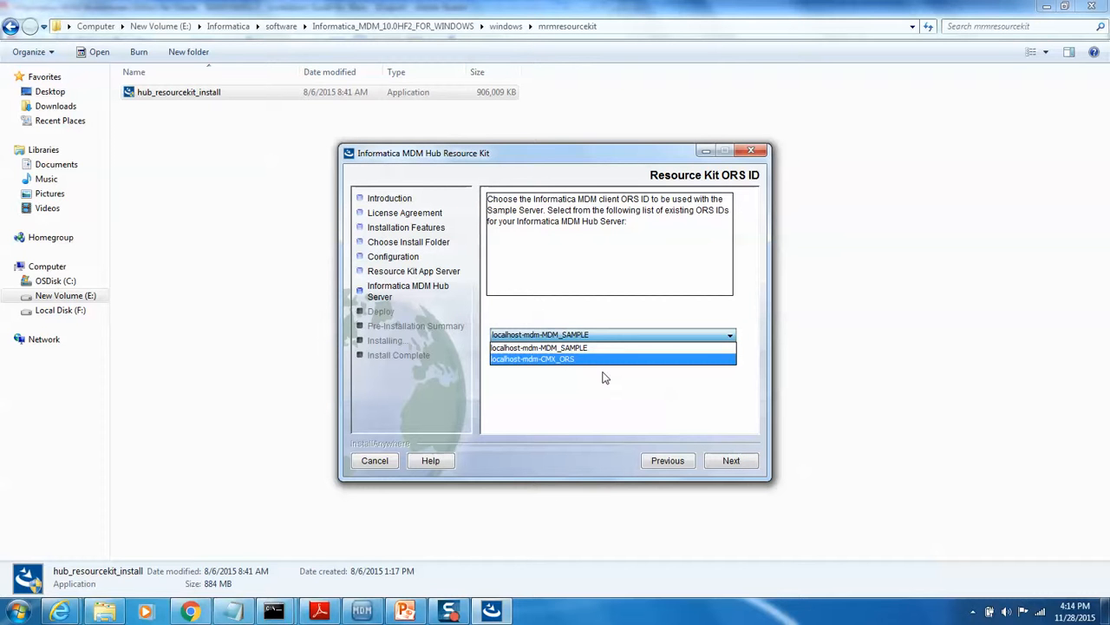
mouse_move(583, 380)
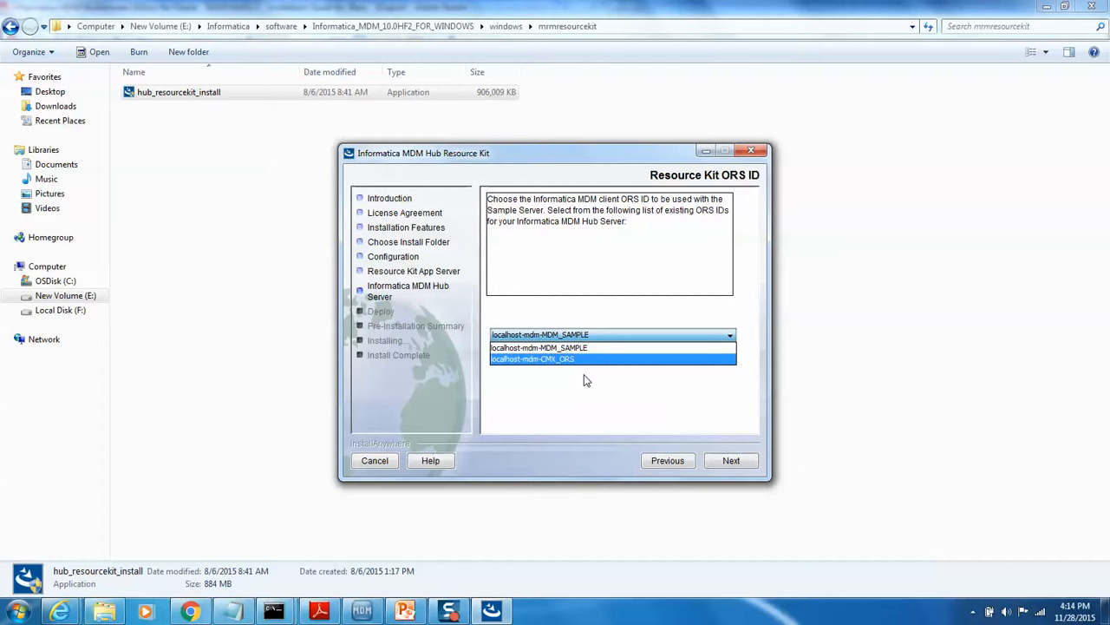
mouse_move(534, 373)
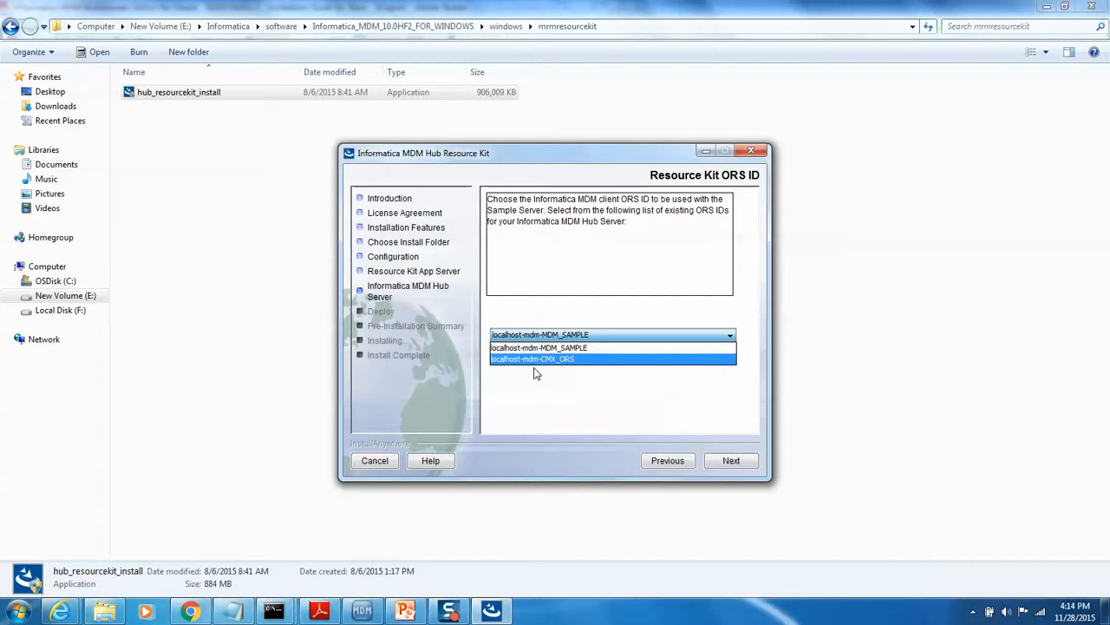
mouse_move(566, 368)
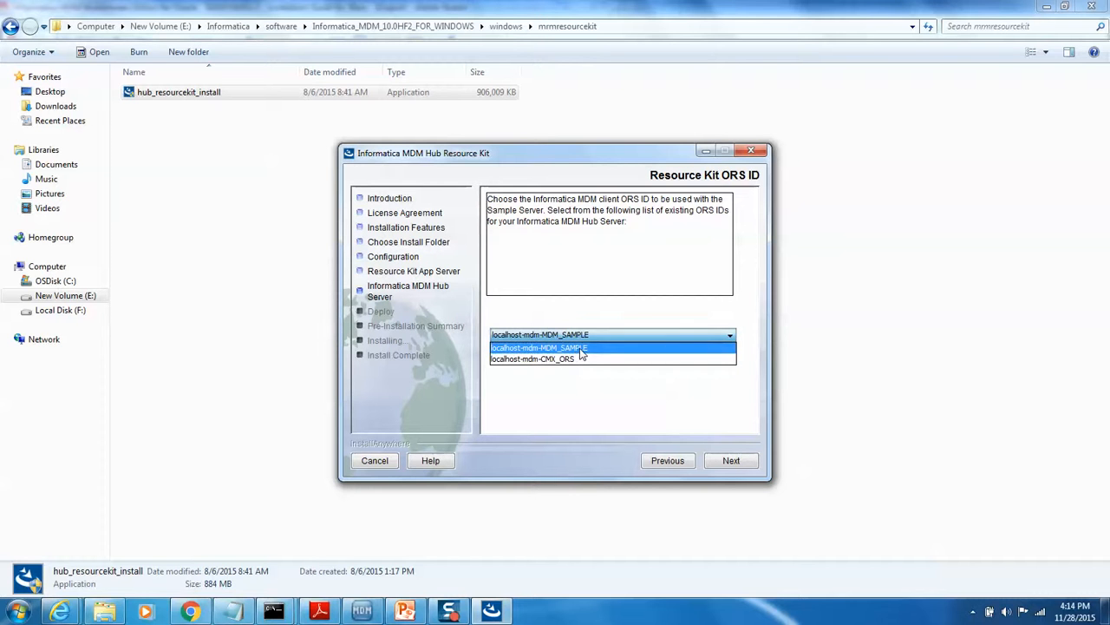
click(538, 347)
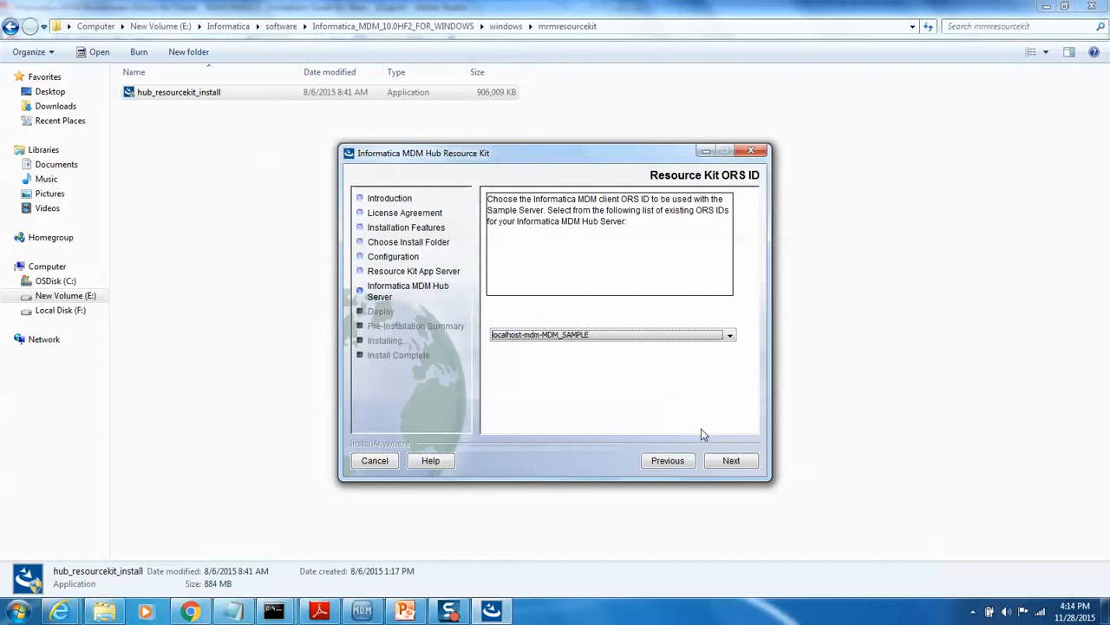
click(732, 460)
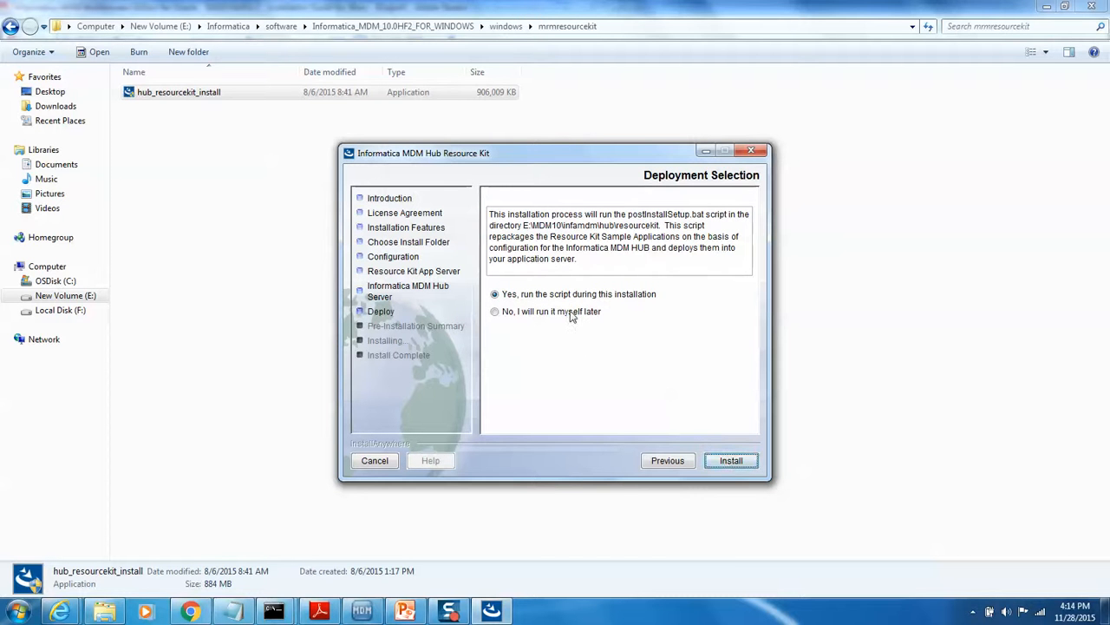
click(731, 459)
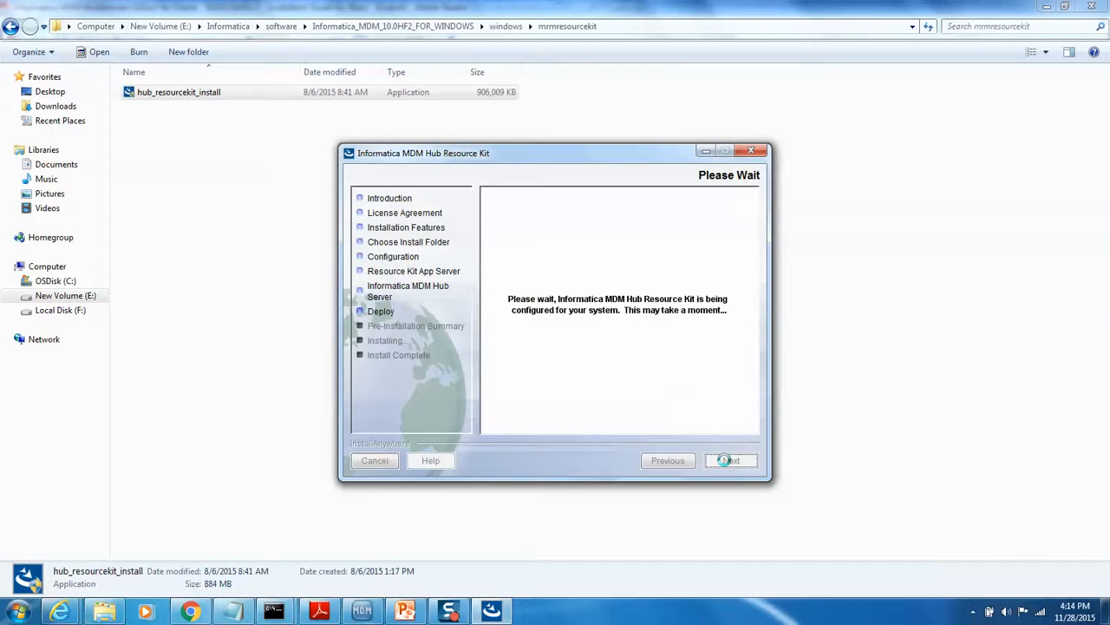
click(730, 460)
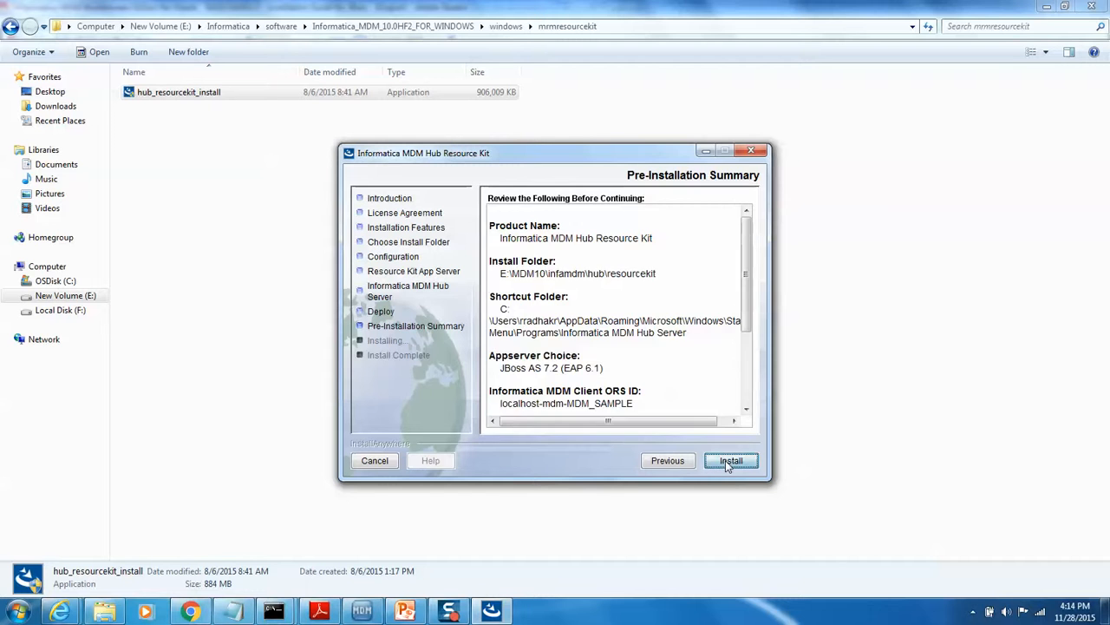
- Start the Resource Kit installation from the pre-installation summary
click(731, 460)
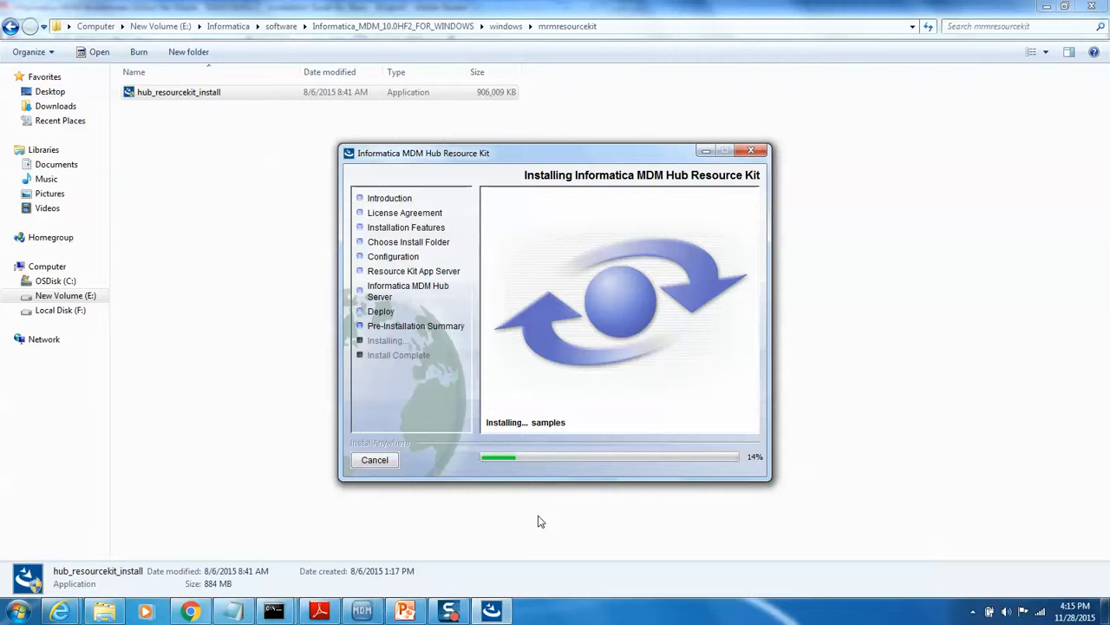
mouse_move(361, 601)
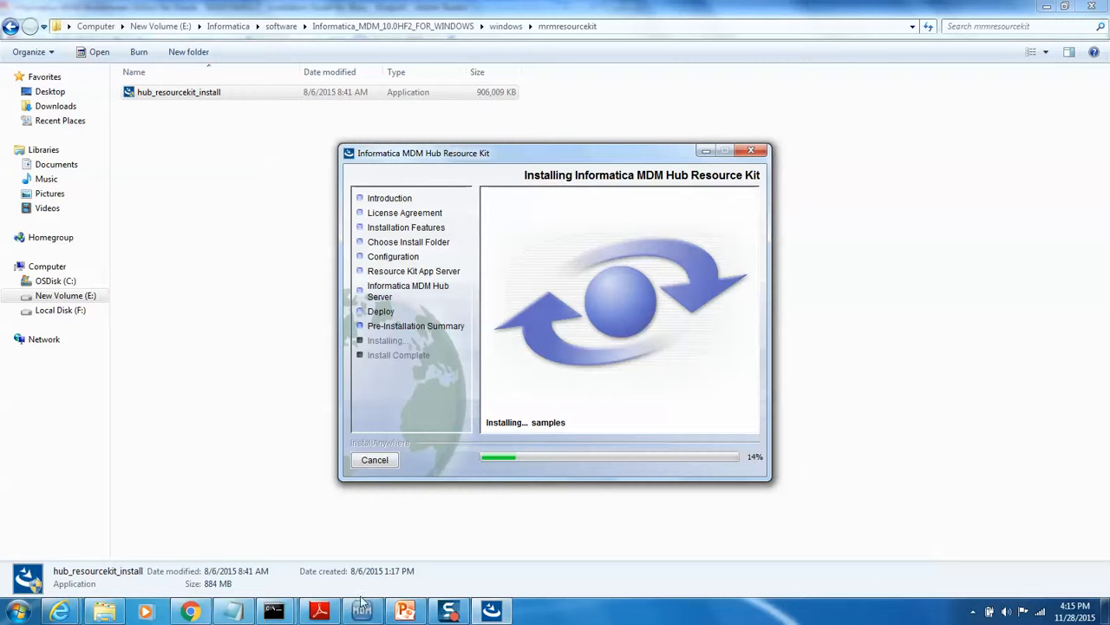
mouse_move(281, 590)
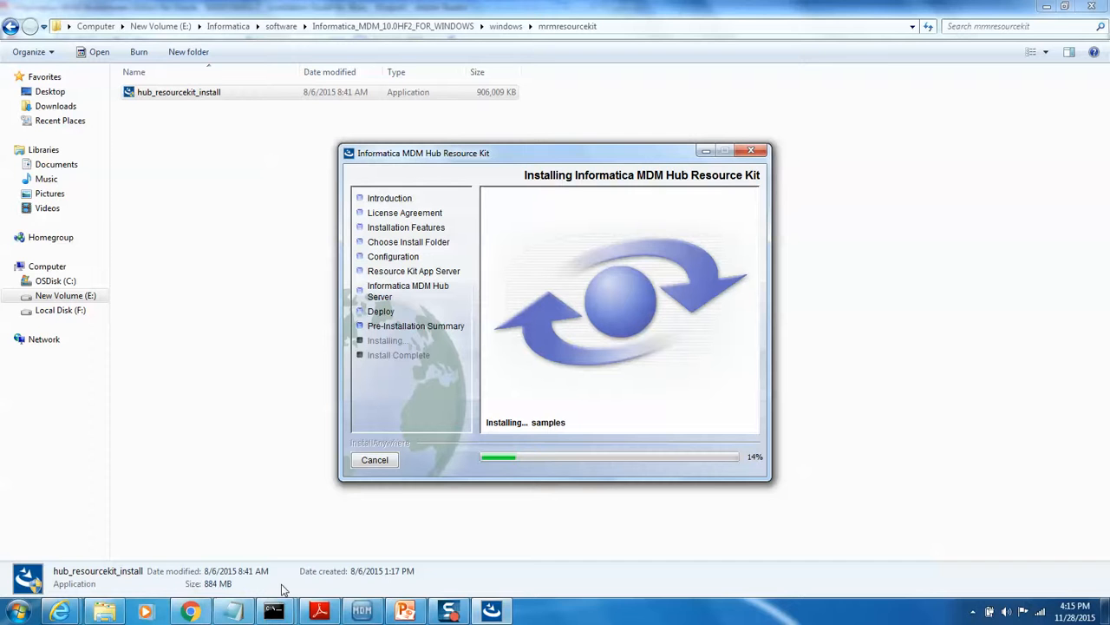
mouse_move(361, 611)
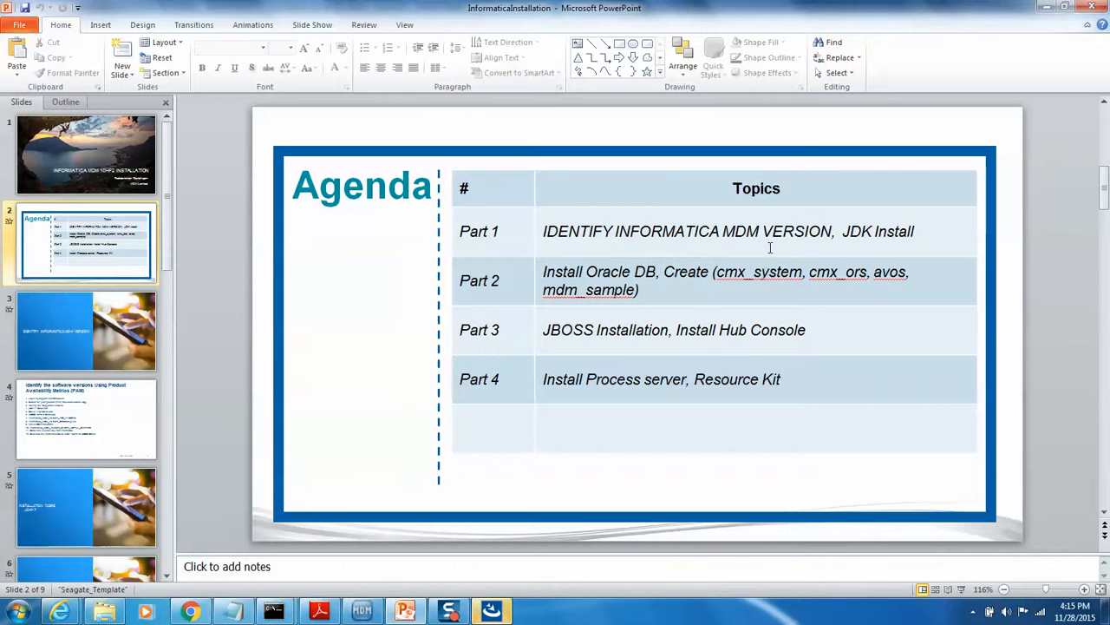
mouse_move(635, 368)
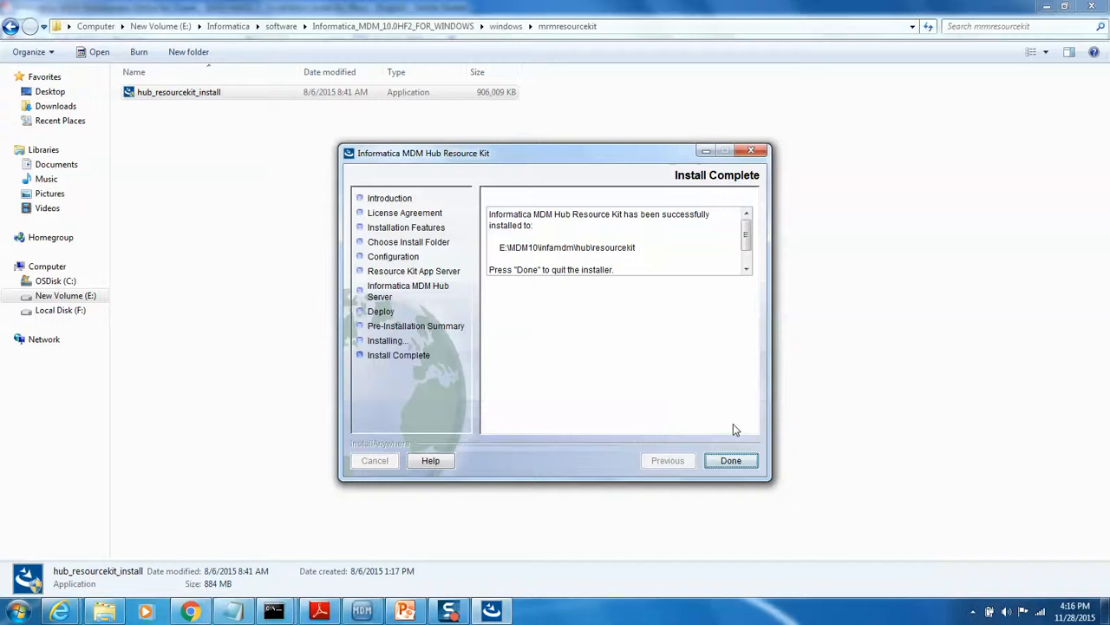
- Quit the installer from the Install Complete page
click(731, 460)
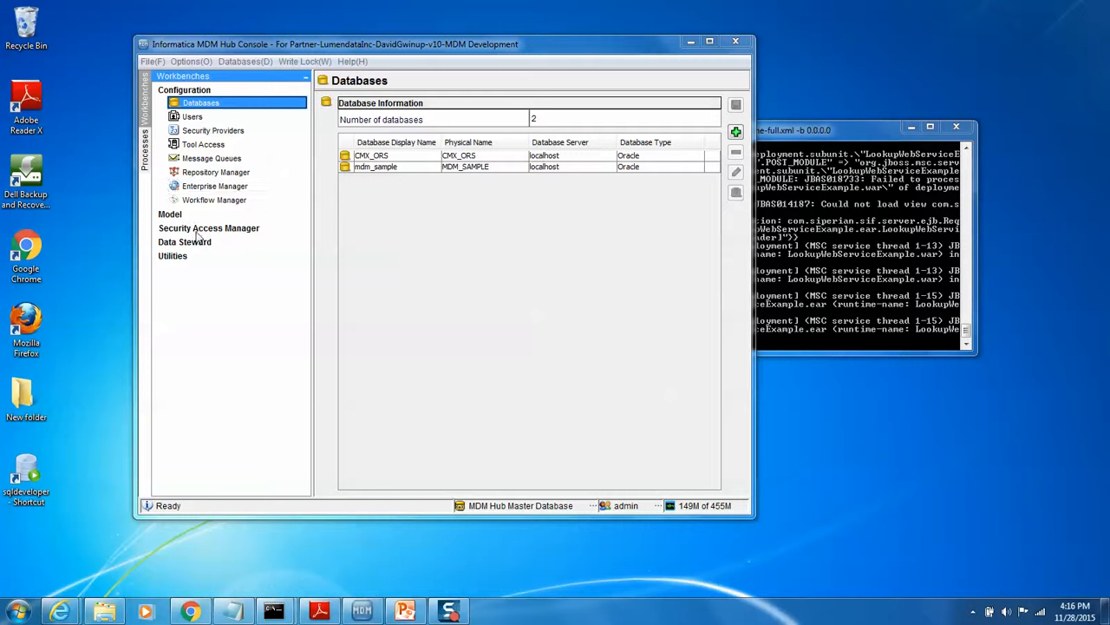
mouse_move(402, 267)
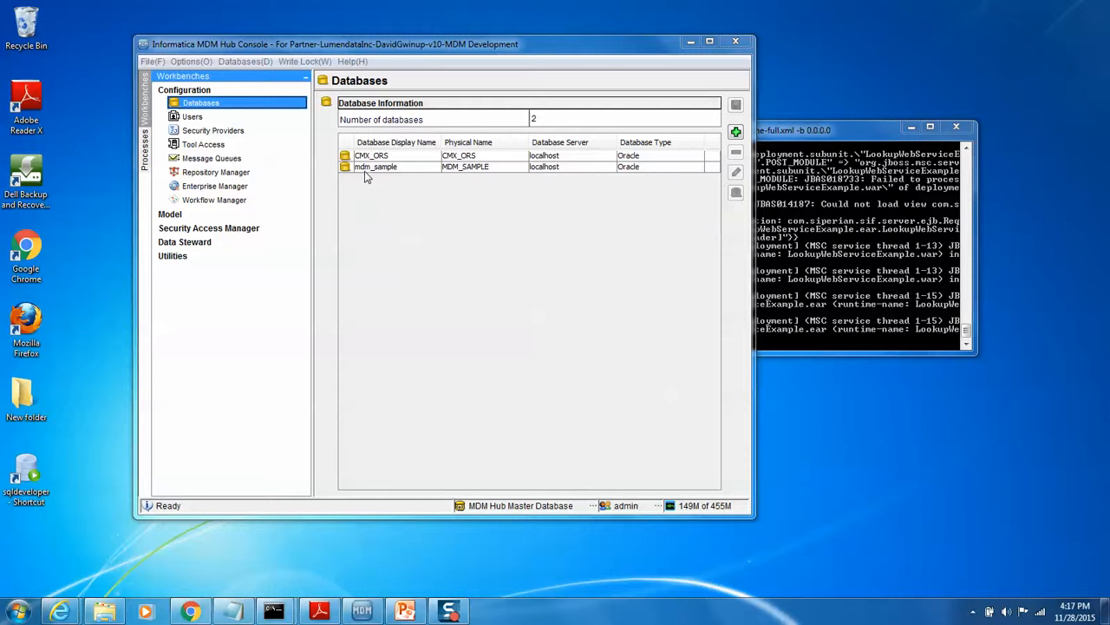
- Open the Schema tool under Model and connect to the mdm_sample database
click(170, 215)
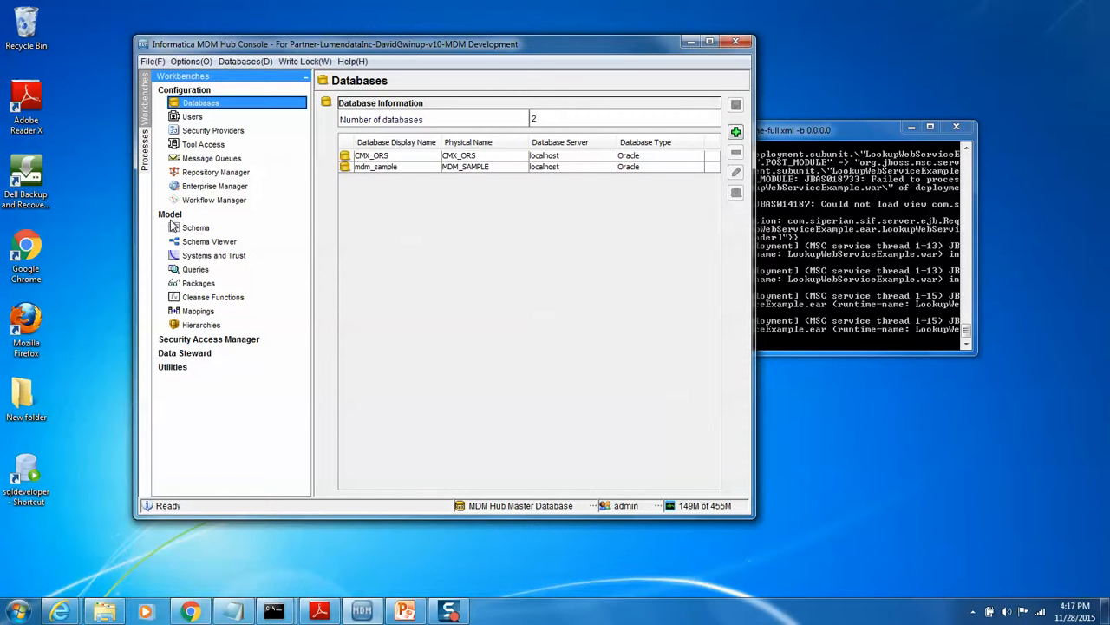
click(194, 228)
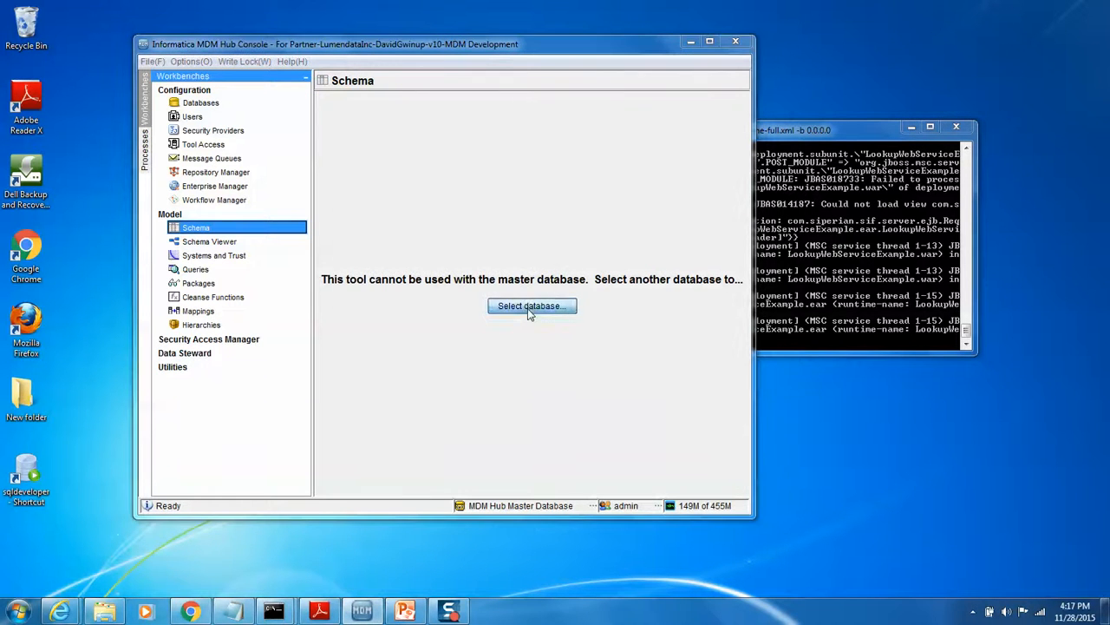
click(531, 305)
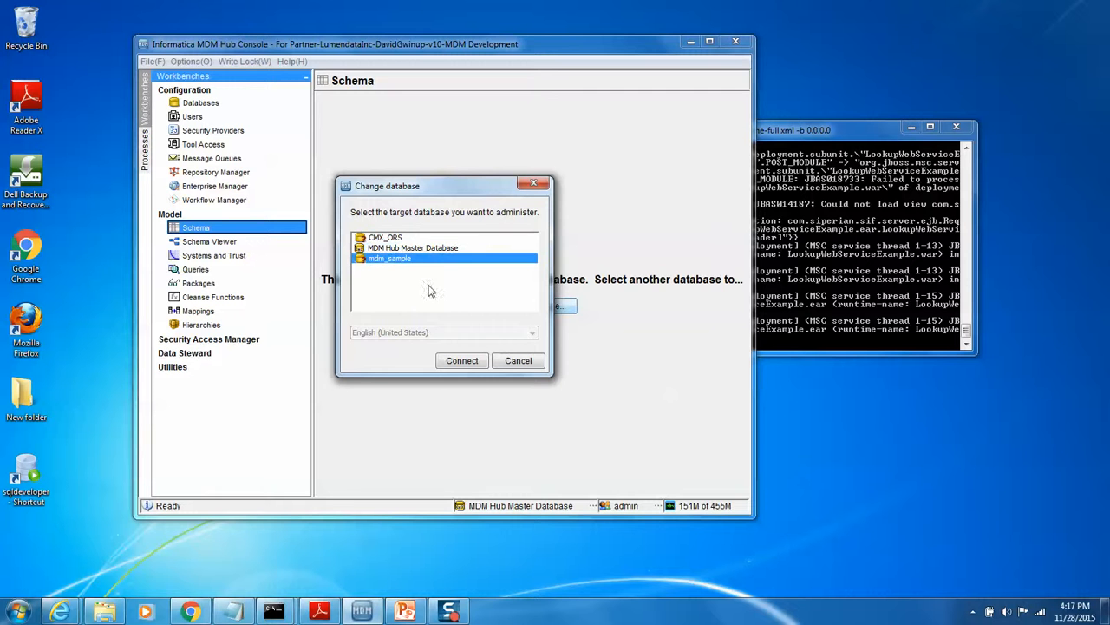
click(517, 359)
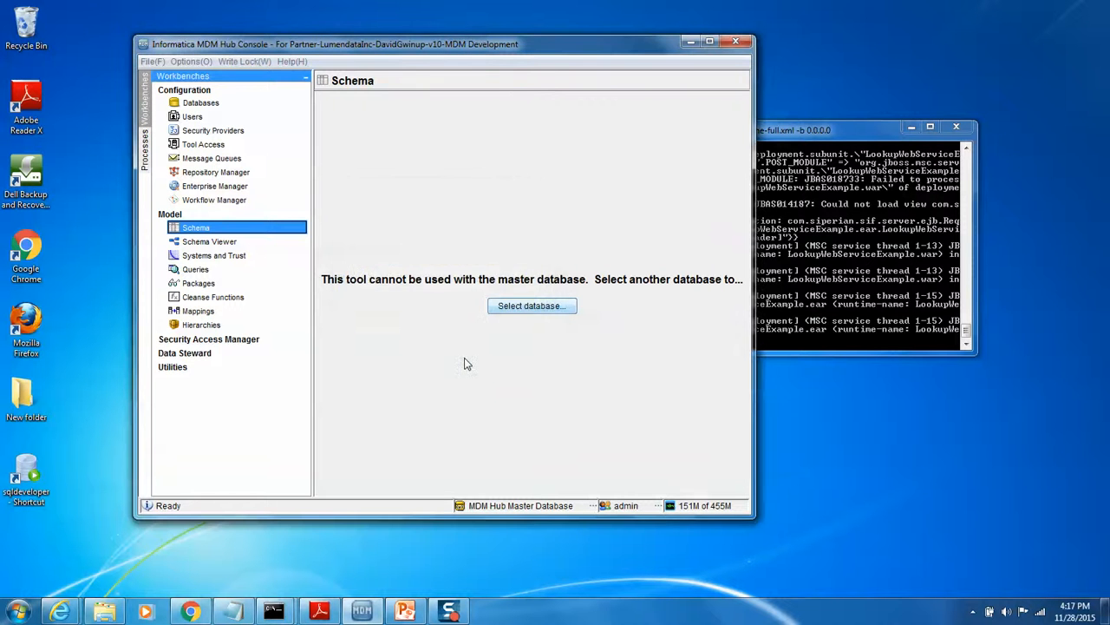
click(531, 305)
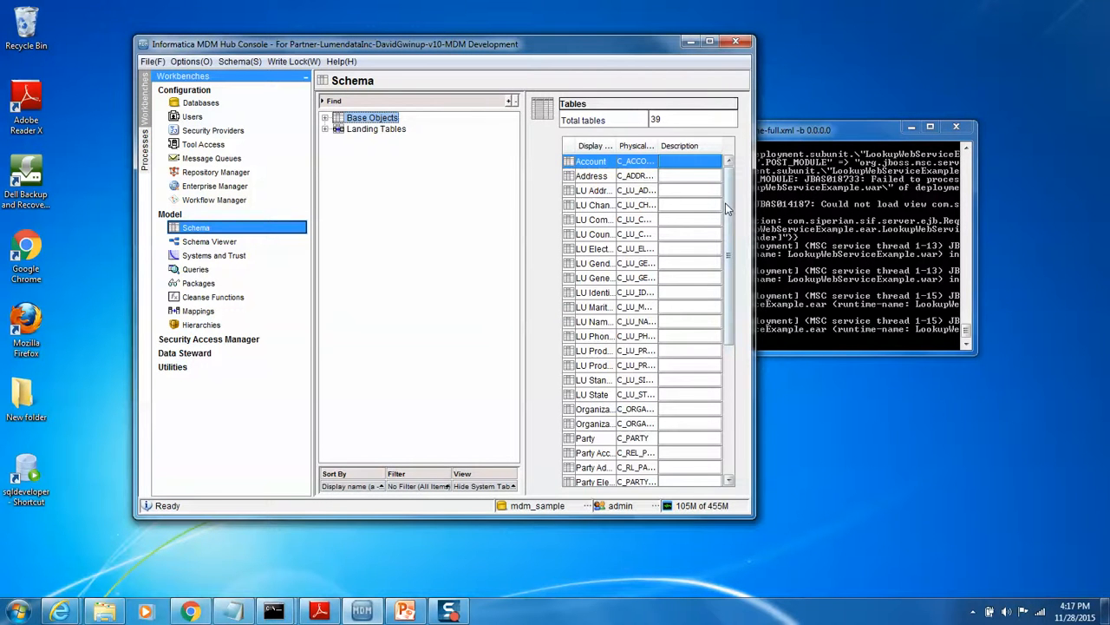
- Maximize the console and expand the Account base object's Match/Merge Setup
click(707, 42)
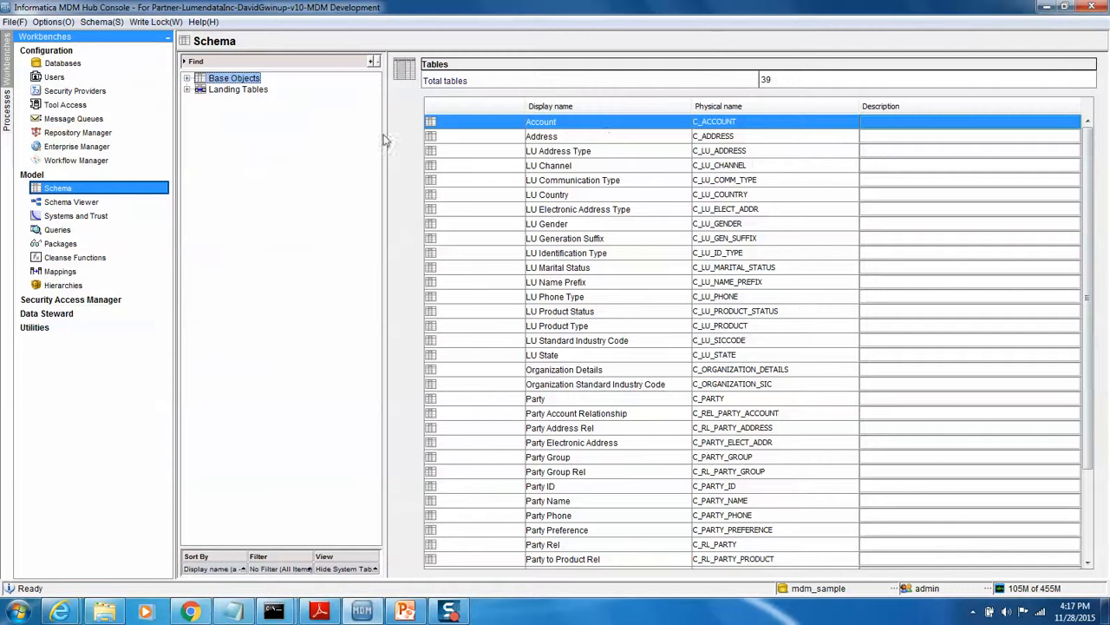
click(189, 78)
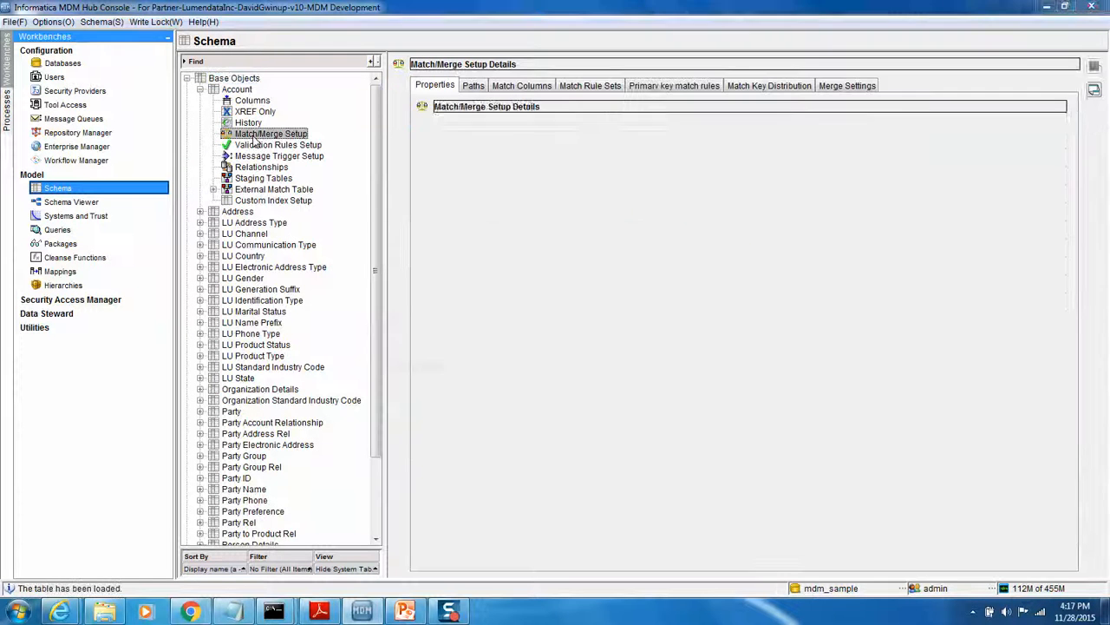
click(271, 132)
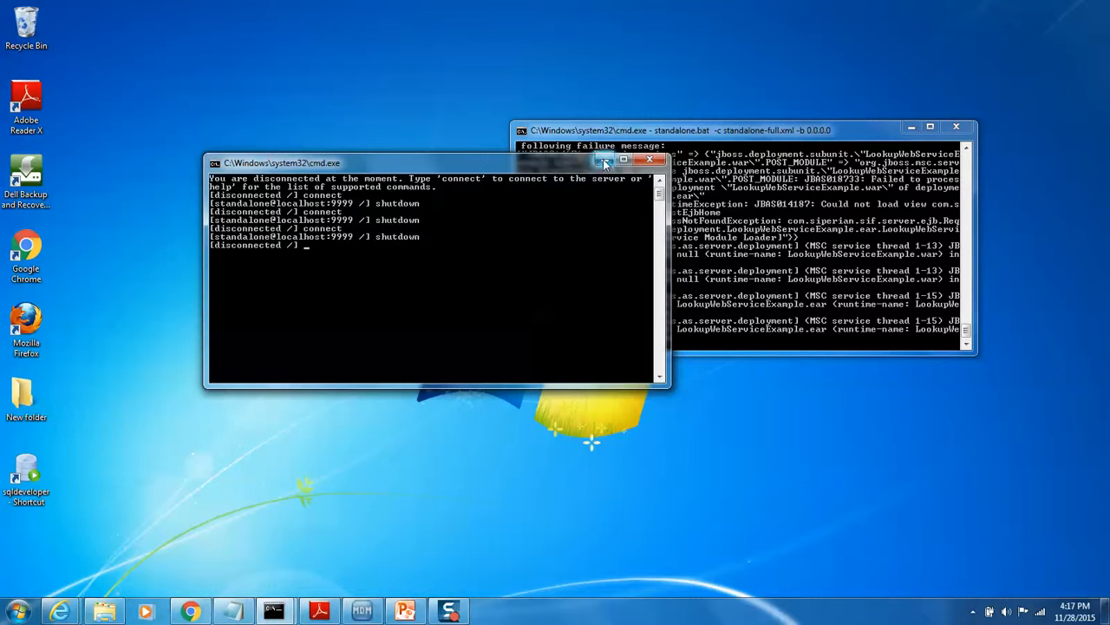
- Close the JBoss CLI command window and switch back to the PowerPoint agenda slide
click(648, 159)
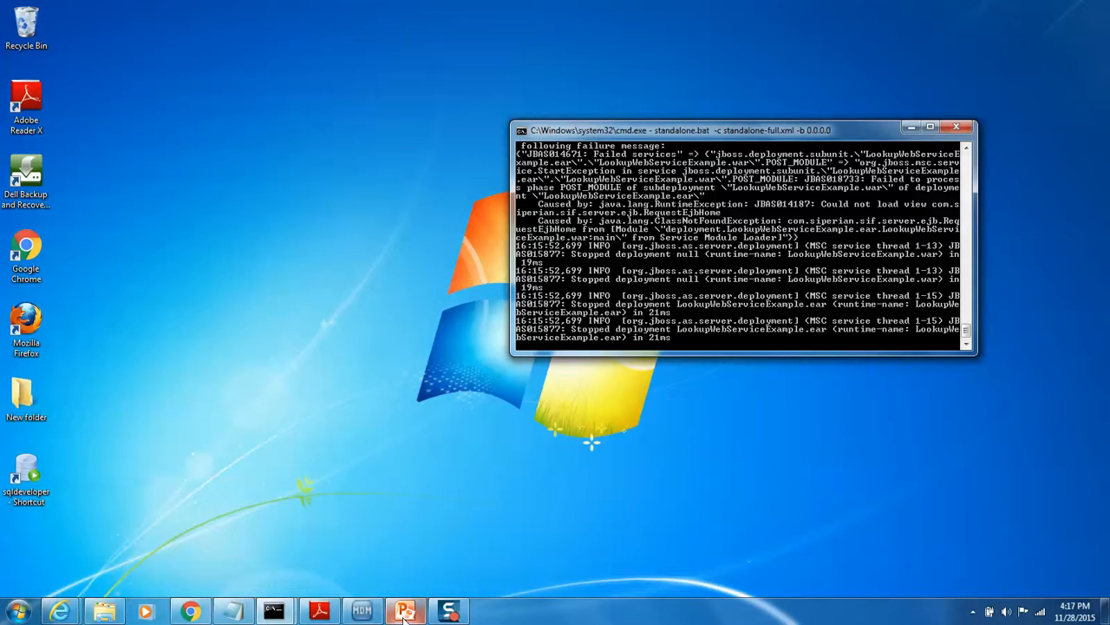
click(406, 610)
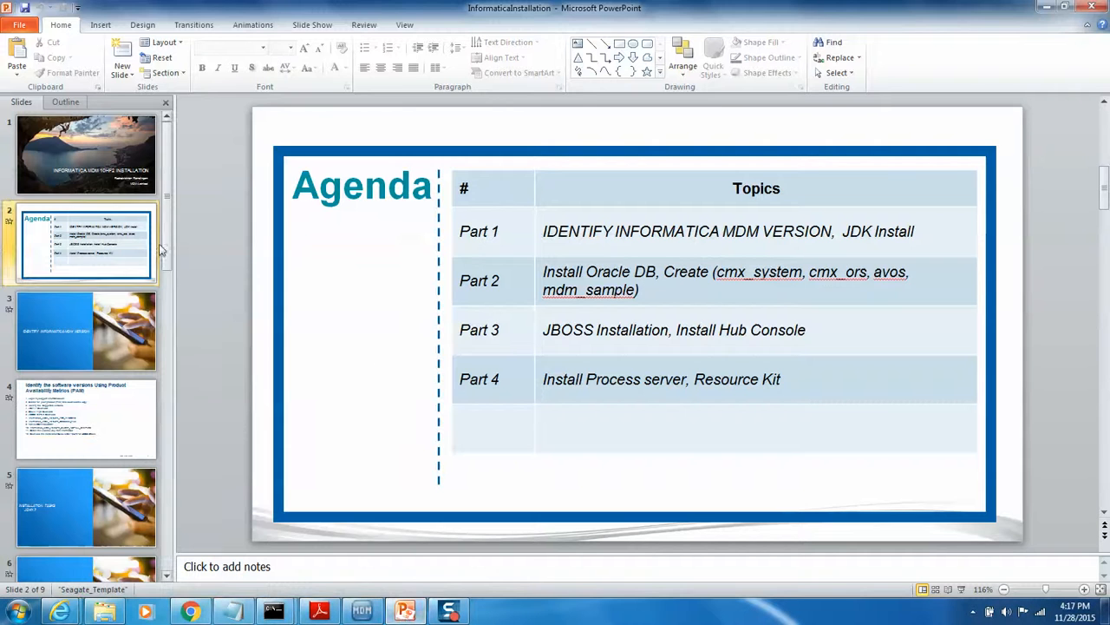
- Move from the Agenda to the final slide 9 with the presenter's closing contact details
scroll(down, 3)
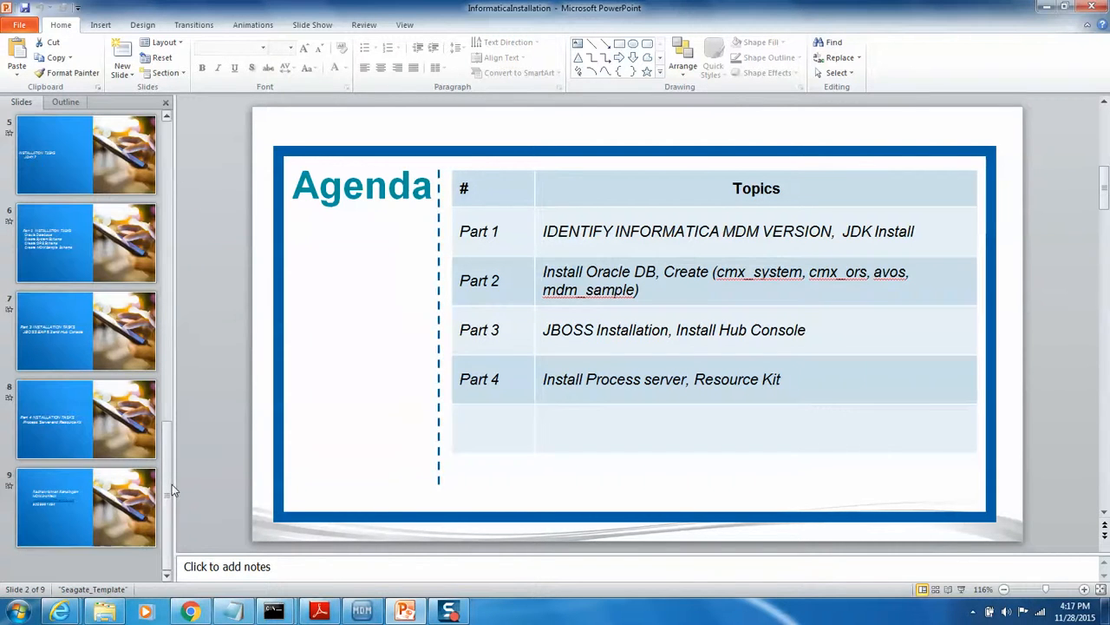
click(85, 507)
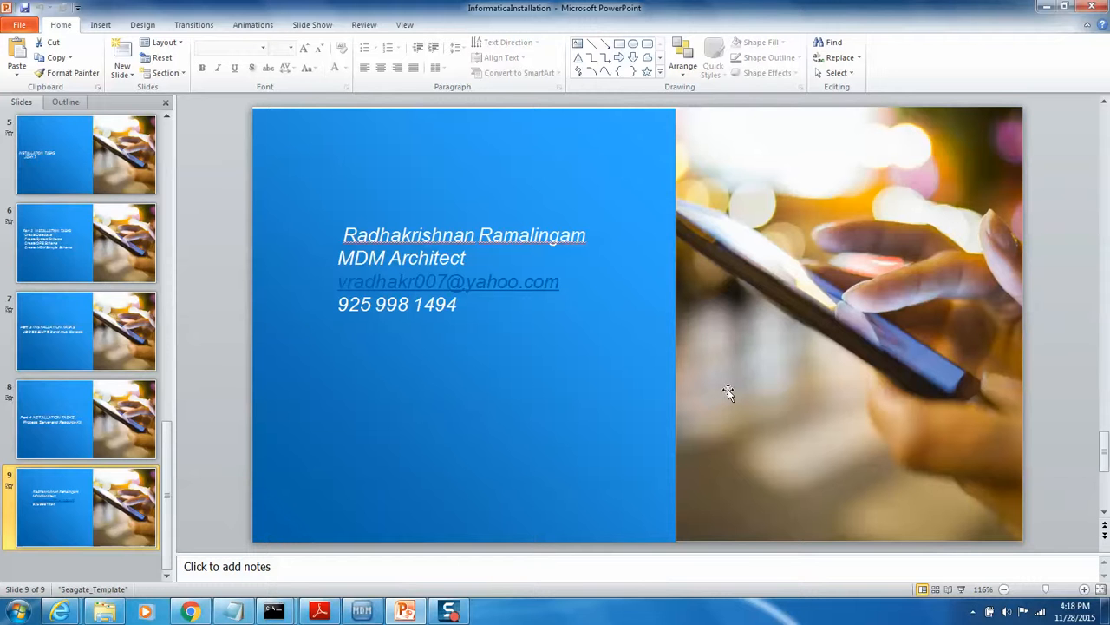
mouse_move(663, 399)
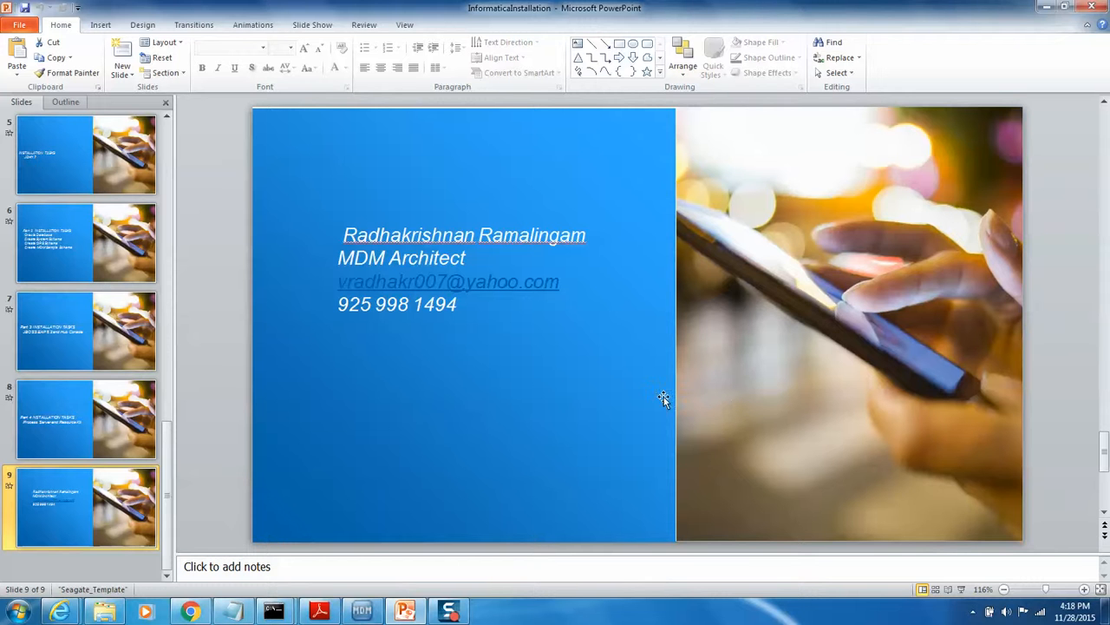
mouse_move(619, 451)
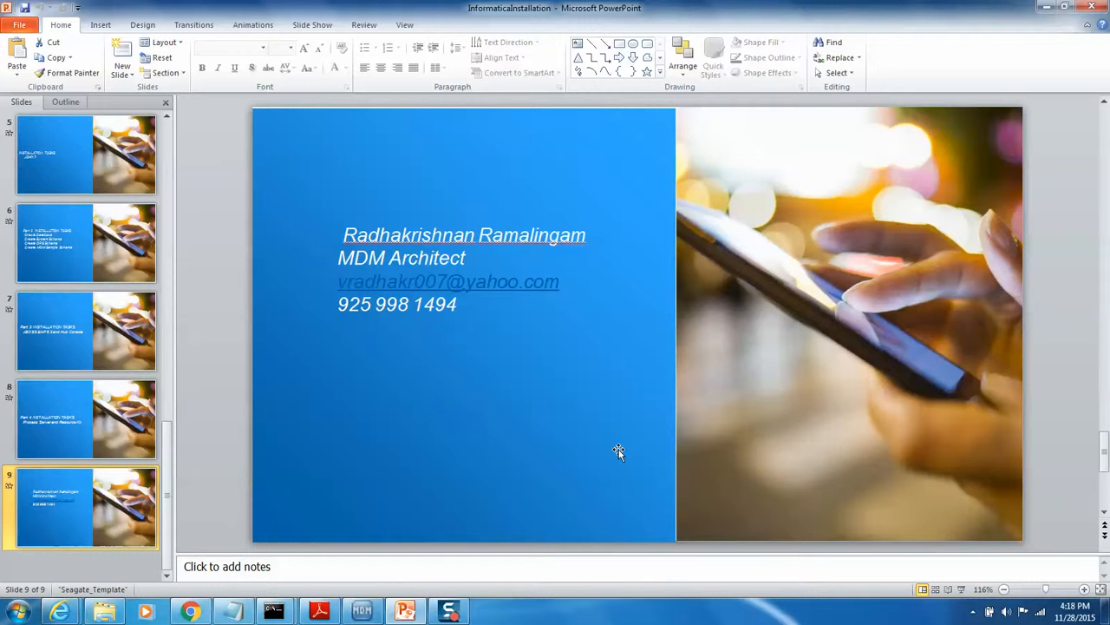
mouse_move(482, 586)
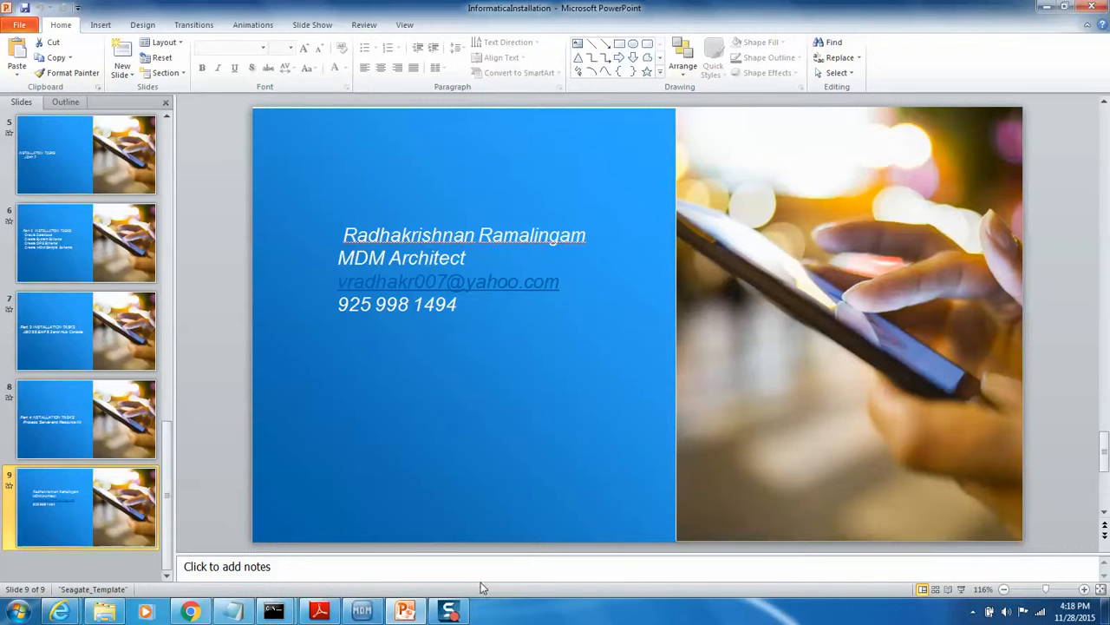